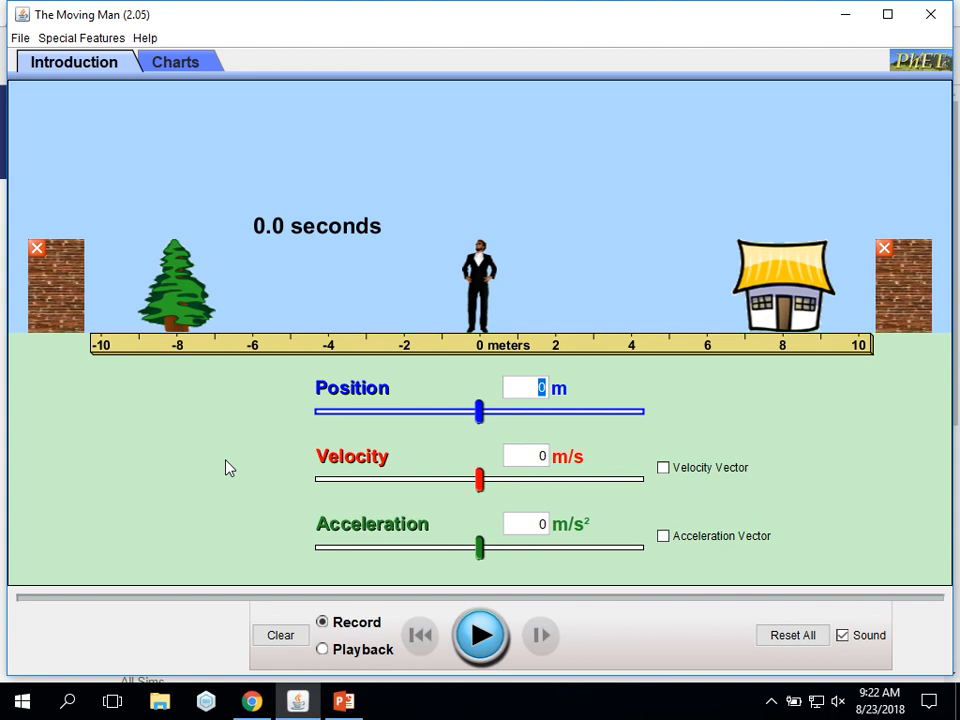
mouse_move(197, 445)
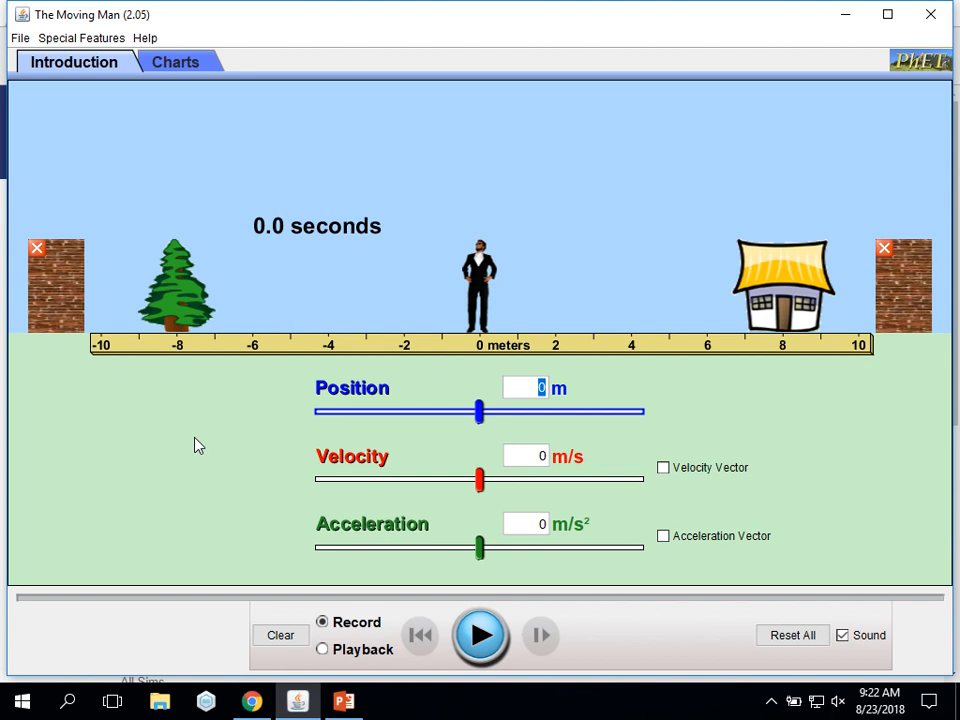
mouse_move(303, 448)
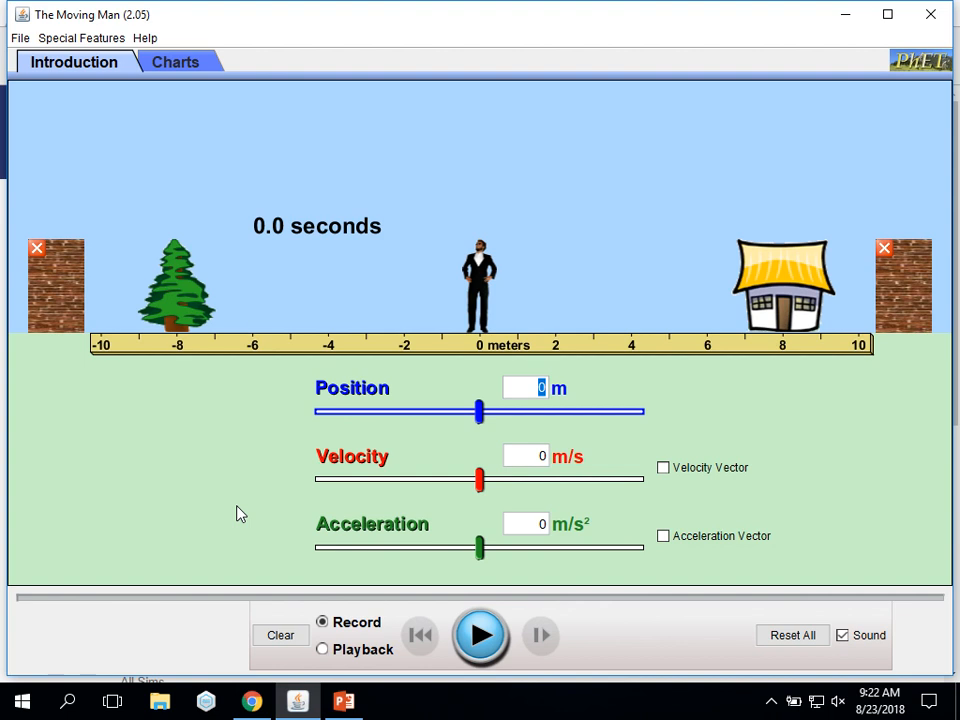
mouse_move(321, 503)
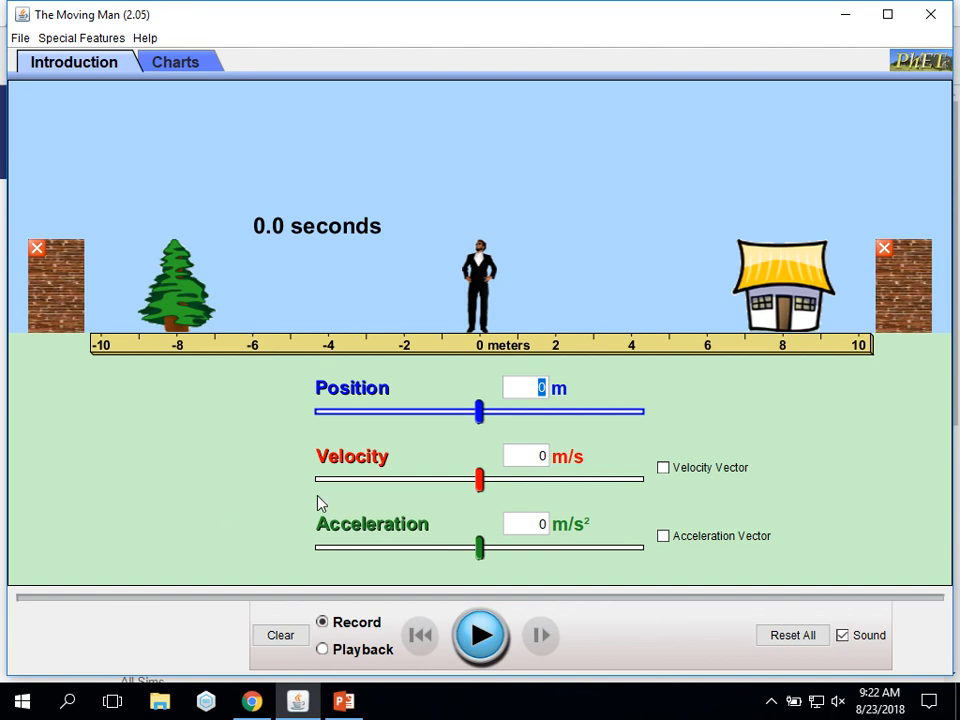
mouse_move(33, 330)
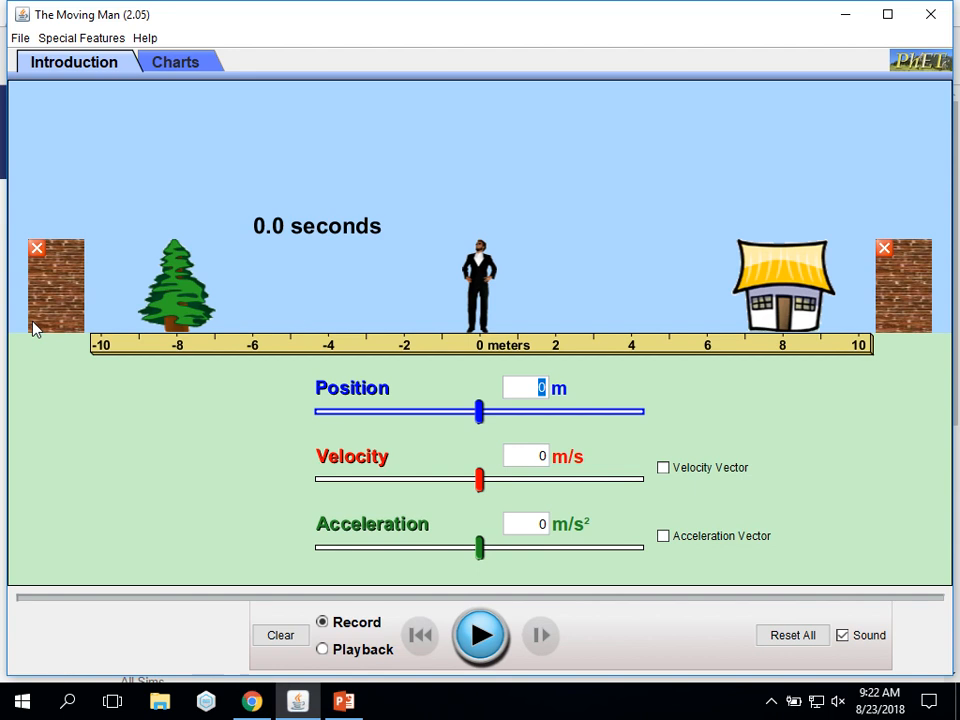
mouse_move(255, 469)
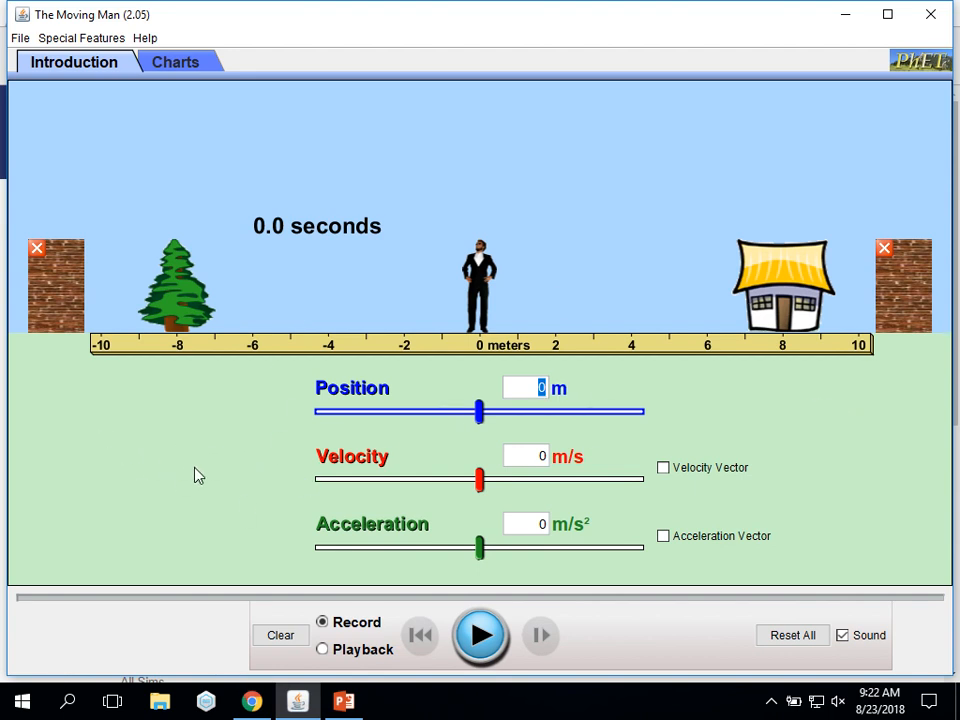
mouse_move(265, 495)
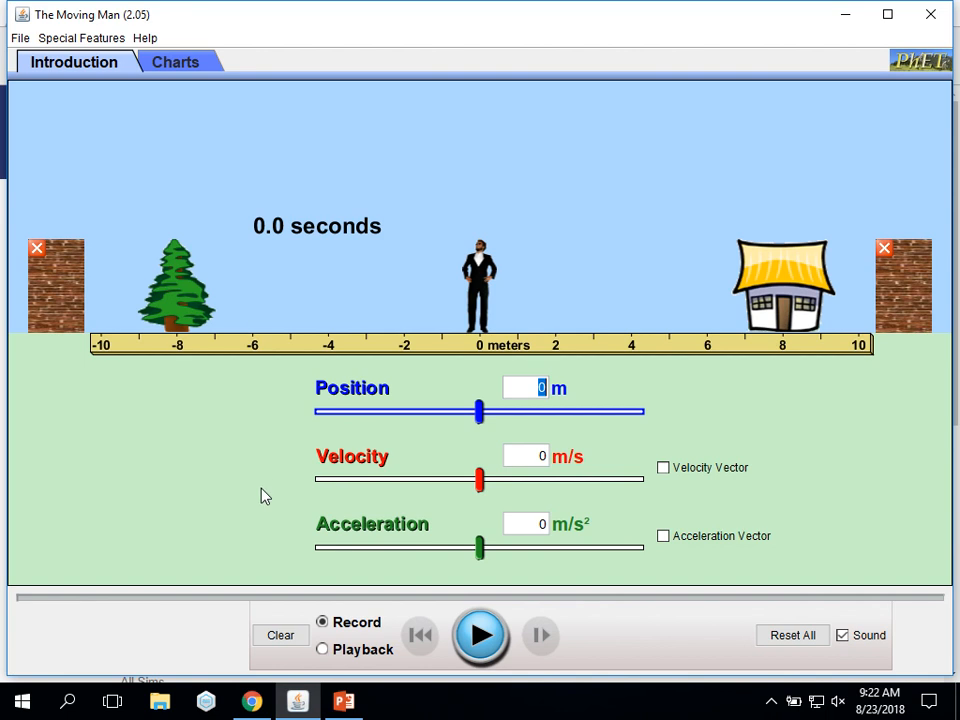
mouse_move(245, 453)
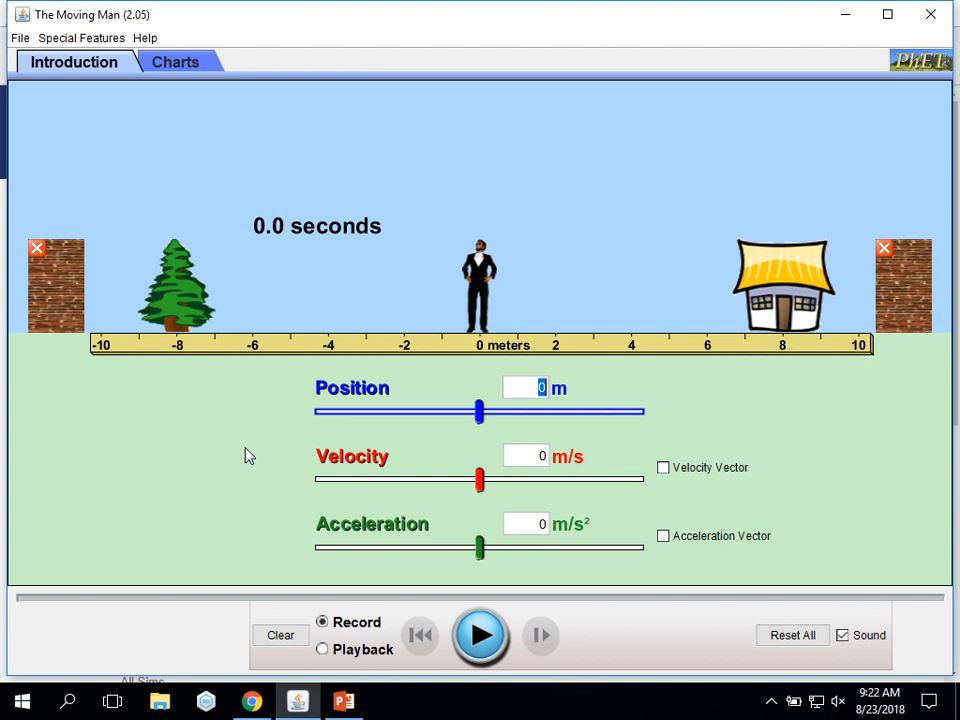
mouse_move(198, 434)
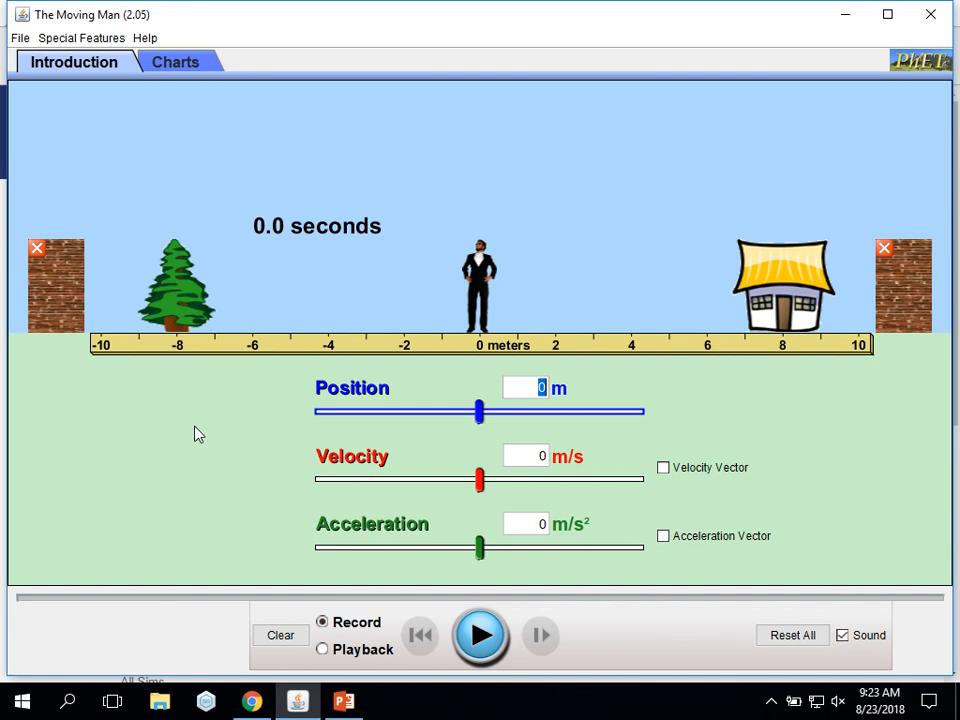
mouse_move(192, 348)
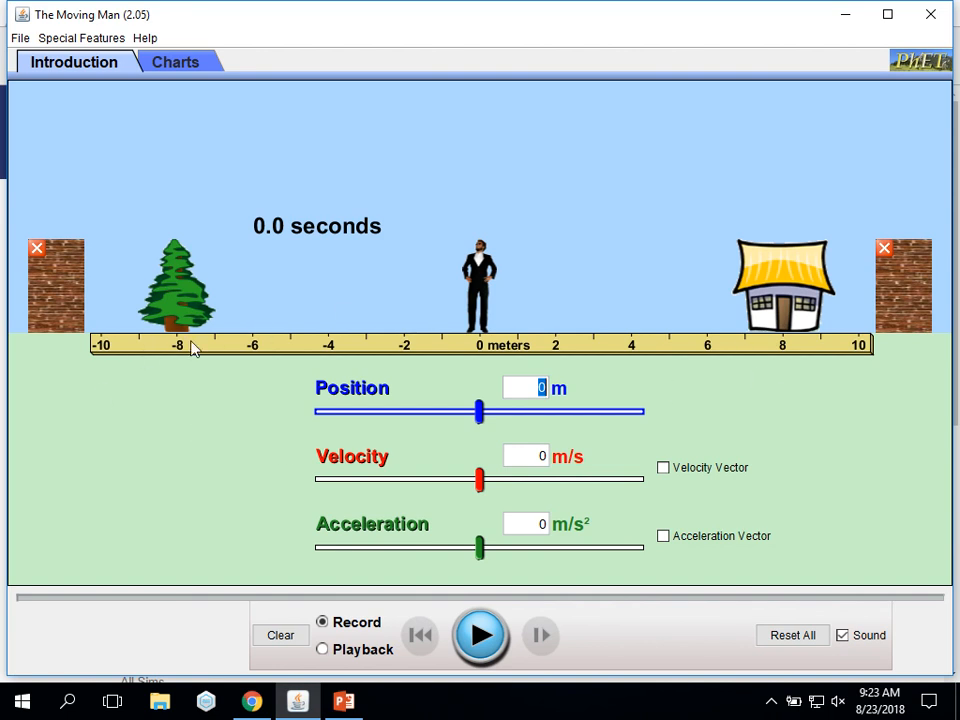
mouse_move(166, 500)
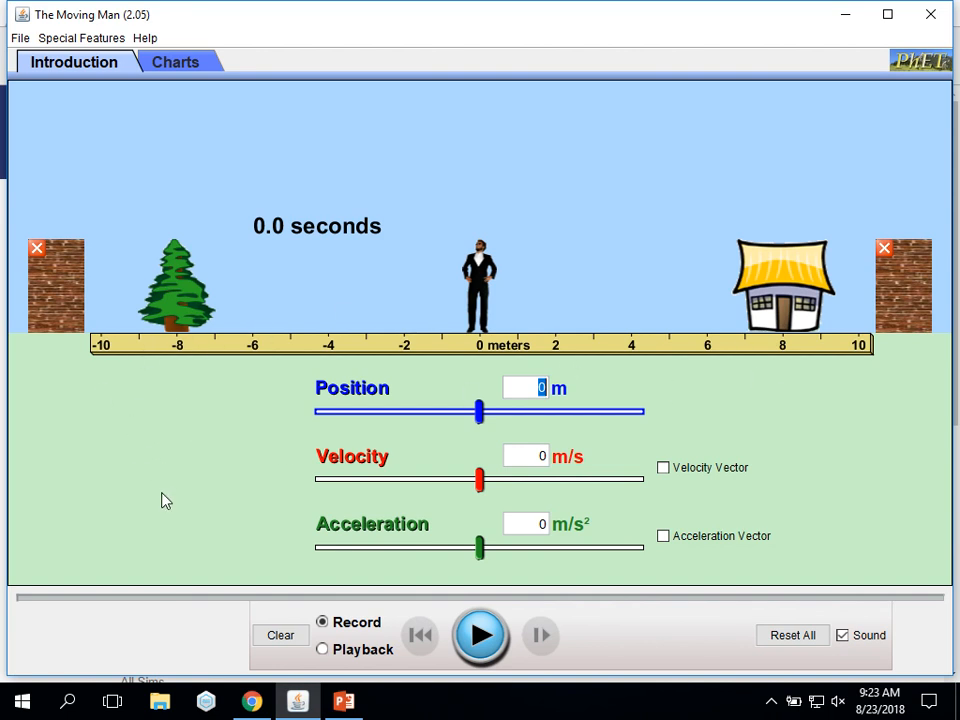
mouse_move(185, 518)
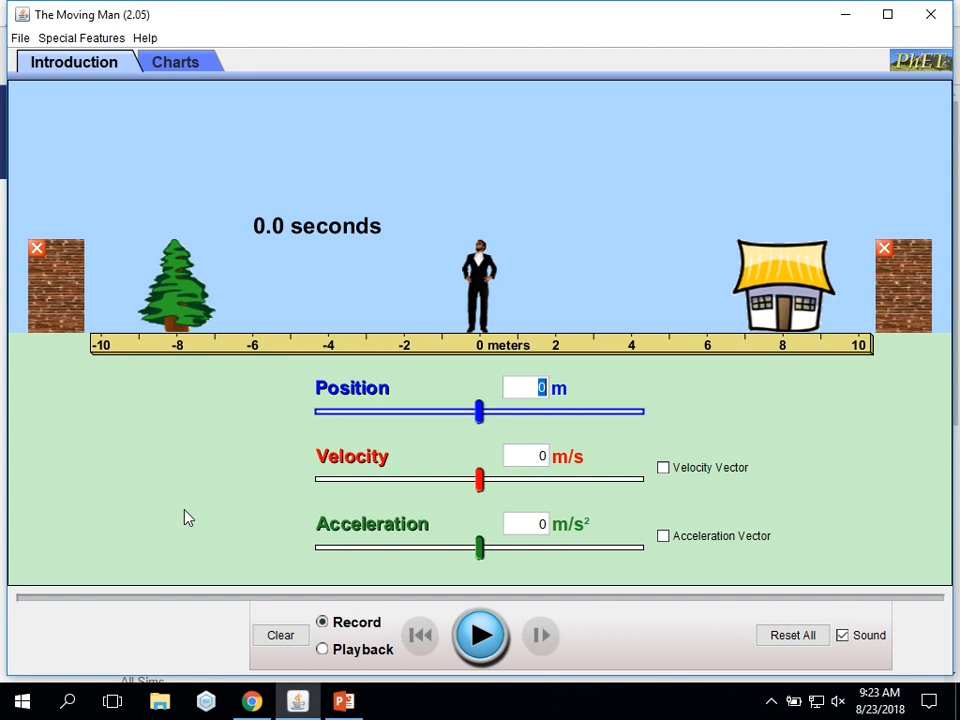
mouse_move(175, 479)
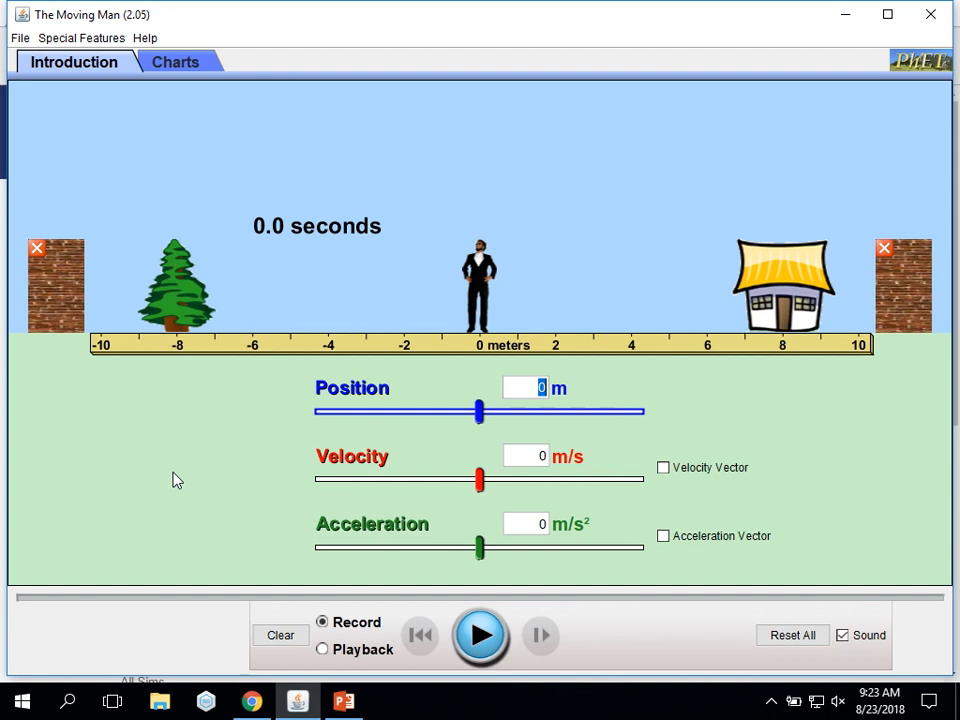
mouse_move(200, 470)
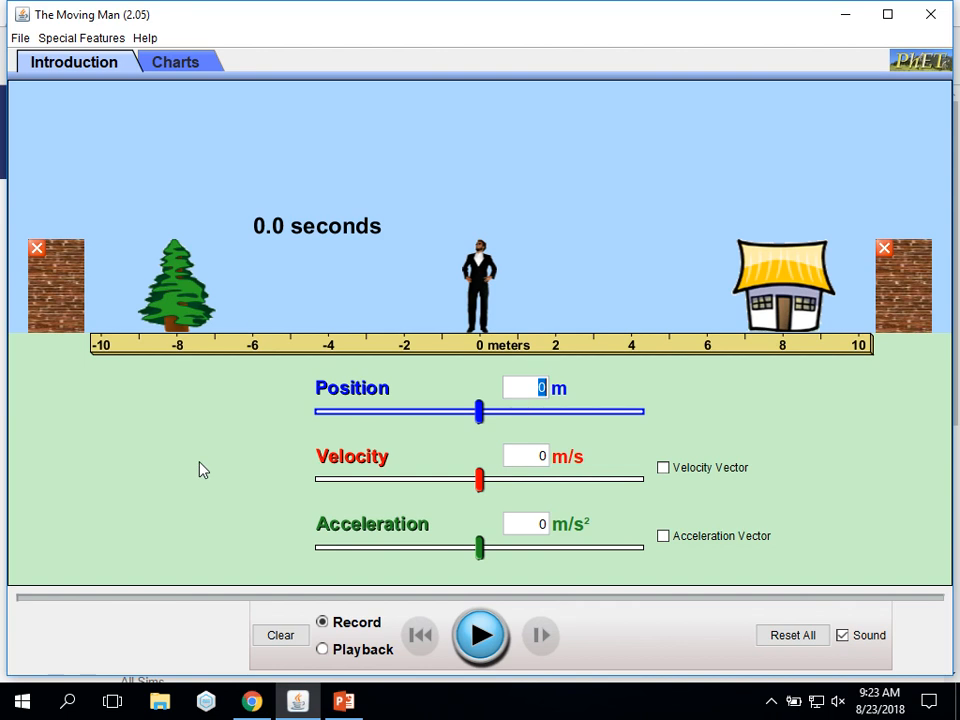
mouse_move(237, 530)
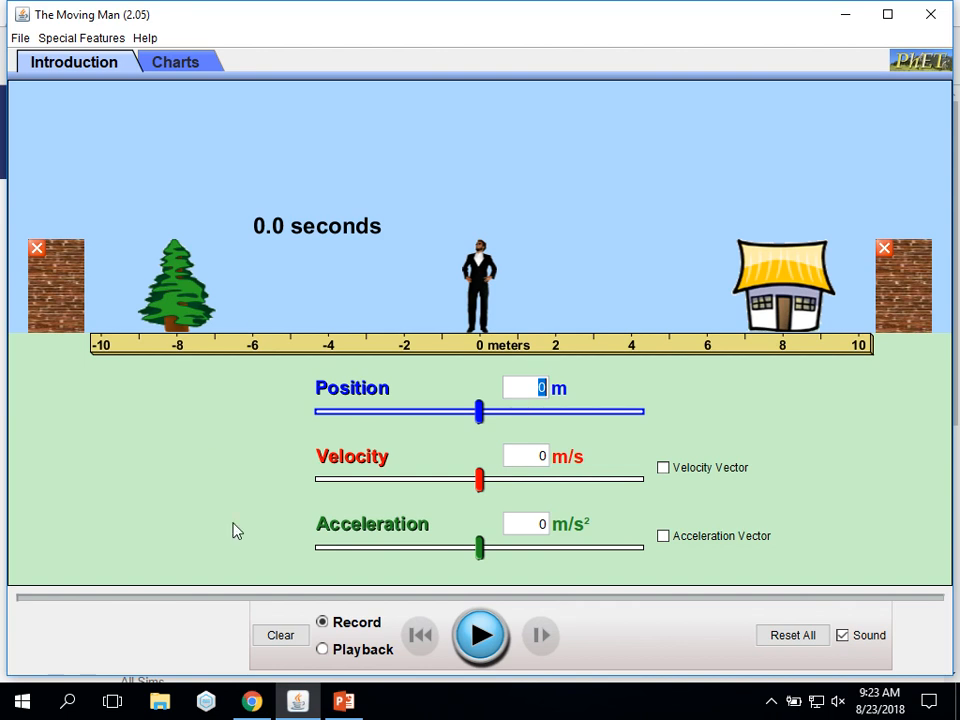
mouse_move(42, 314)
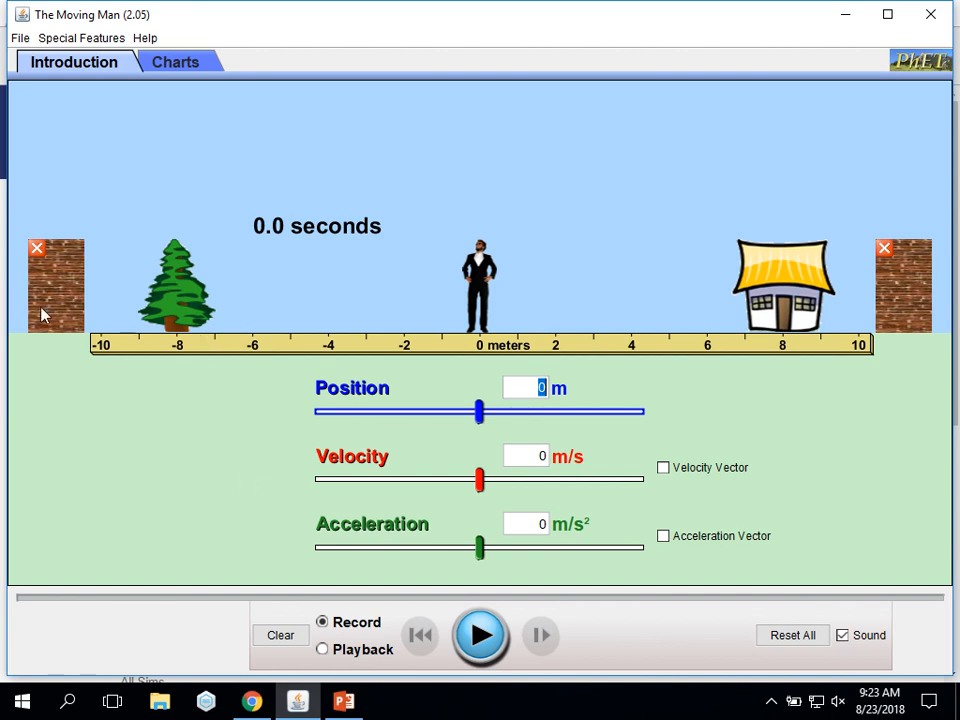
mouse_move(780, 290)
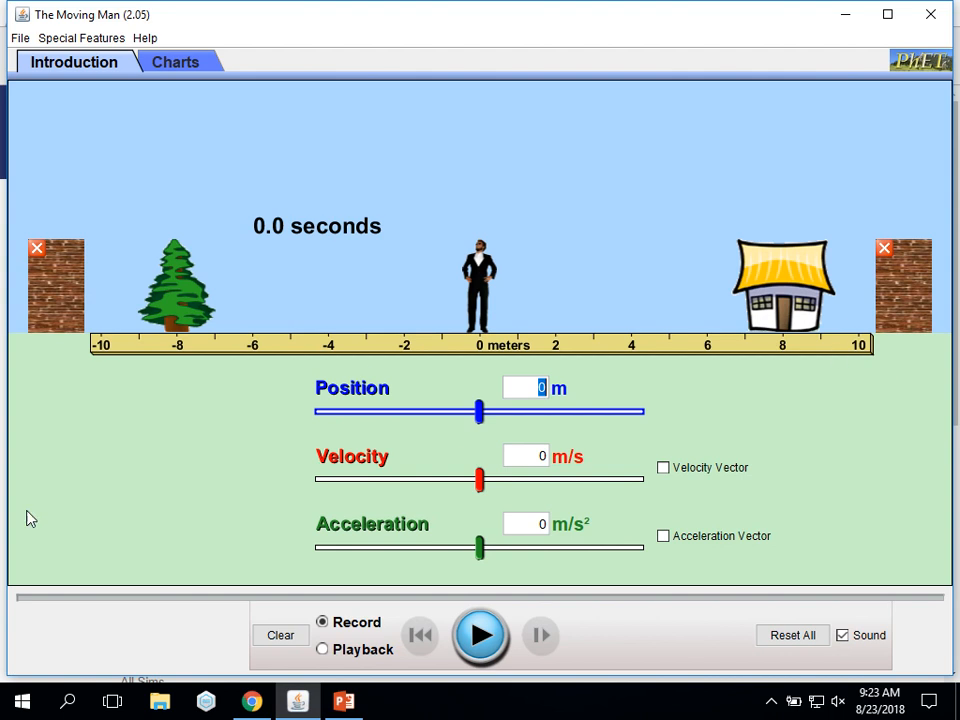
mouse_move(219, 521)
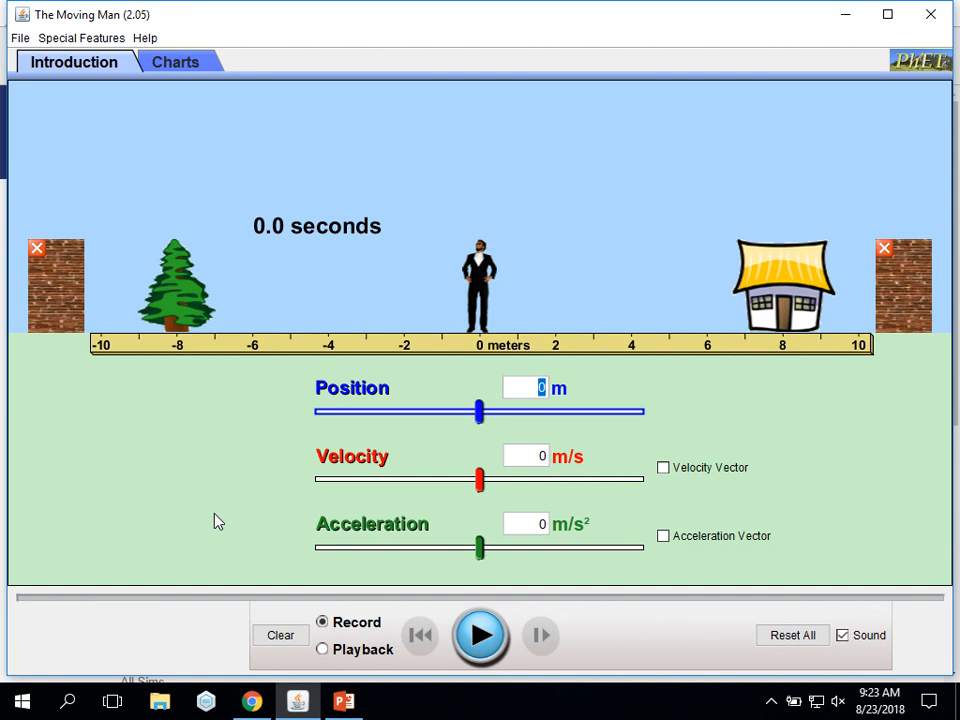
mouse_move(443, 475)
type("1")
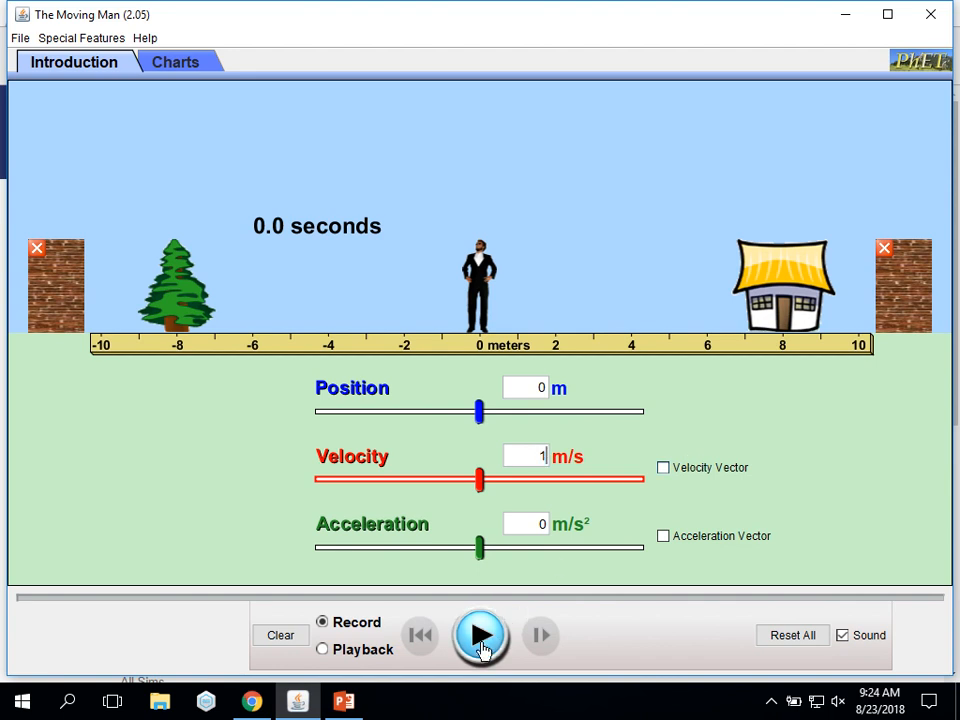
Record the man walking toward the house at 1 m/s with one pause, then confirm Reset All
left_click(480, 636)
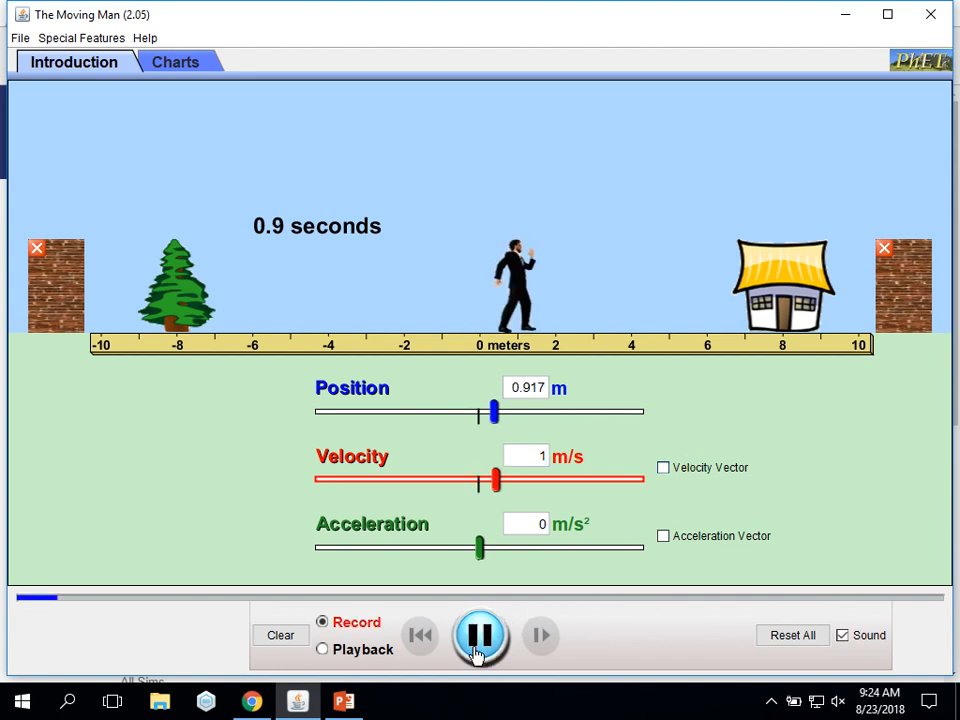
left_click(480, 635)
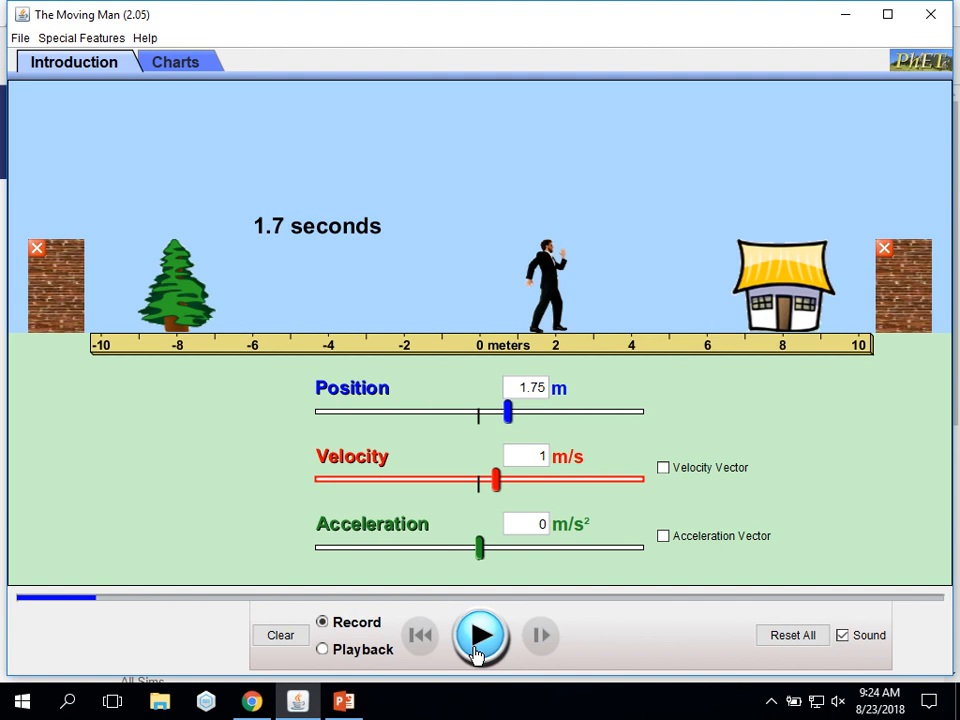
left_click(481, 635)
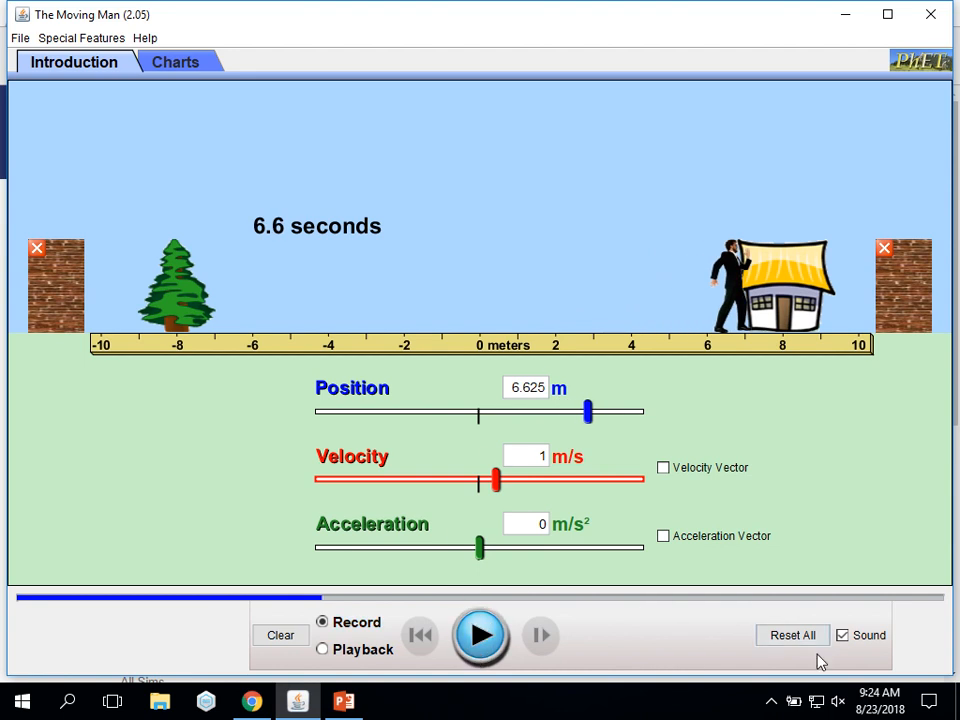
left_click(792, 635)
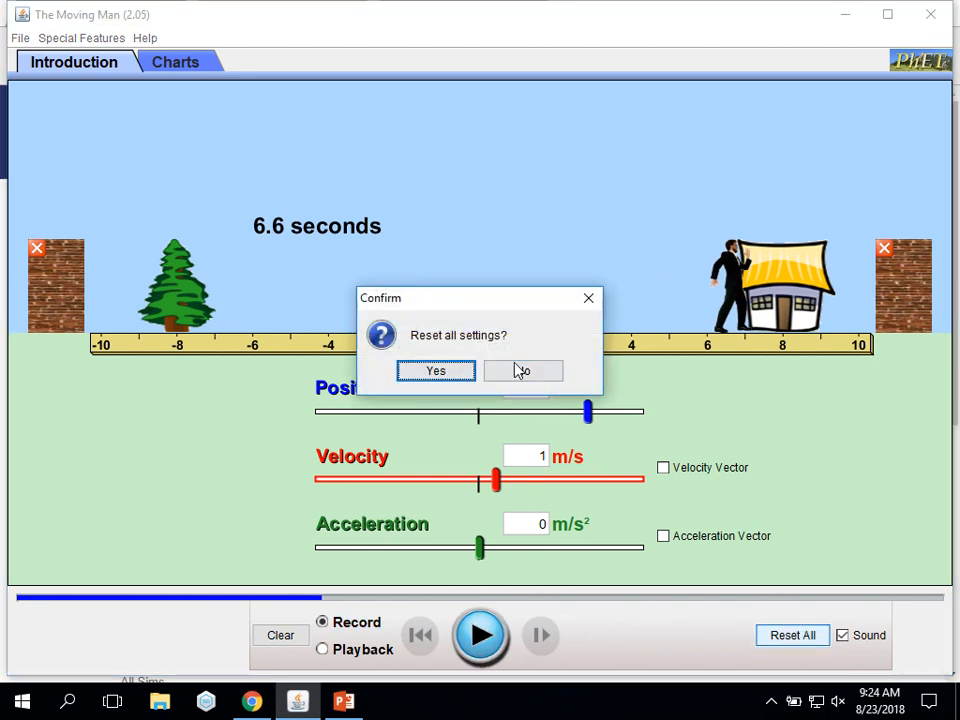
left_click(435, 371)
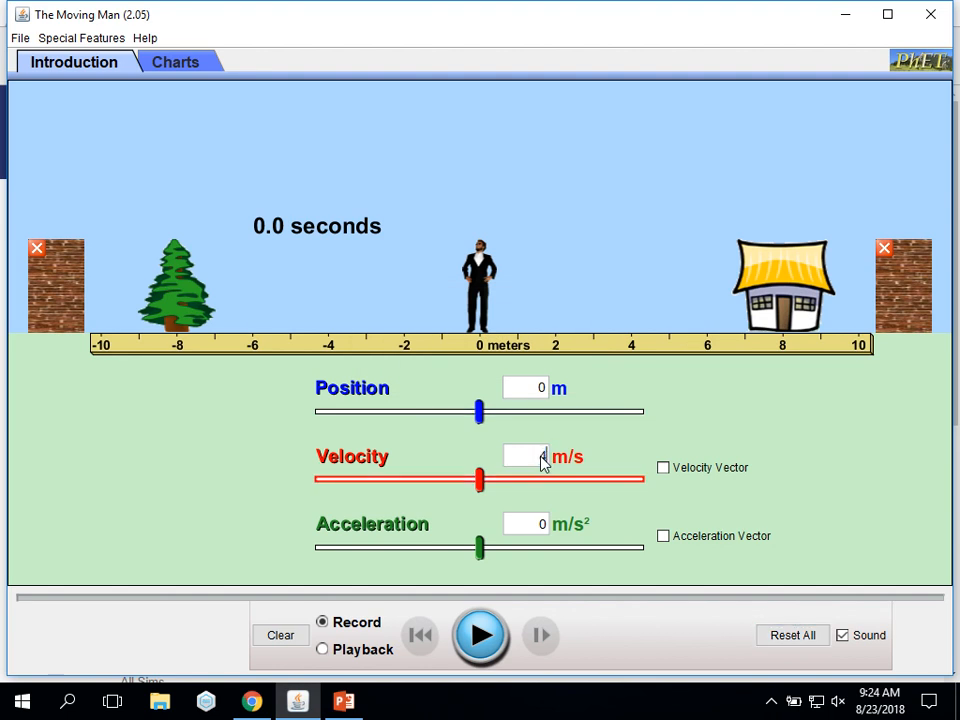
left_click(480, 635)
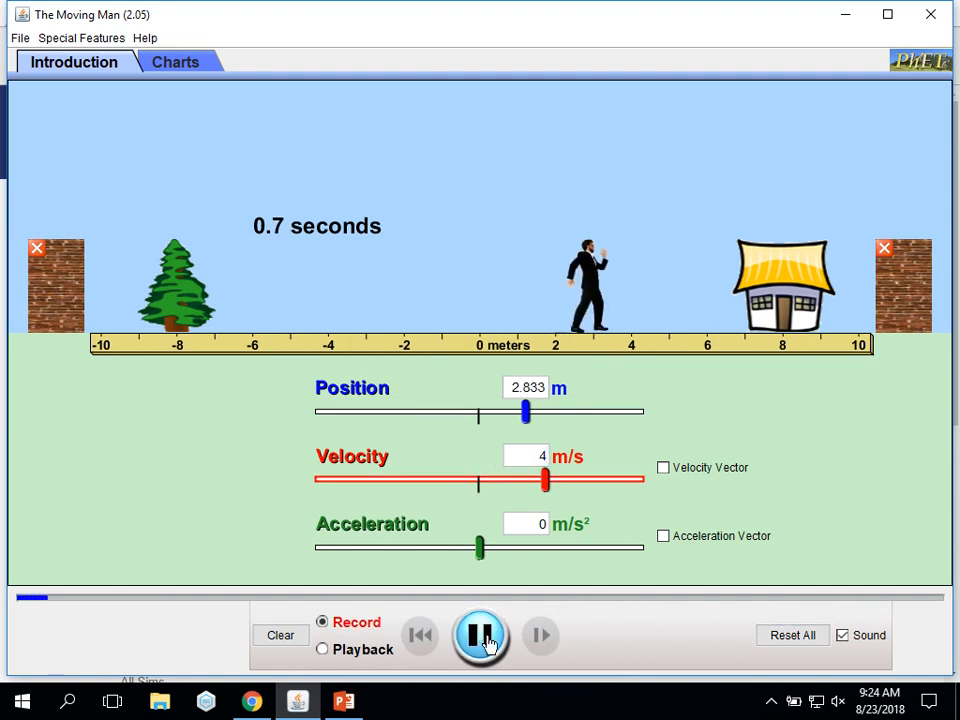
left_click(480, 635)
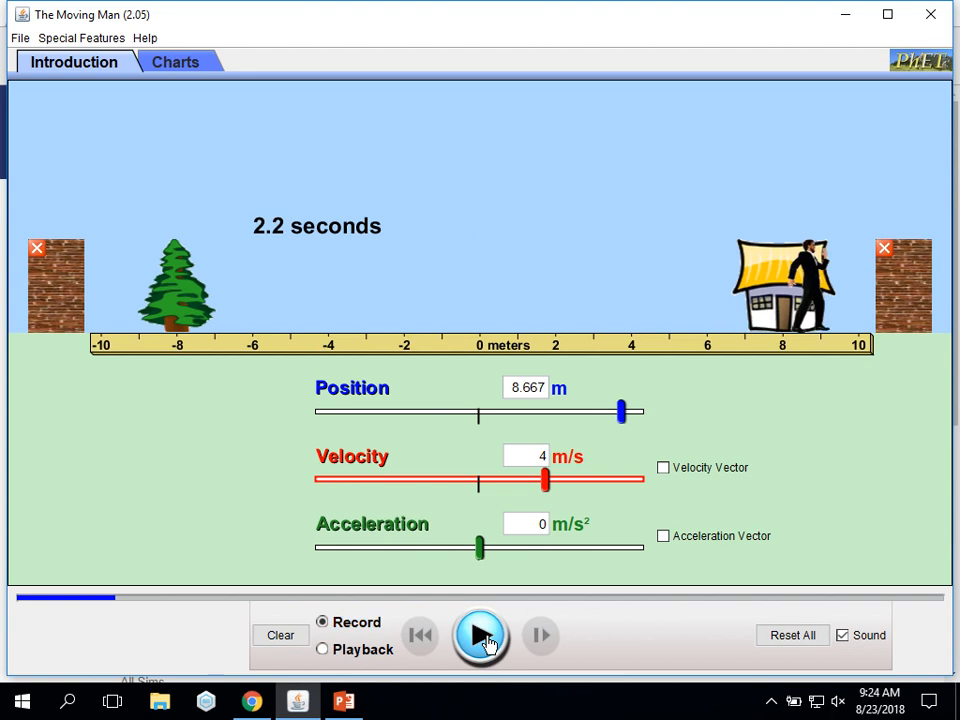
mouse_move(627, 261)
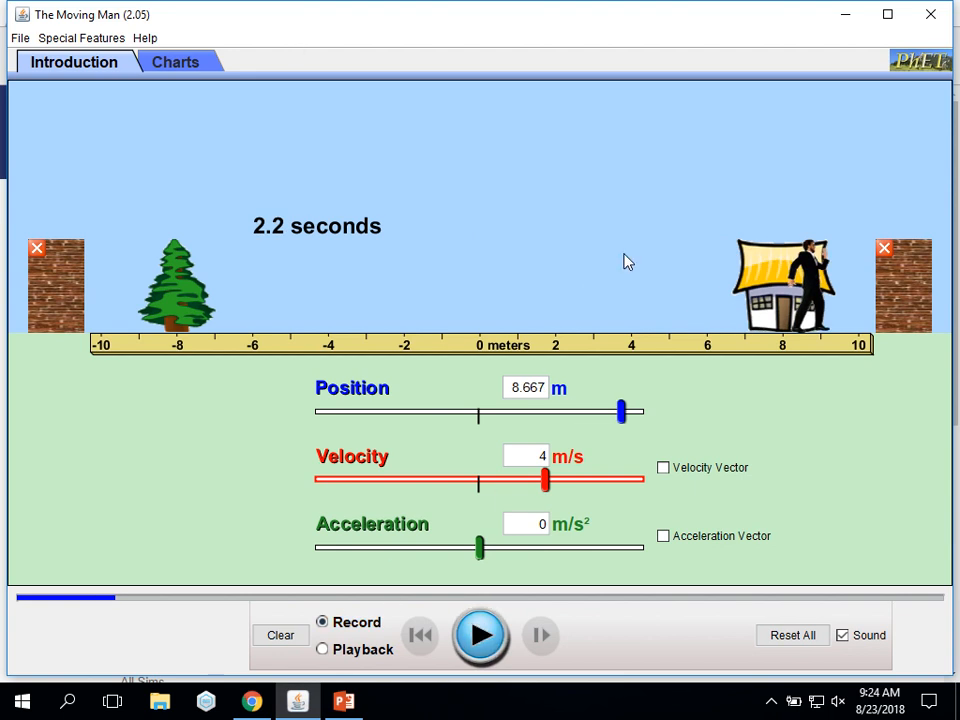
left_click(792, 635)
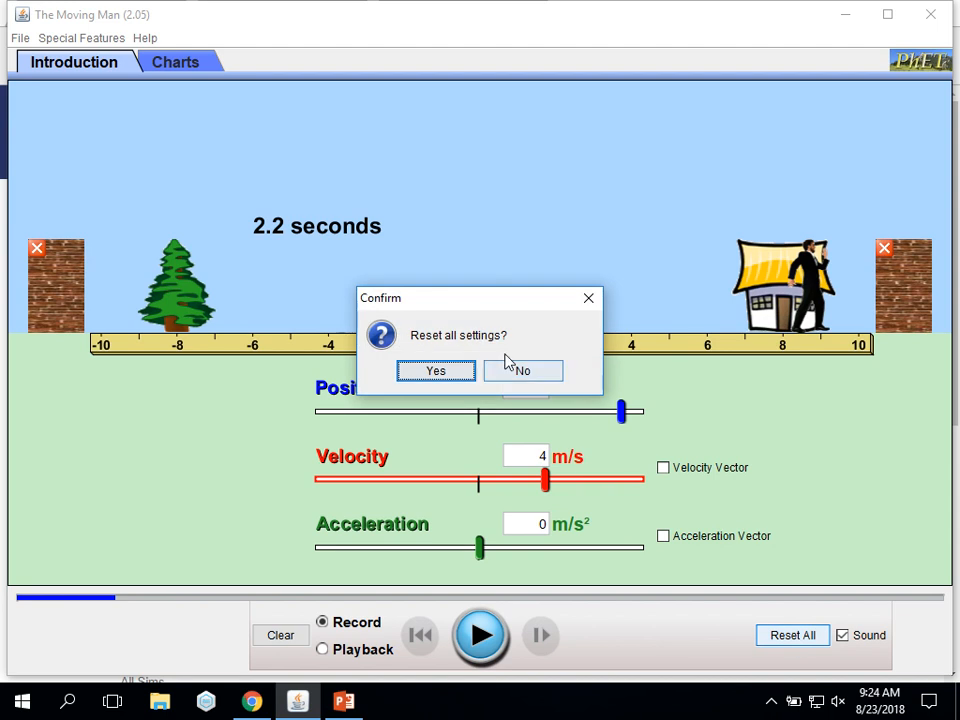
left_click(522, 370)
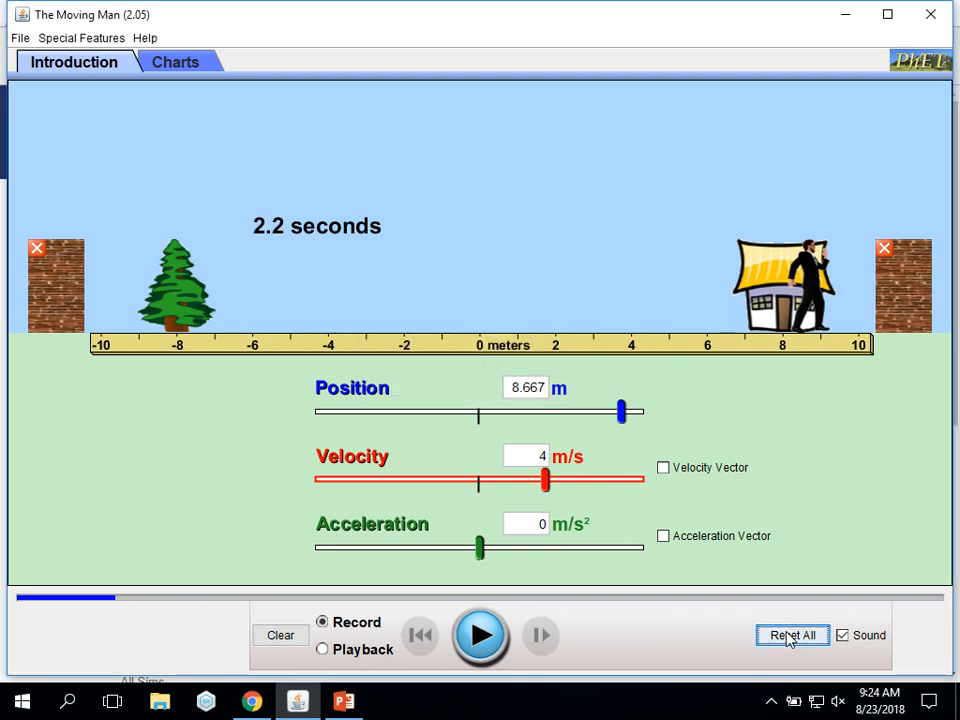
left_click(792, 635)
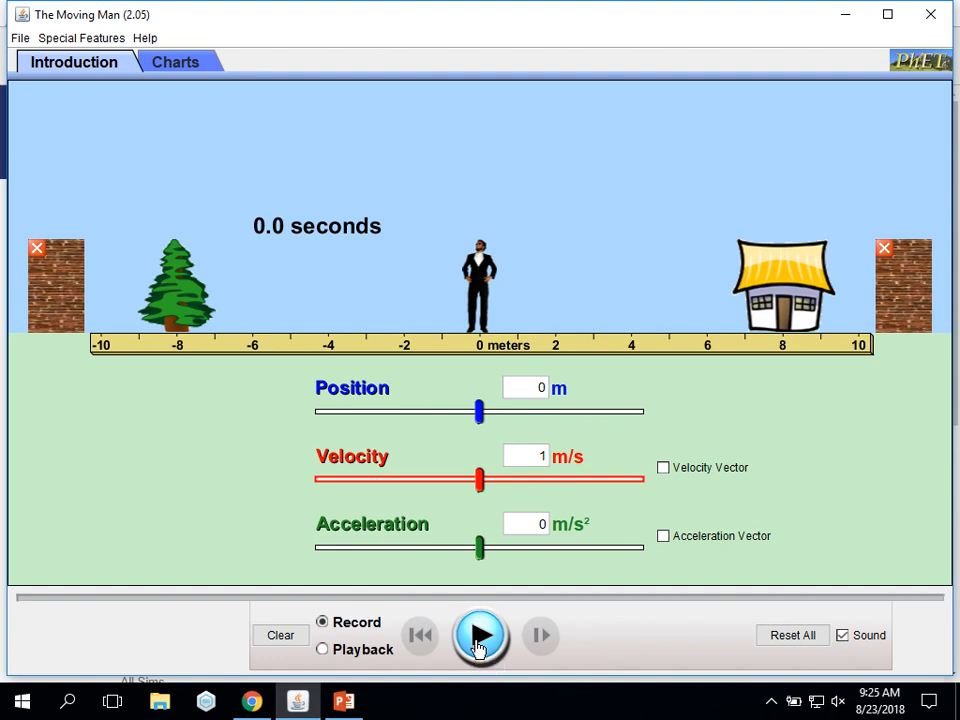
Play and pause the 1 m/s walk, then drag the man back to about 2 meters
left_click(480, 635)
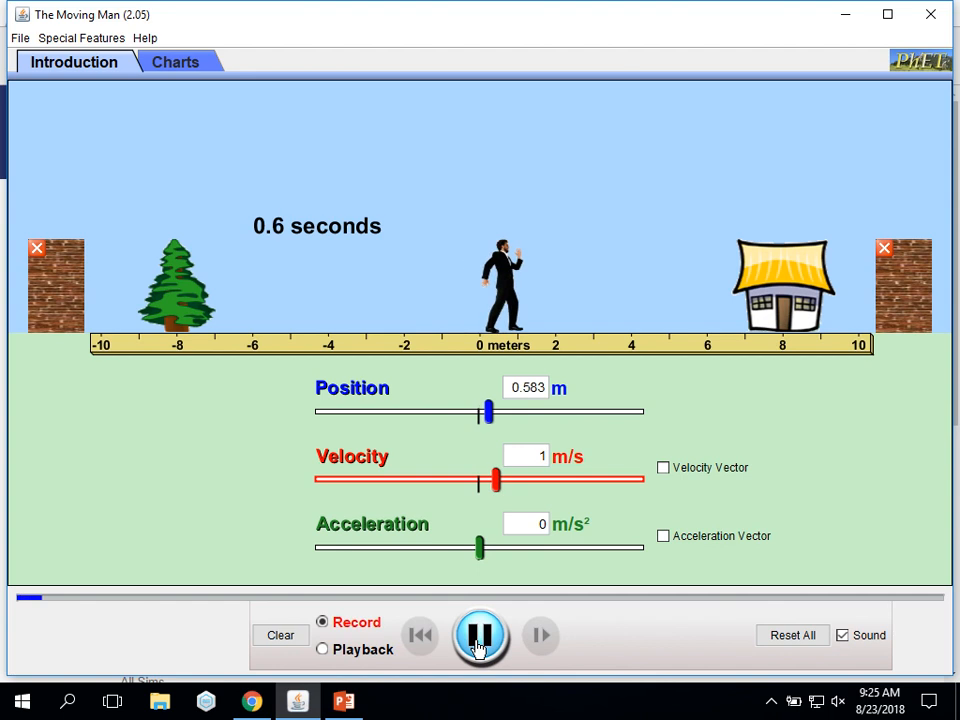
left_click(480, 635)
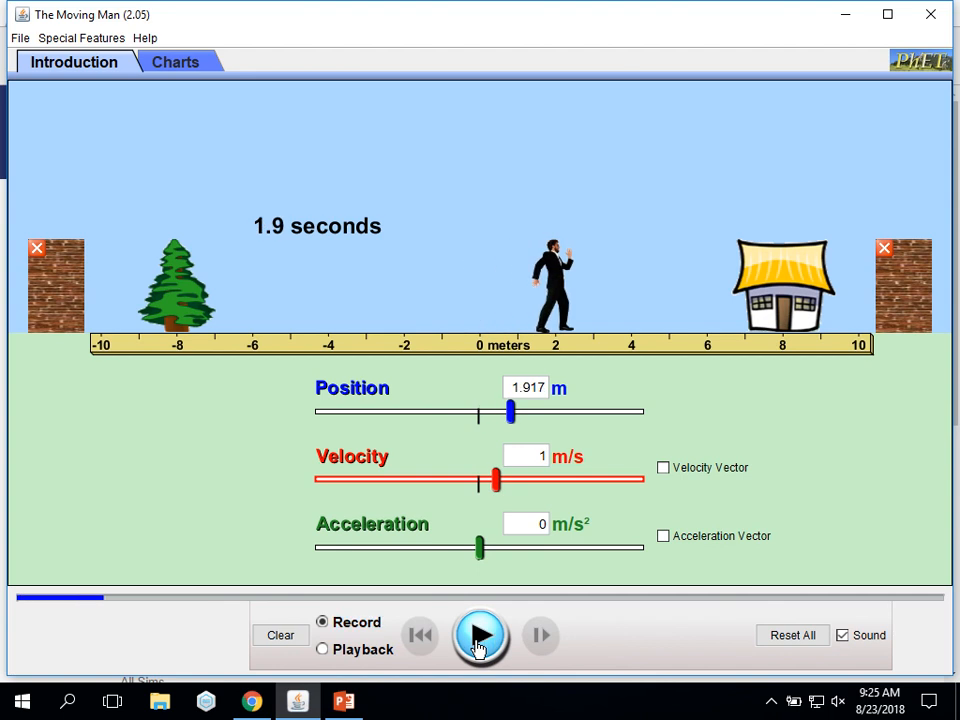
left_click(480, 635)
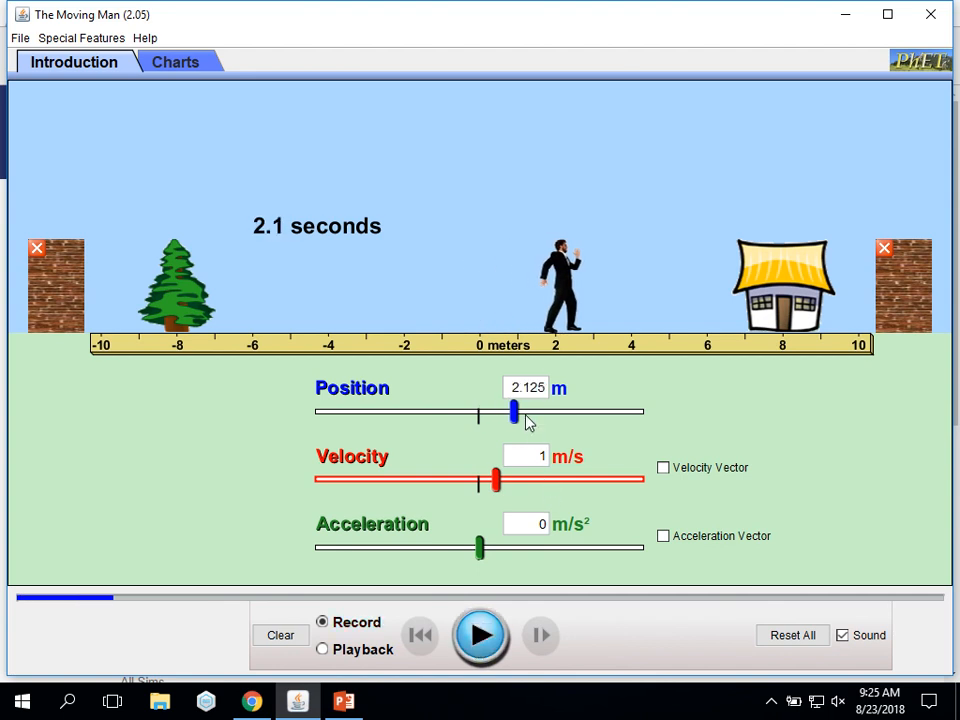
left_click_drag(514, 411, 511, 411)
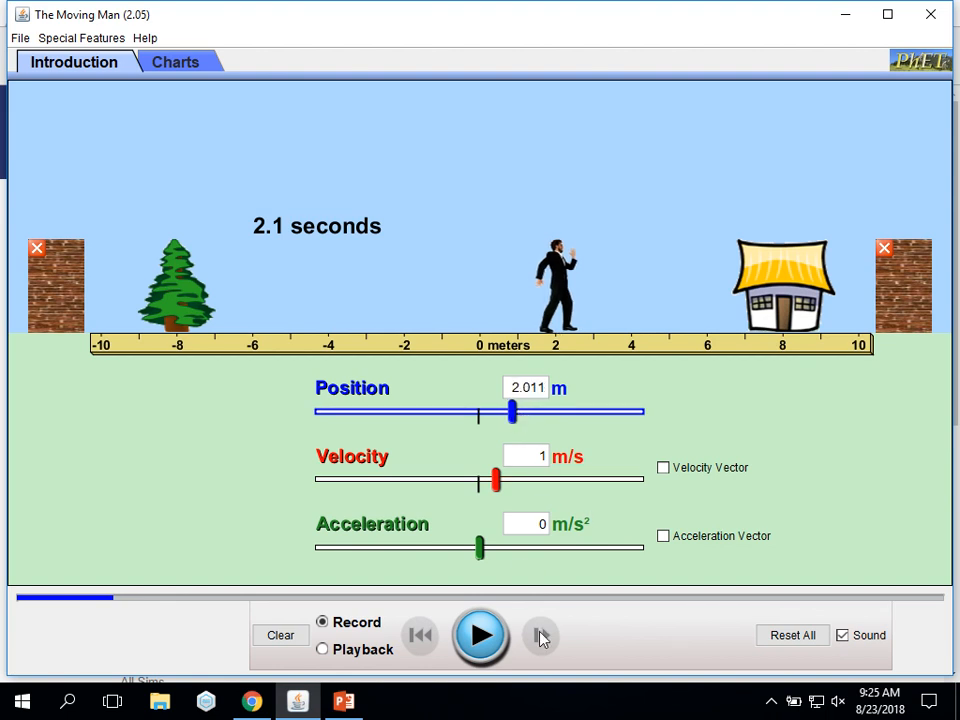
Confirm Reset All, then play the 1 m/s walk again and pause it mid-walk
left_click(791, 635)
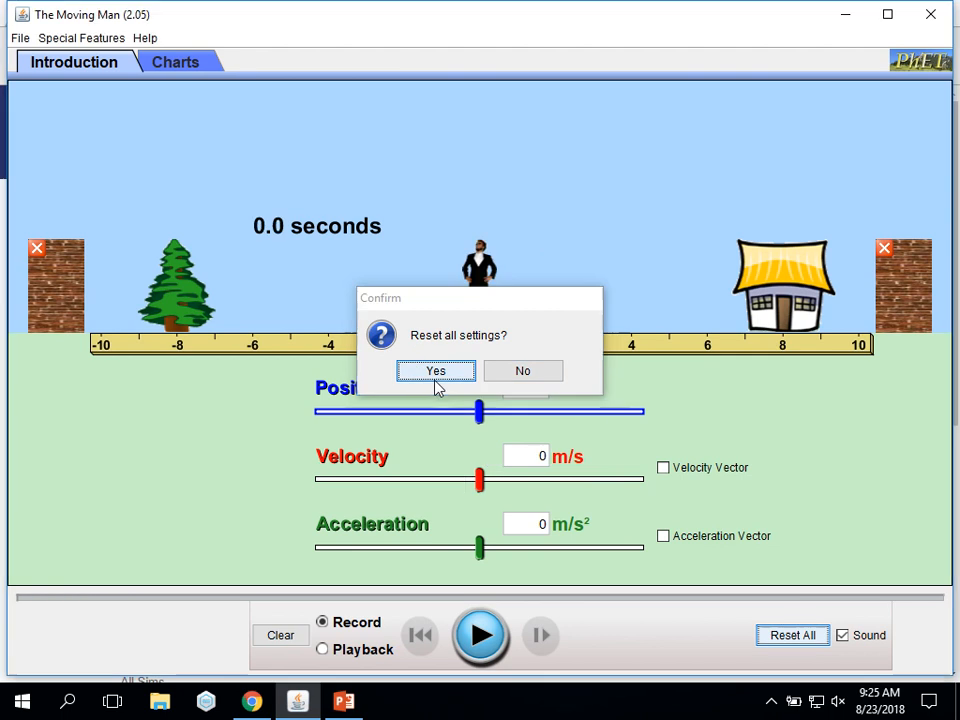
left_click(435, 371)
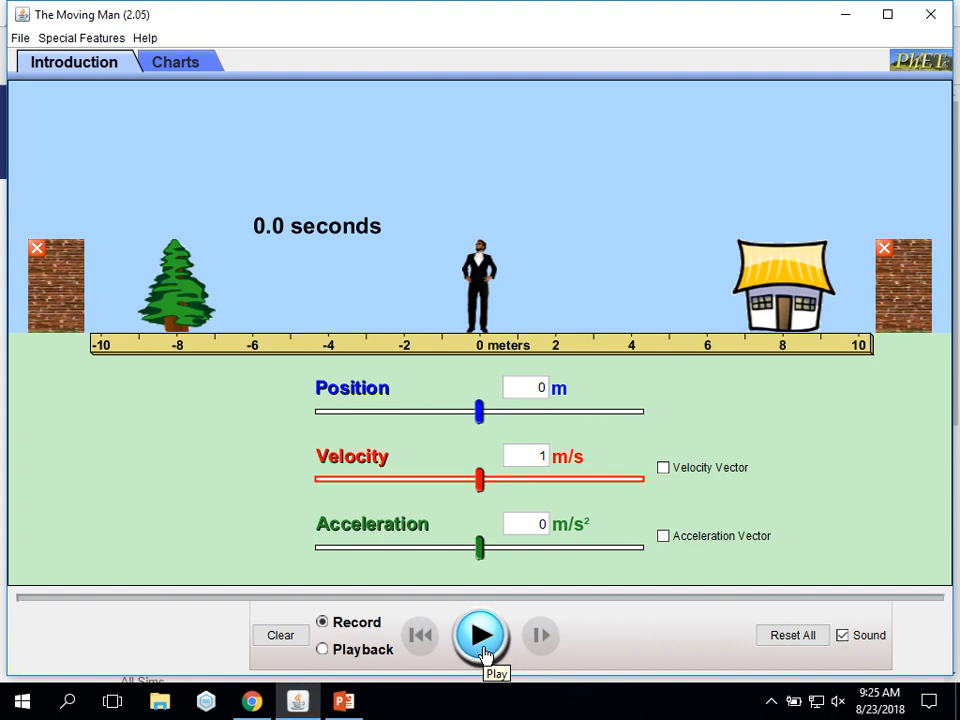
left_click(480, 635)
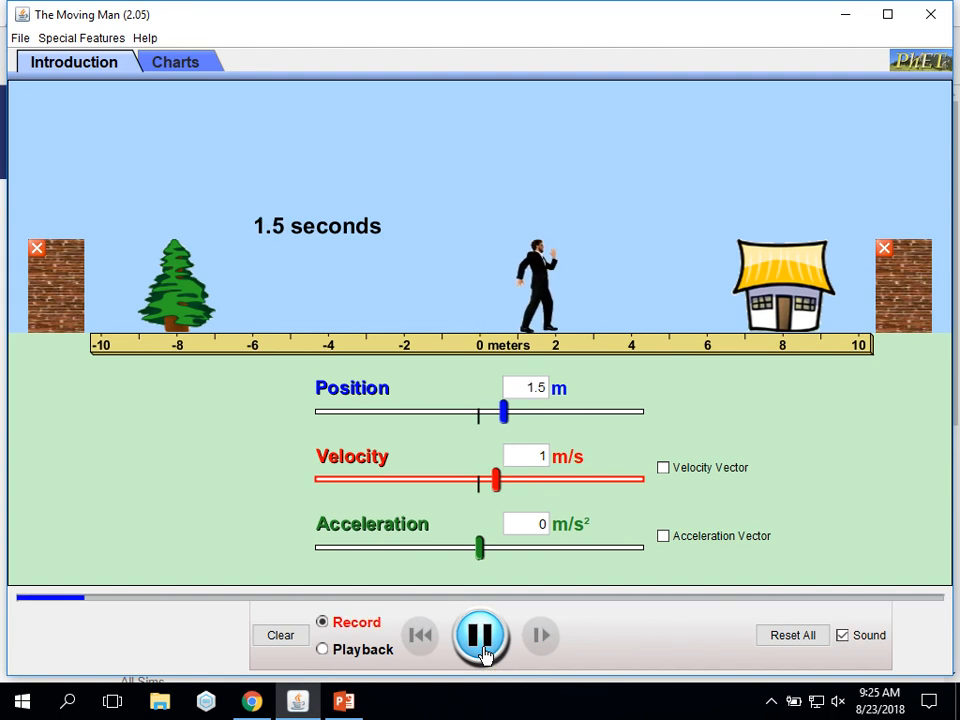
left_click(481, 636)
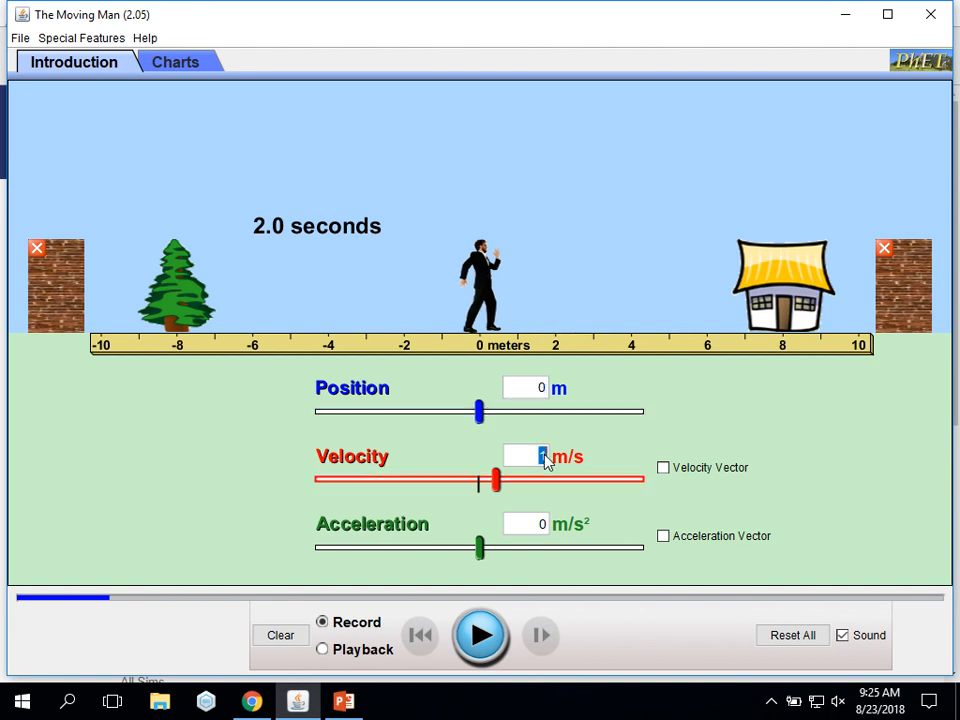
Reset the simulation, enter velocity 4, and start the man walking toward the house
left_click(480, 635)
type("4")
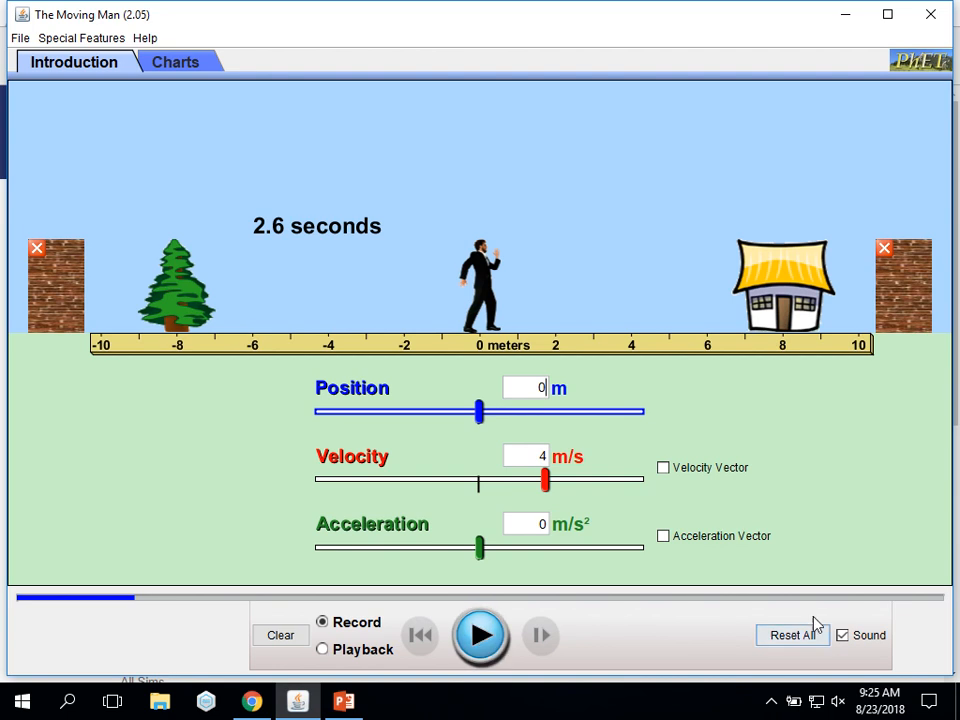
left_click(791, 635)
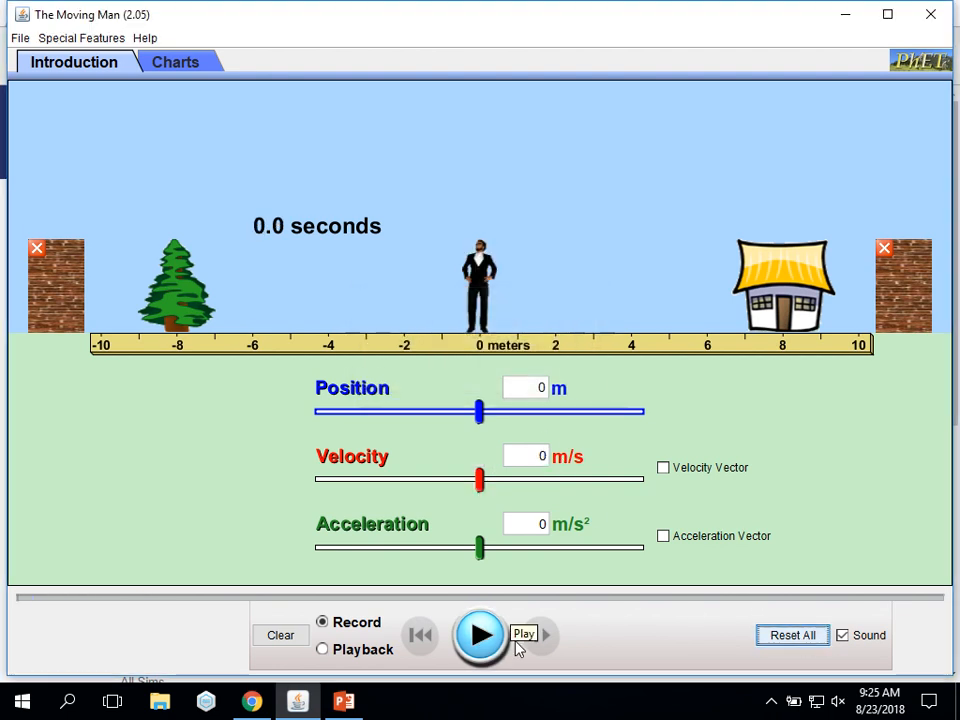
type("4")
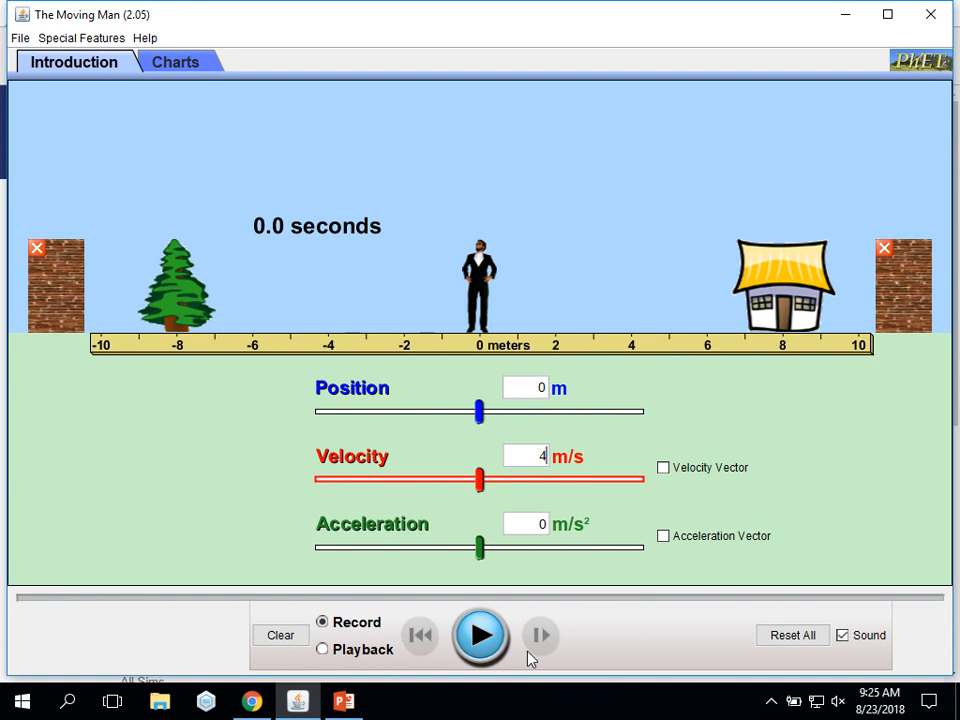
left_click(480, 635)
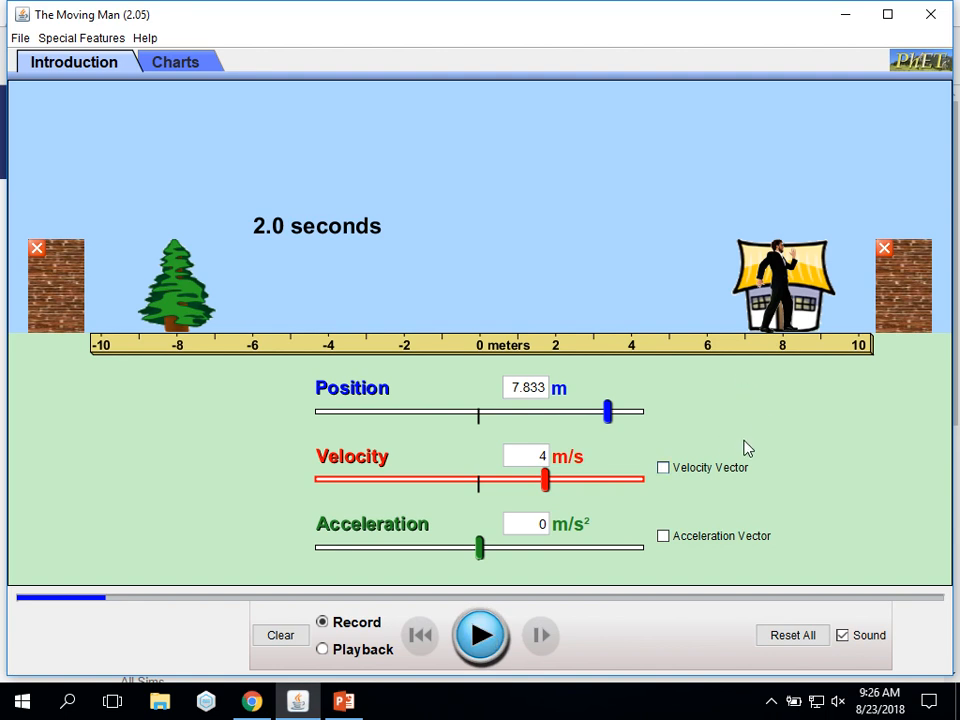
mouse_move(558, 390)
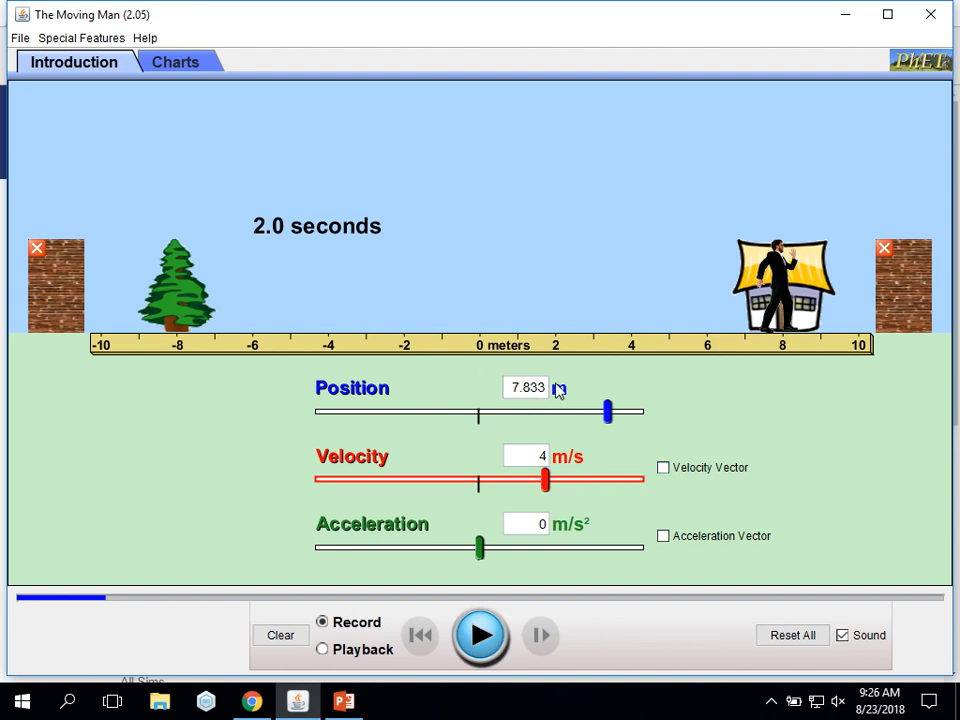
mouse_move(704, 490)
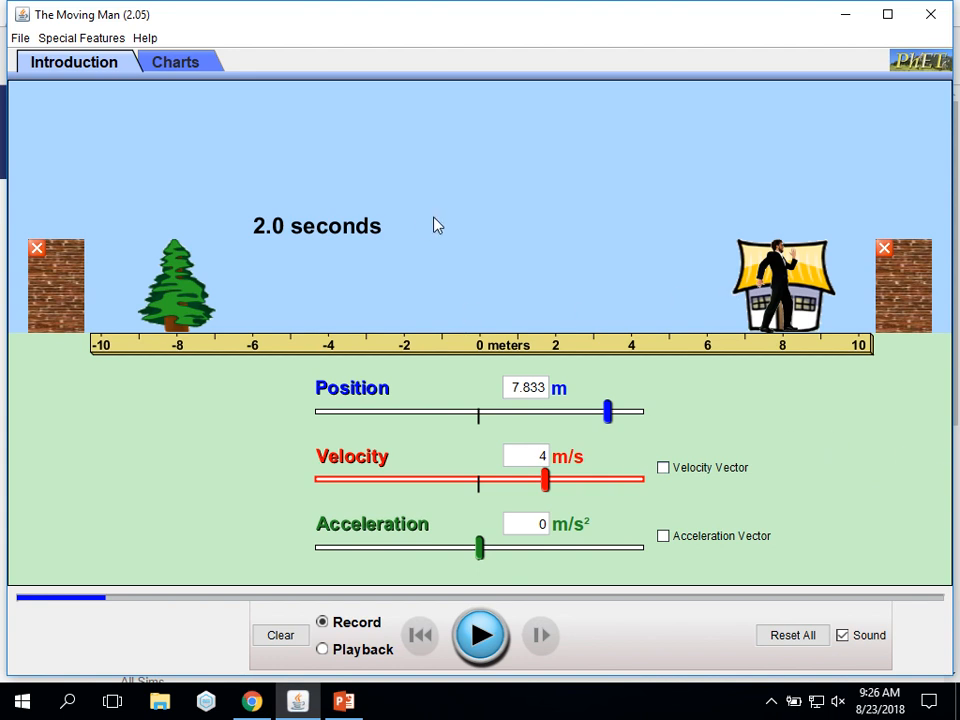
mouse_move(263, 271)
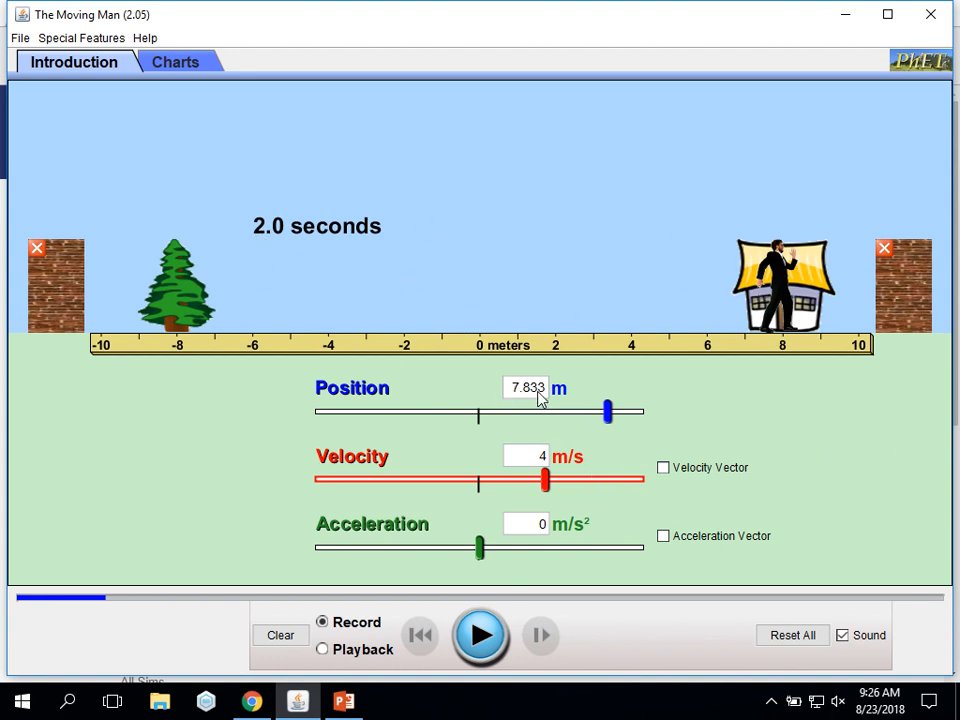
mouse_move(678, 441)
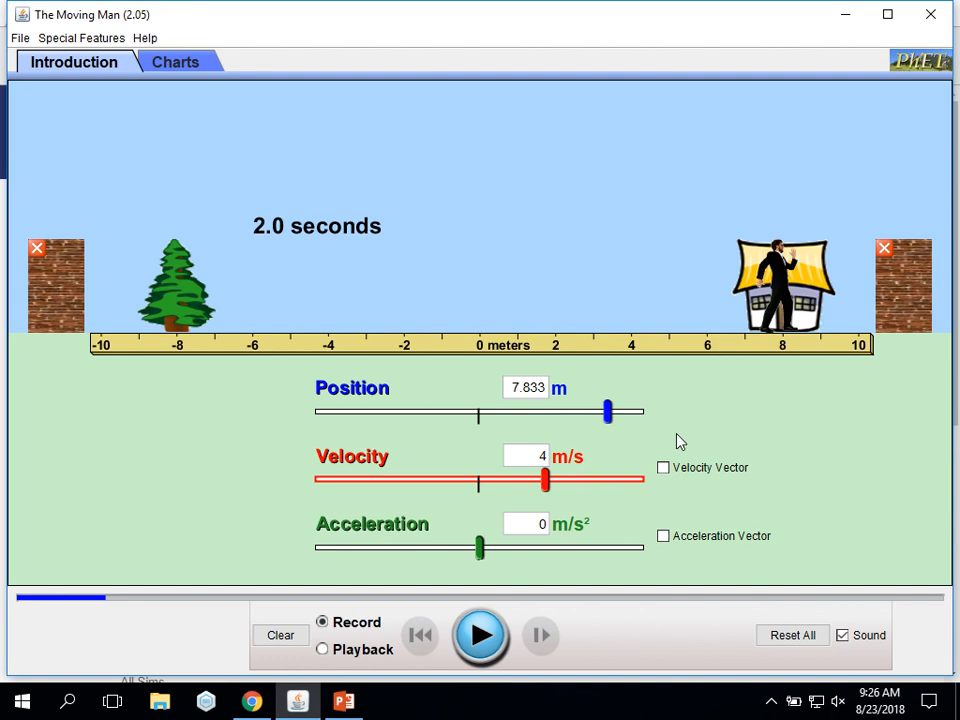
mouse_move(757, 455)
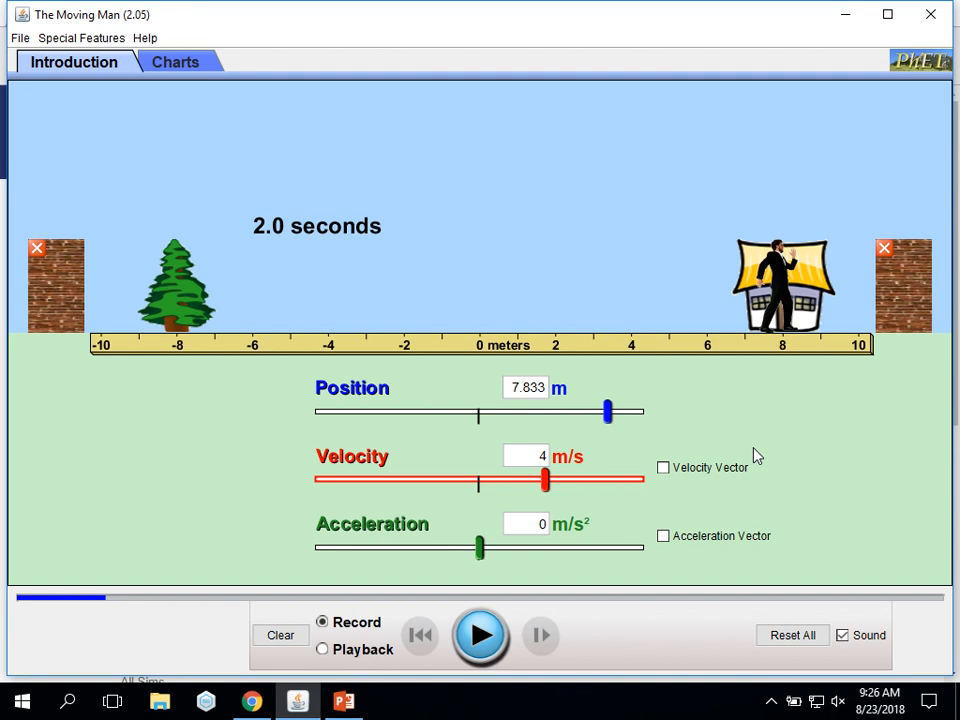
mouse_move(541, 337)
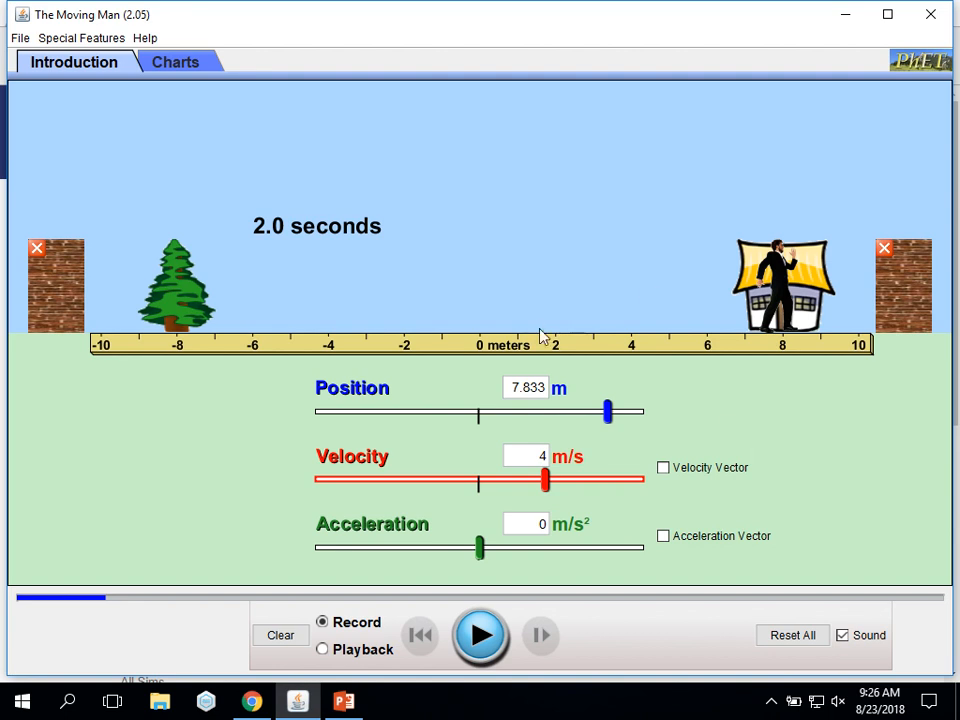
mouse_move(15, 204)
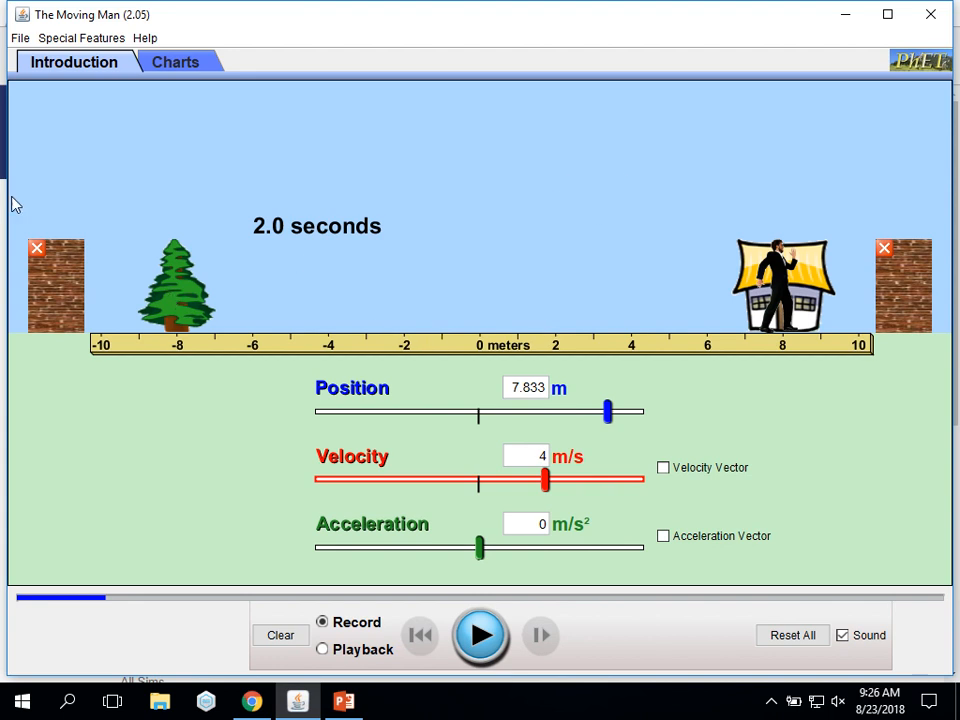
Switch to the Charts tab with blank position, velocity and acceleration graphs
left_click(175, 62)
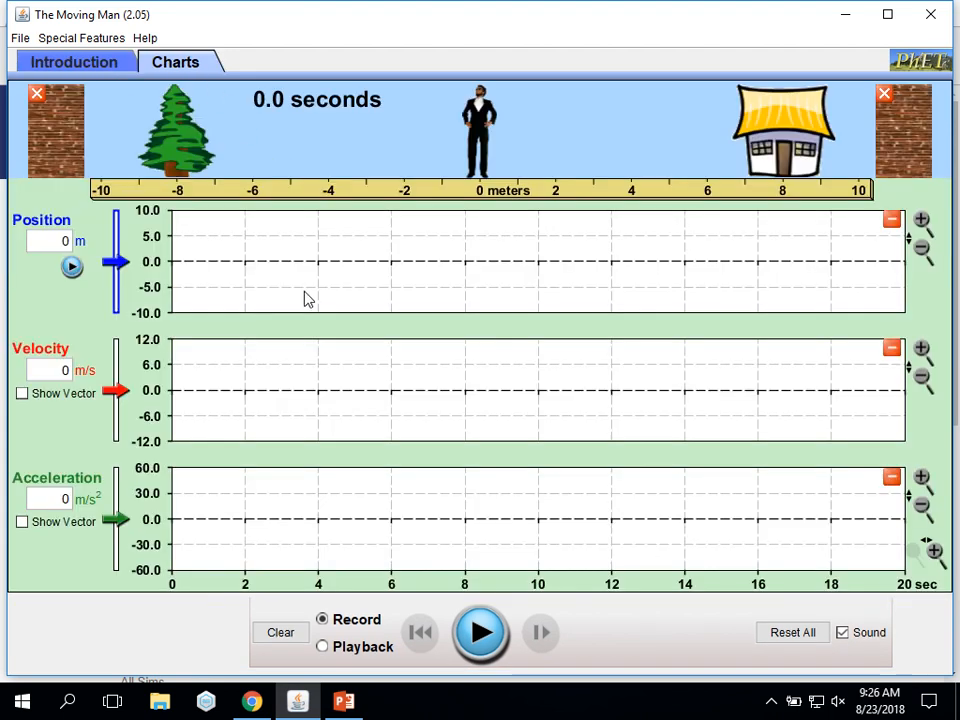
mouse_move(489, 504)
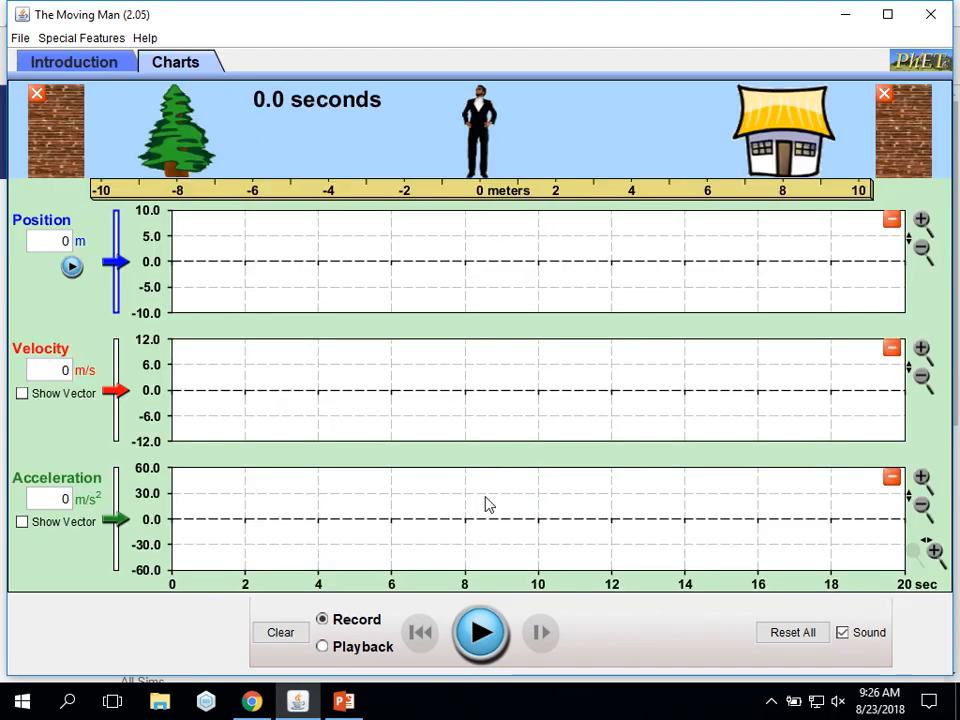
mouse_move(313, 323)
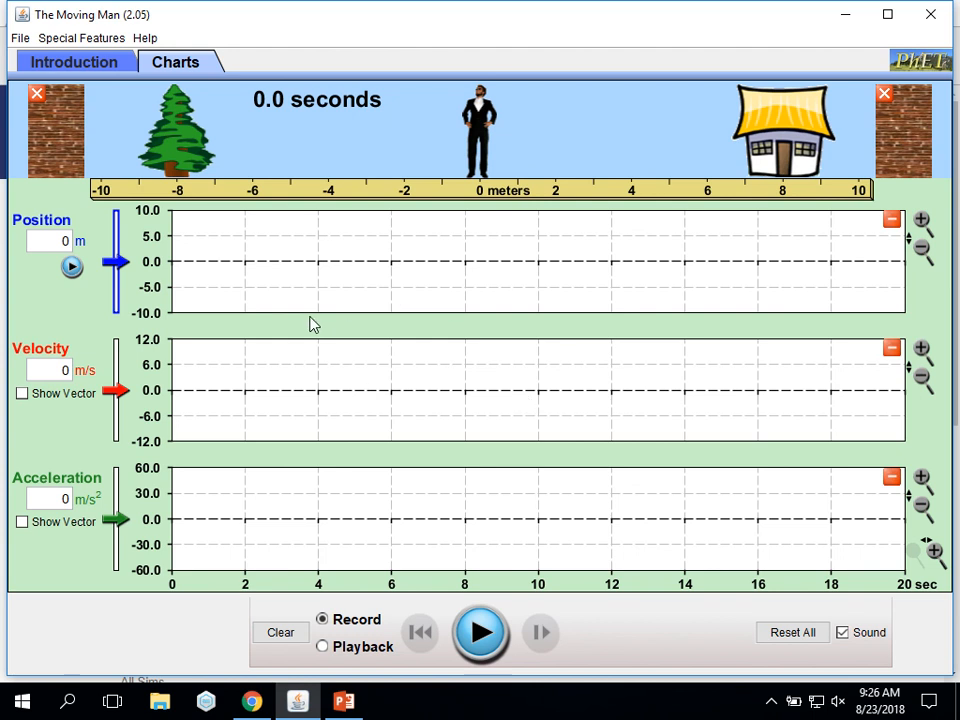
mouse_move(378, 372)
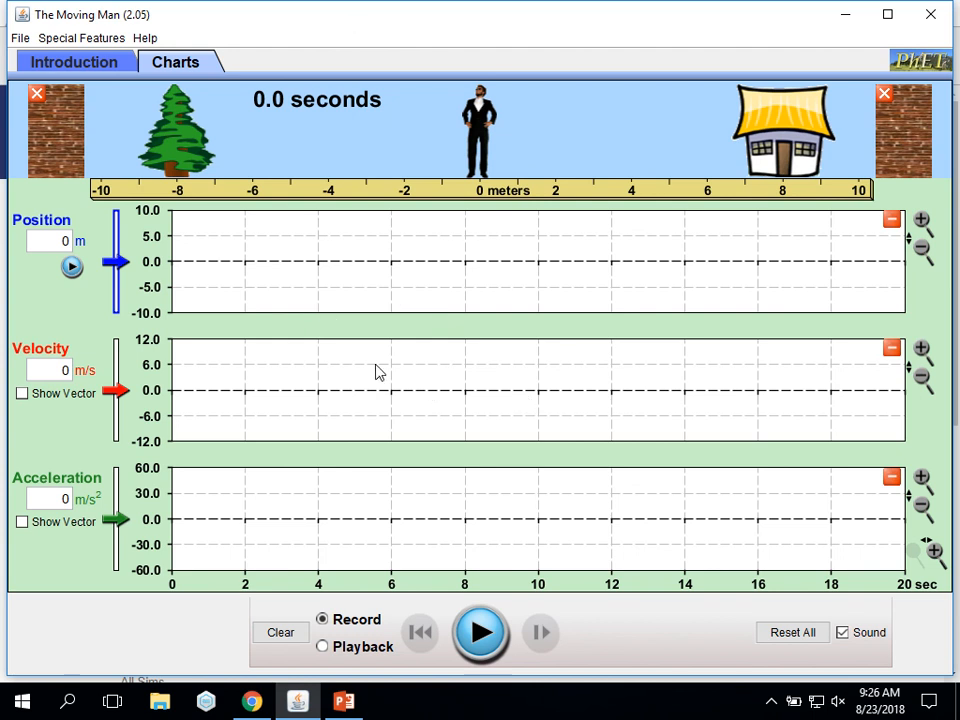
mouse_move(399, 429)
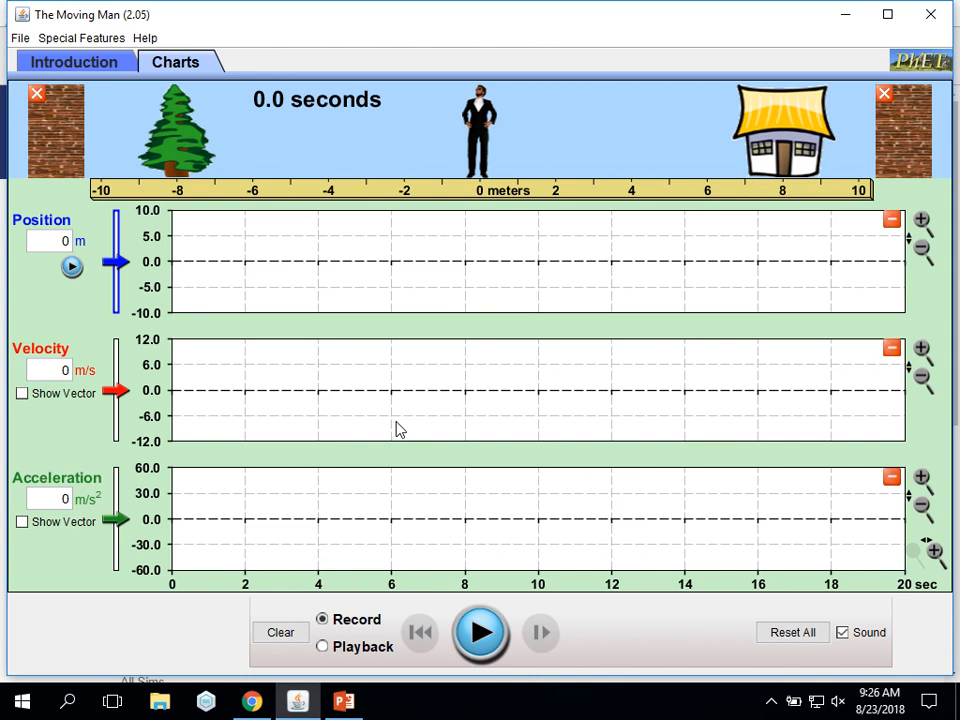
mouse_move(105, 497)
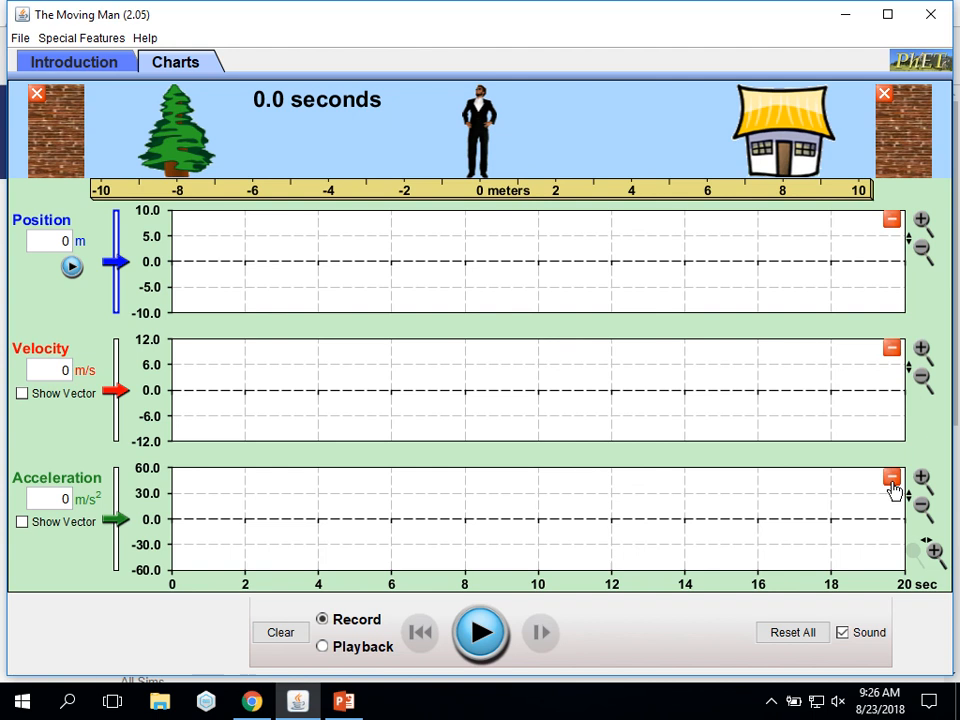
Hide the acceleration graph and record the man walking right at 2 m/s
left_click(891, 478)
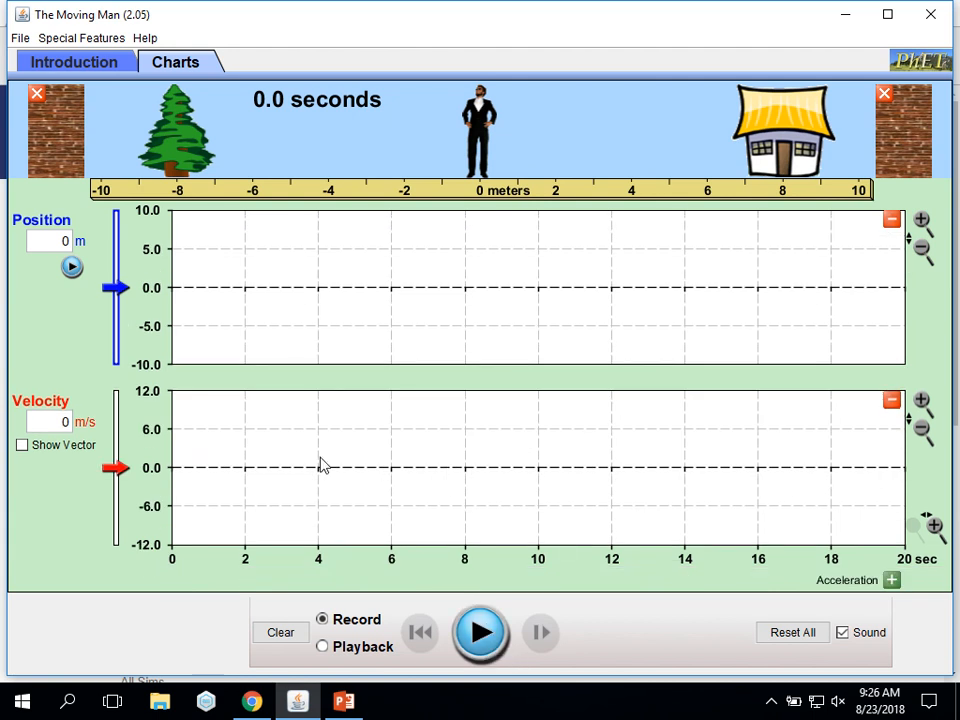
mouse_move(87, 250)
type("2")
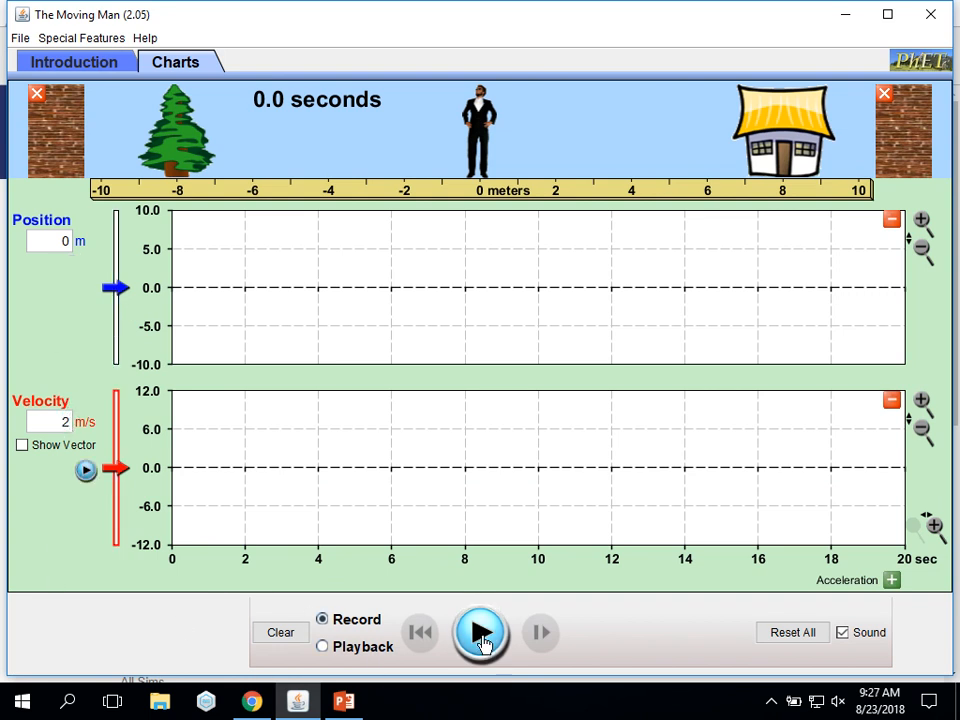
left_click(481, 632)
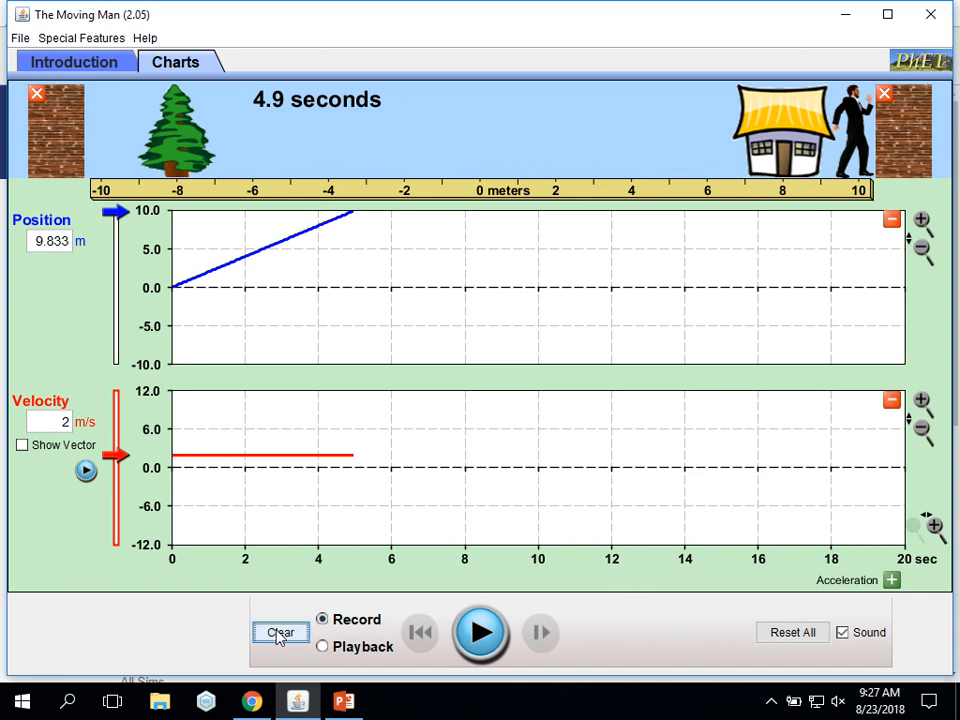
Confirm Reset All, enter 5, and record the run until 10 m at 2.0 seconds
left_click(792, 632)
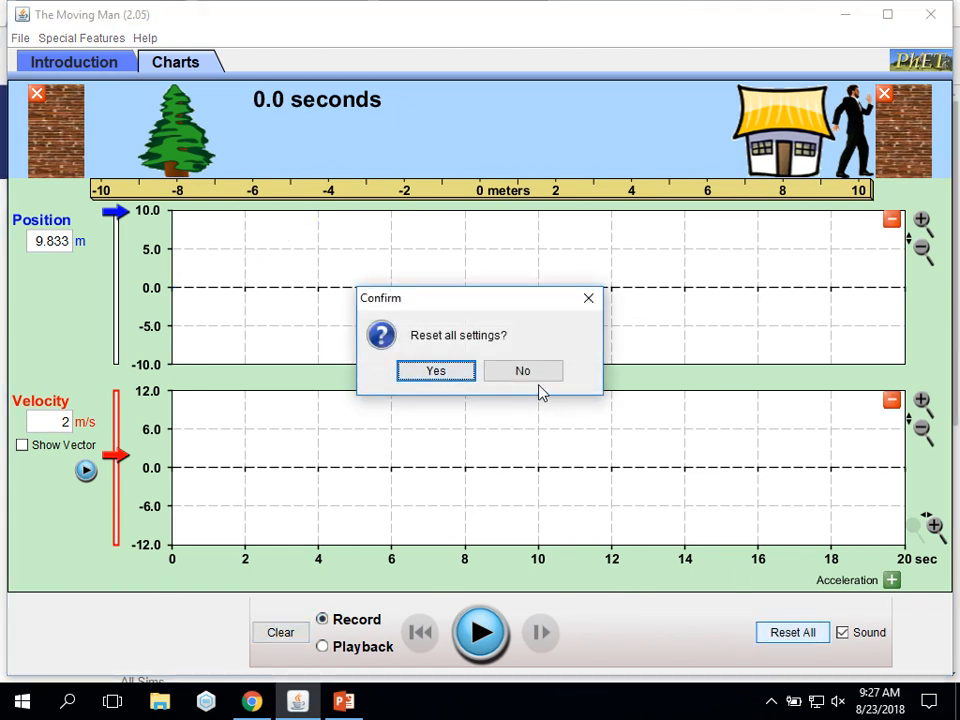
left_click(435, 371)
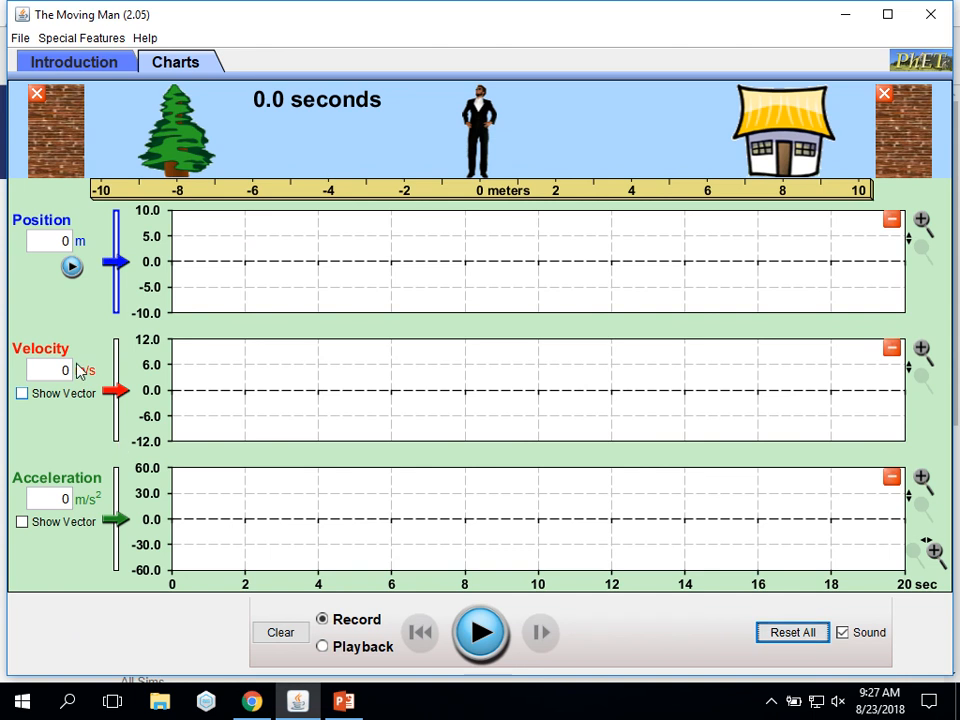
left_click(48, 241)
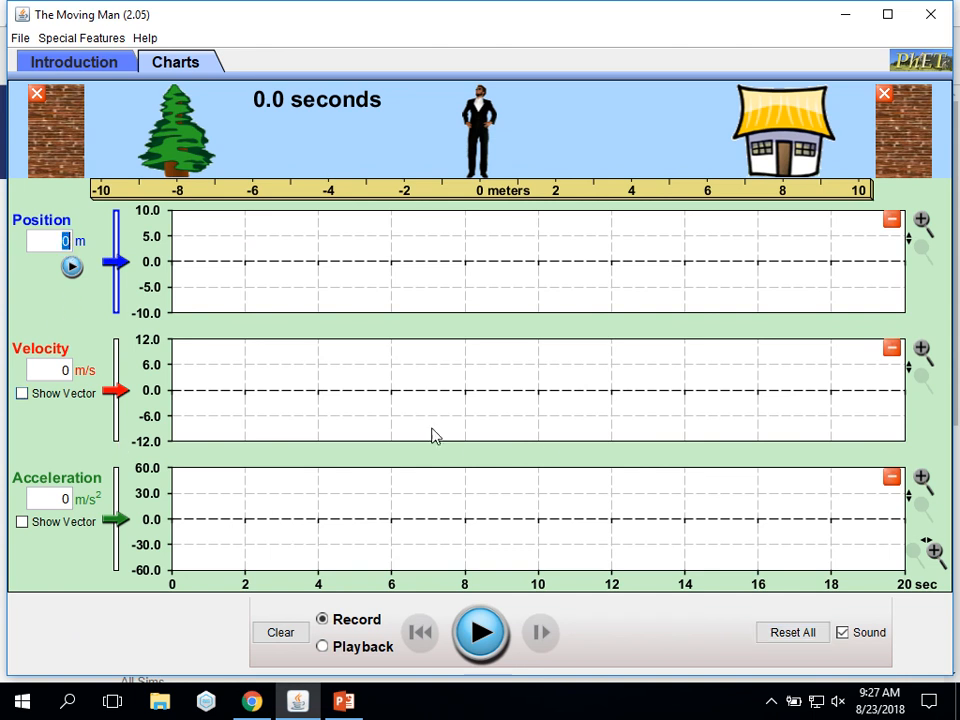
type("5")
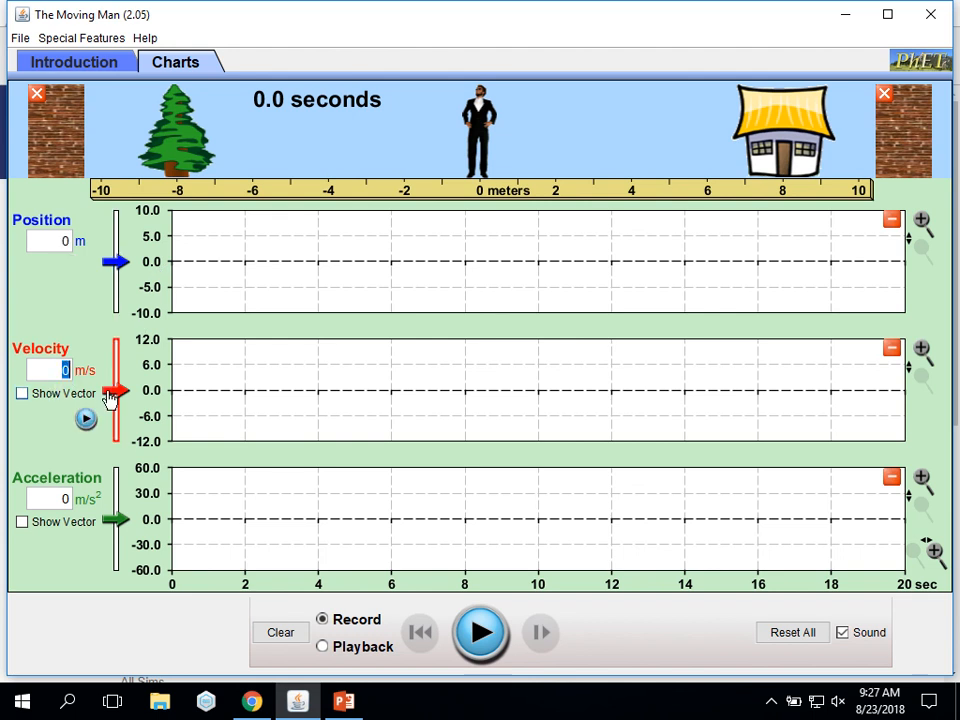
left_click(480, 631)
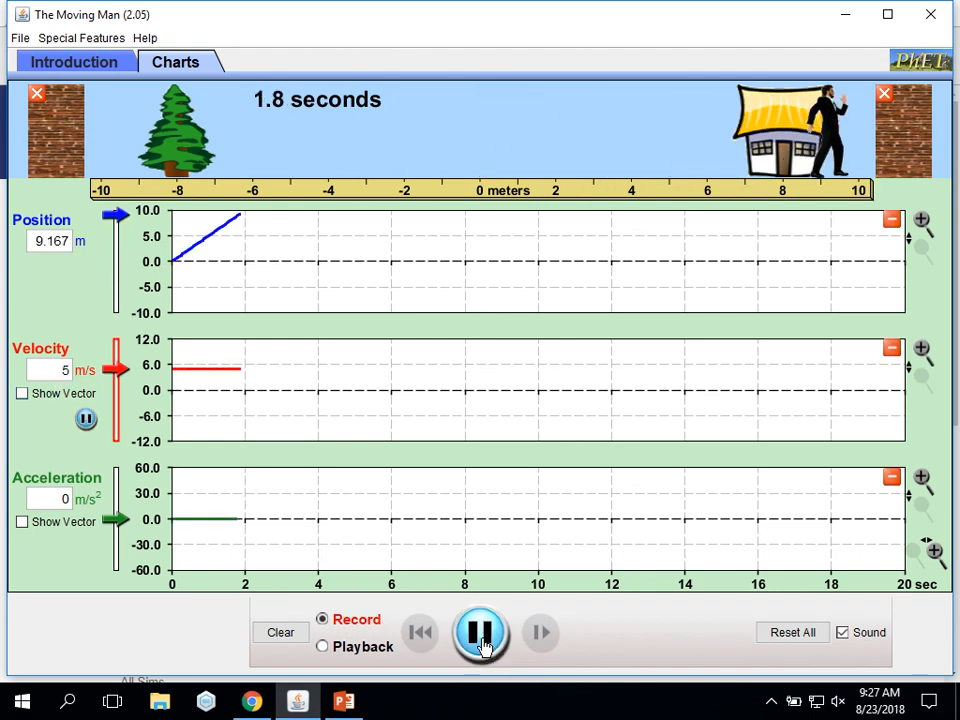
left_click(481, 632)
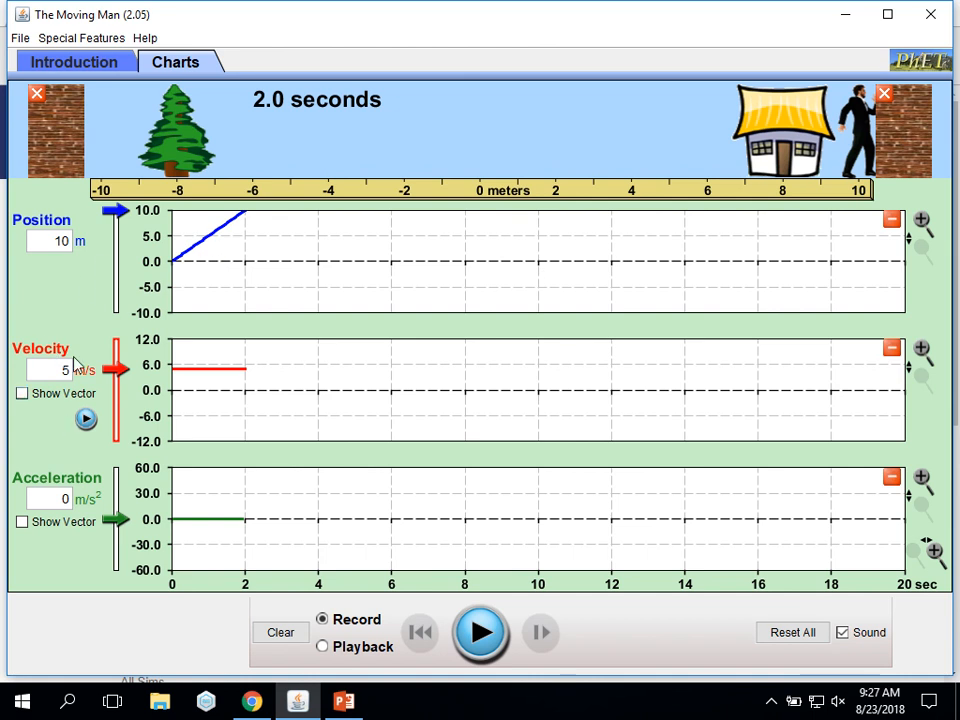
Confirm Reset All, record the man standing at 4 m for 5 seconds, then request another reset
left_click(792, 632)
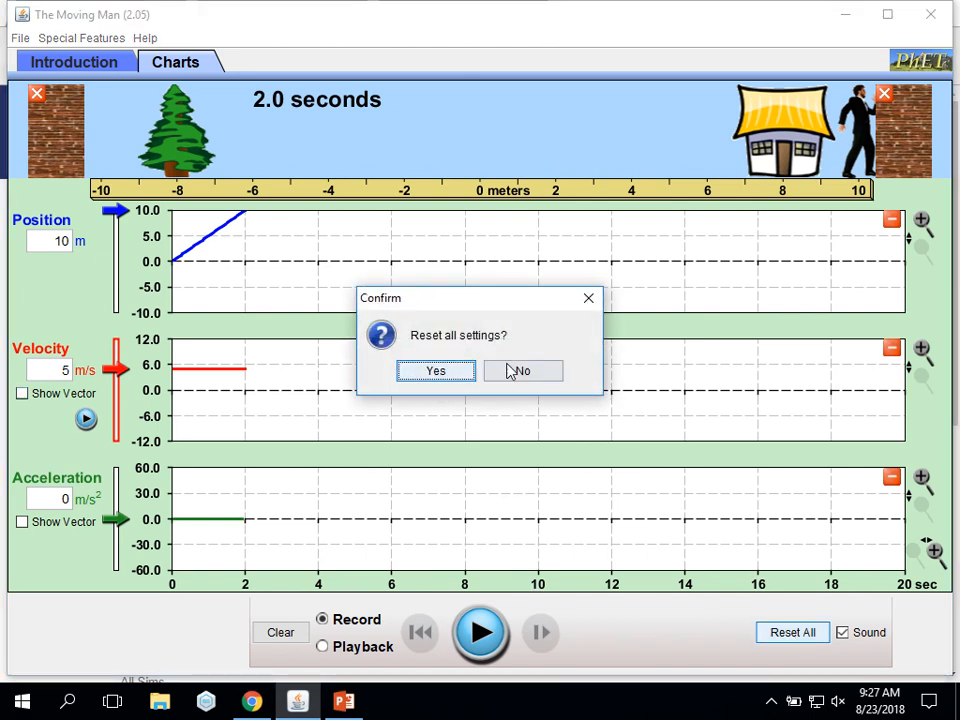
left_click(435, 371)
type("4")
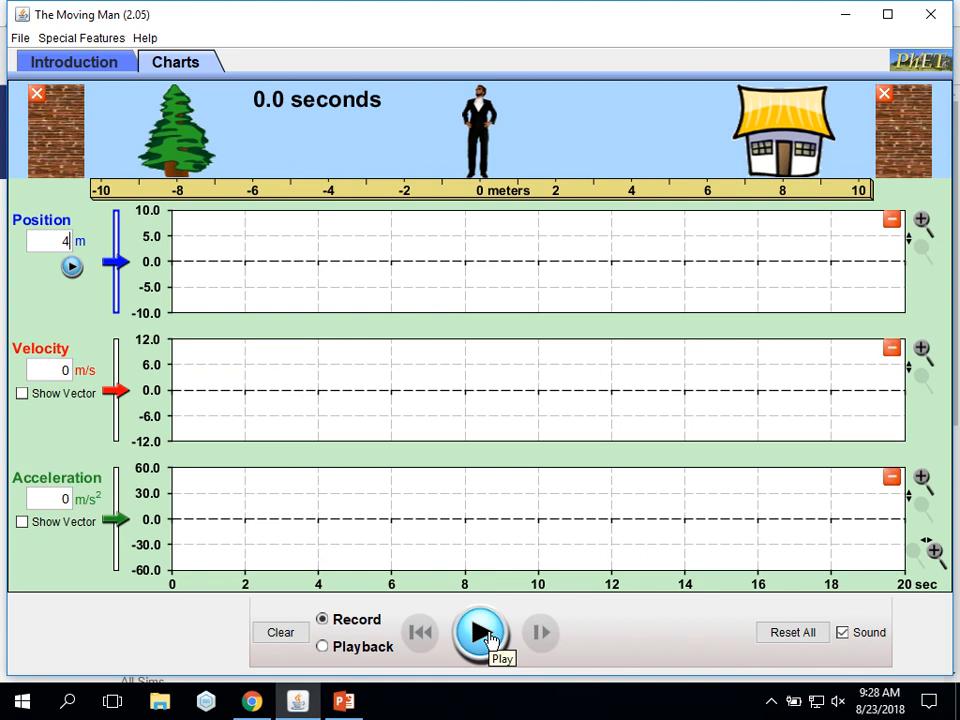
left_click(480, 632)
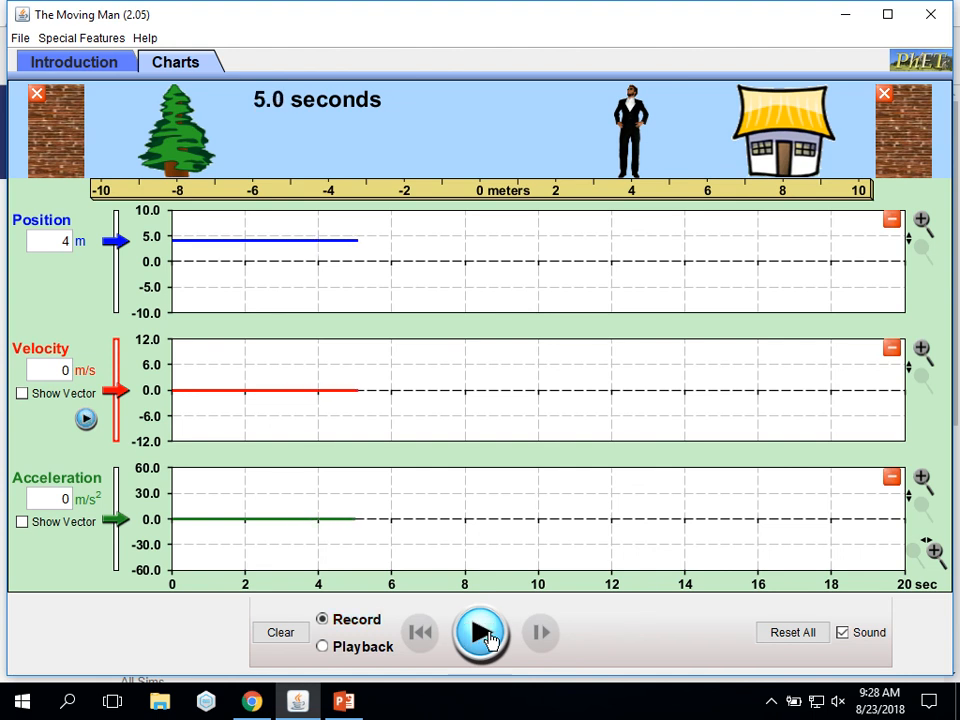
mouse_move(493, 500)
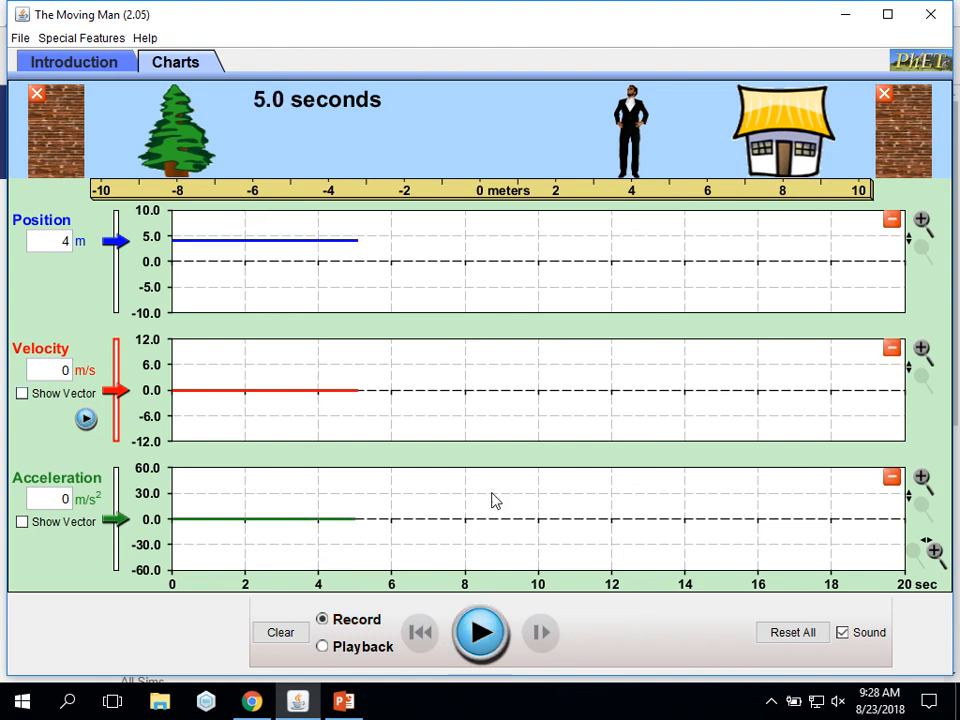
left_click(792, 632)
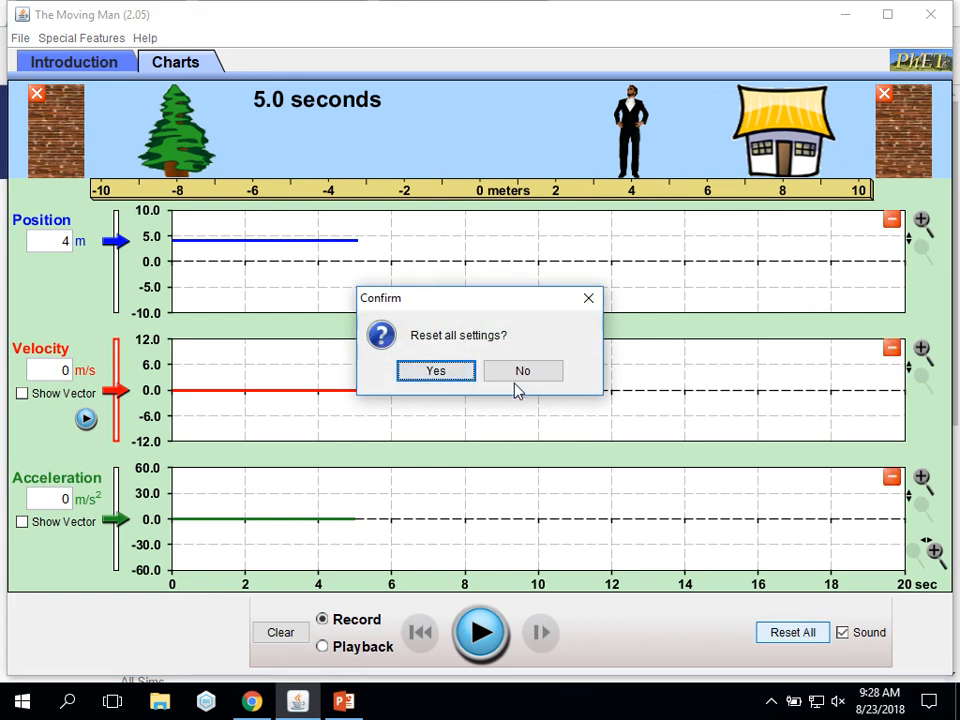
Confirm Yes in the reset dialog and select the velocity value for editing
left_click(435, 371)
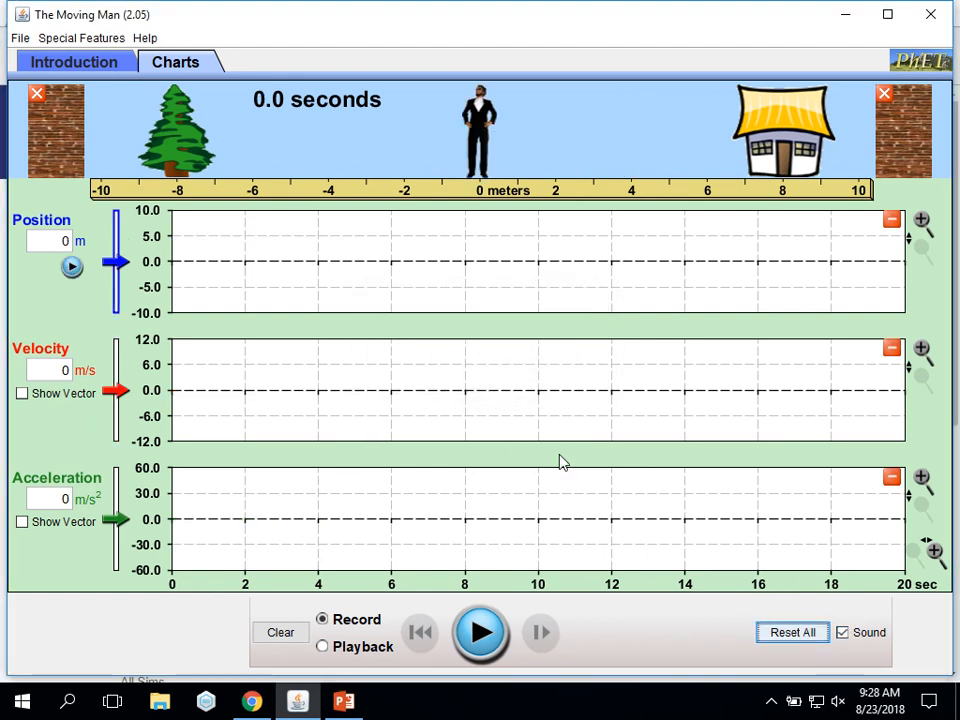
mouse_move(660, 525)
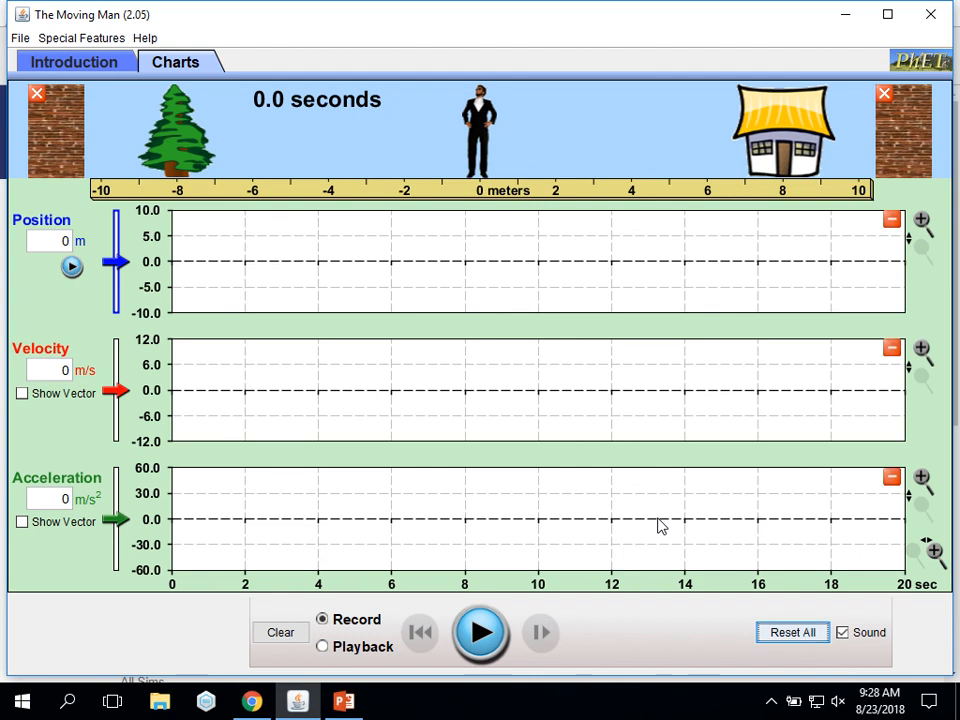
mouse_move(250, 485)
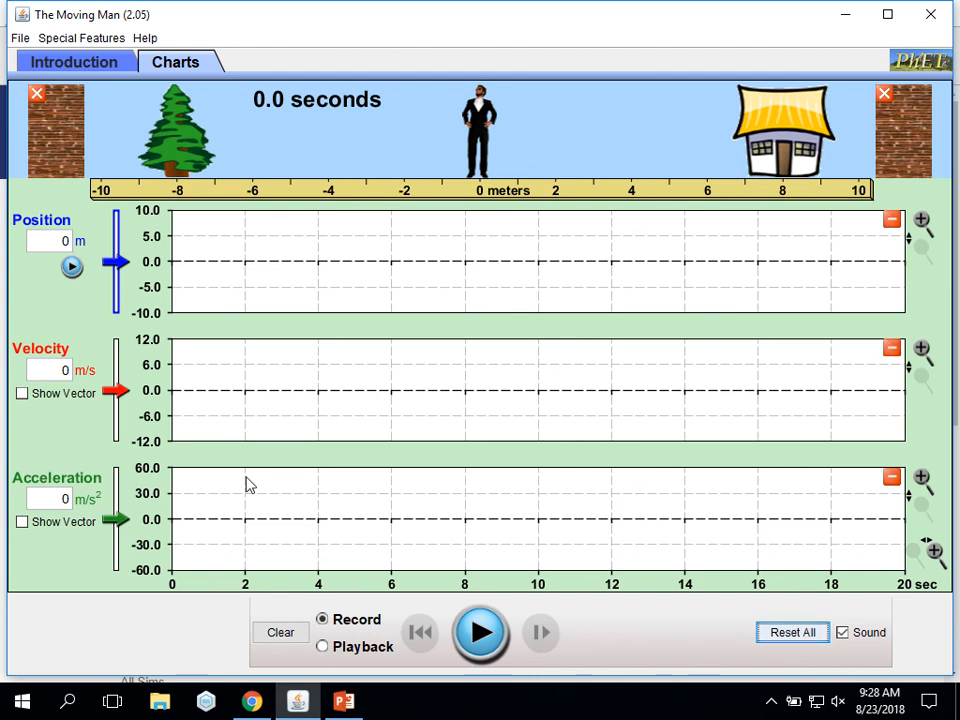
left_click(45, 370)
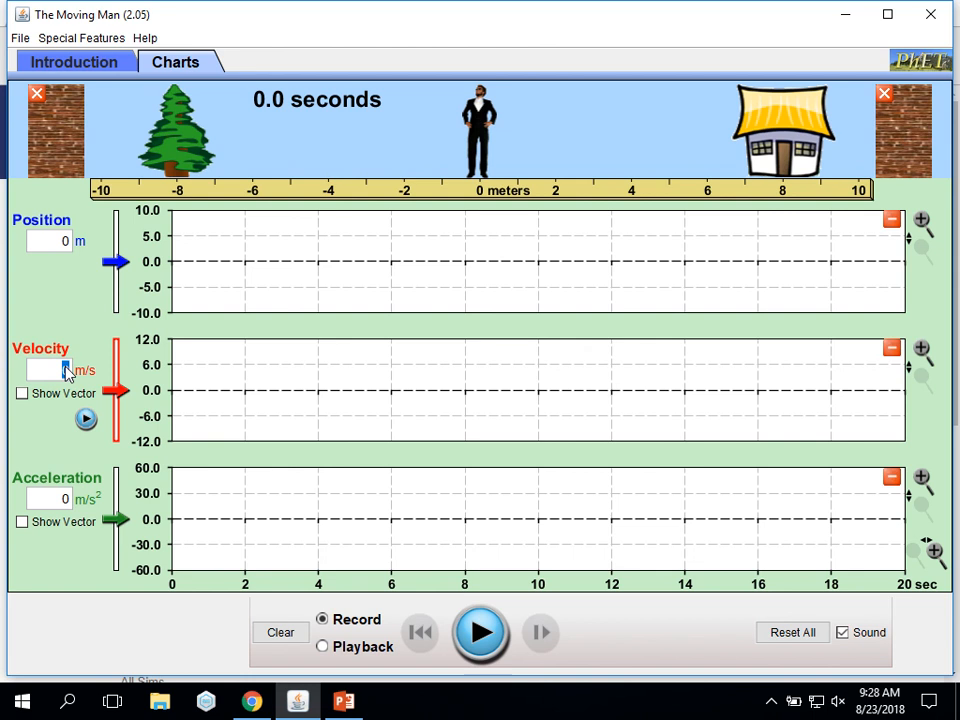
Record 5 m/s to 10 m over 2 seconds, then resume at -2 m/s and pause near 0 m
type("5")
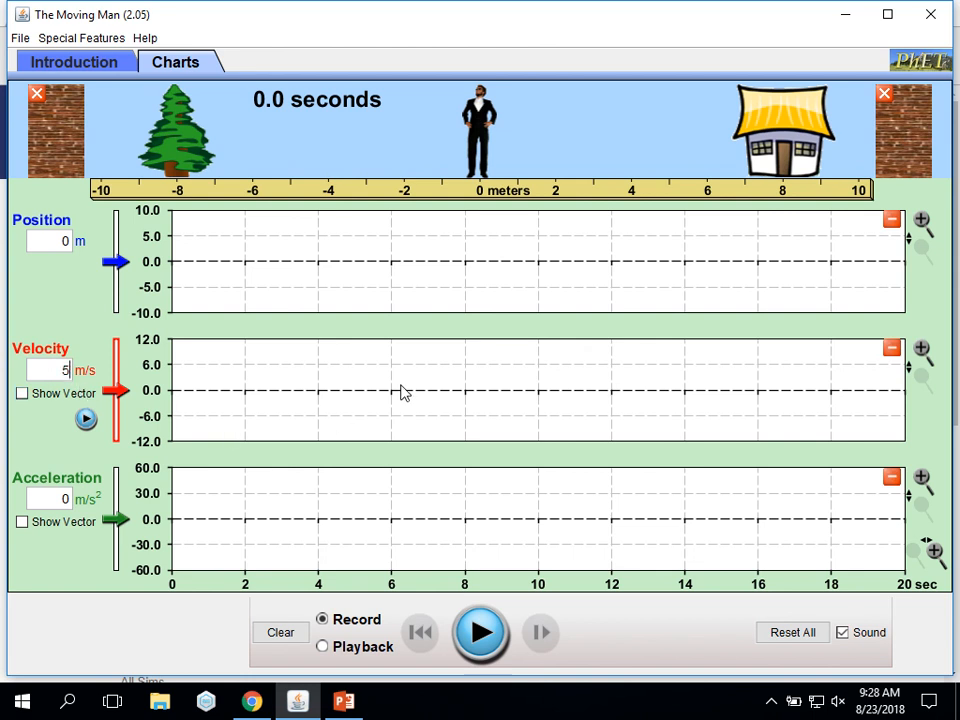
left_click(481, 632)
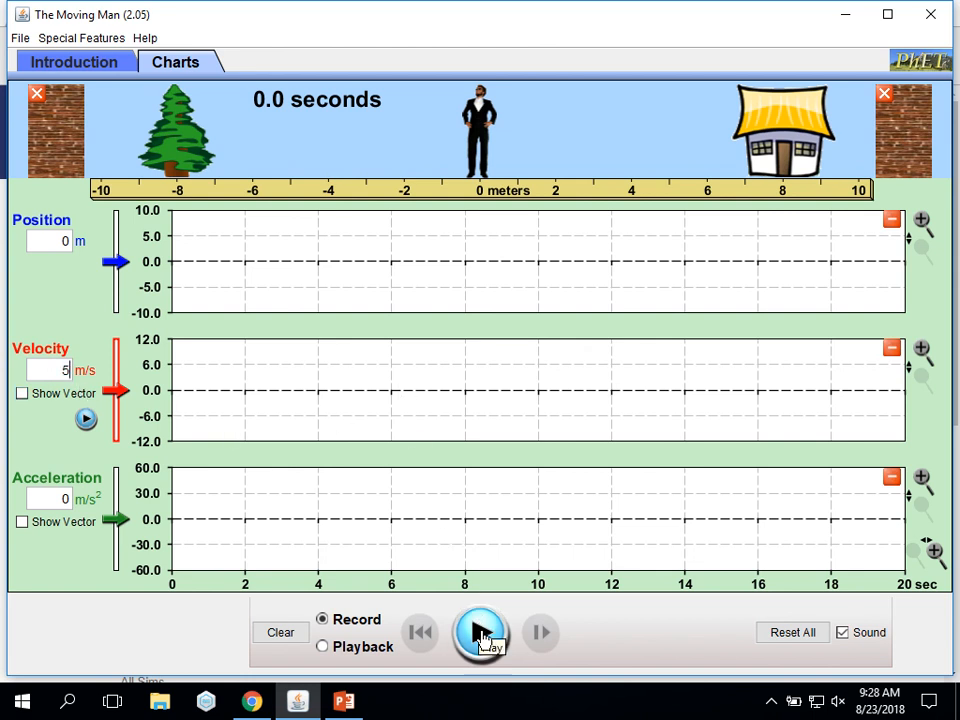
left_click(480, 632)
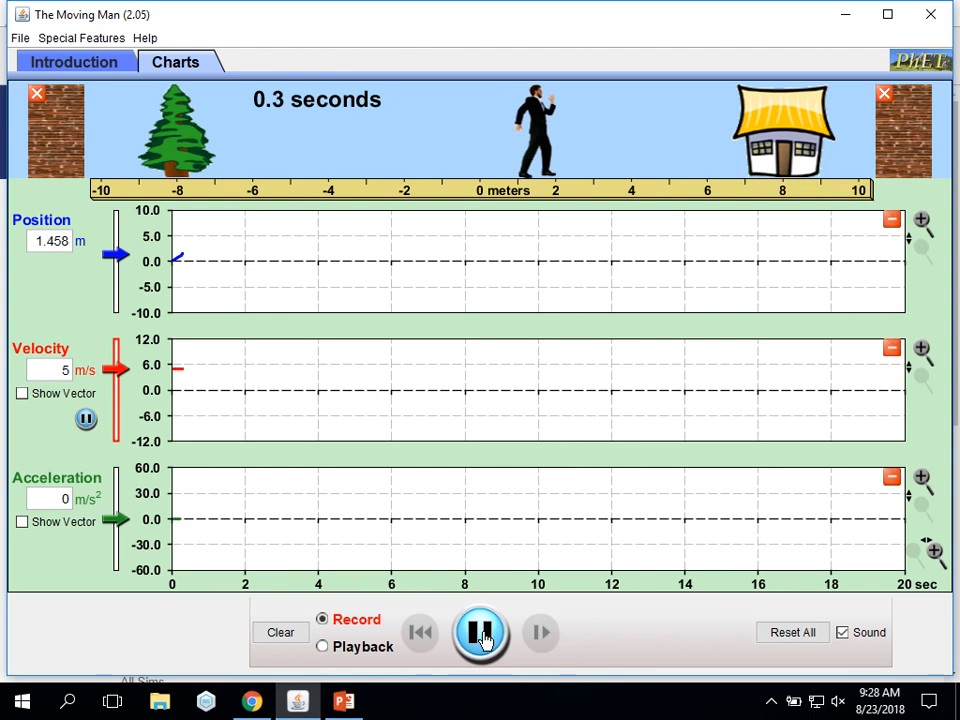
left_click(481, 632)
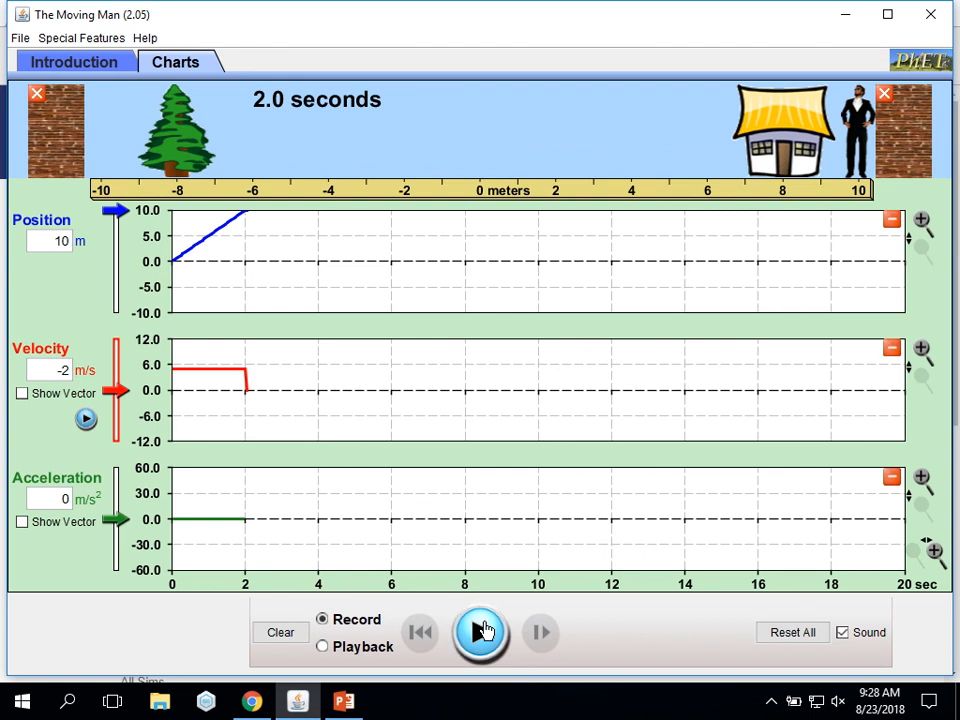
left_click(481, 632)
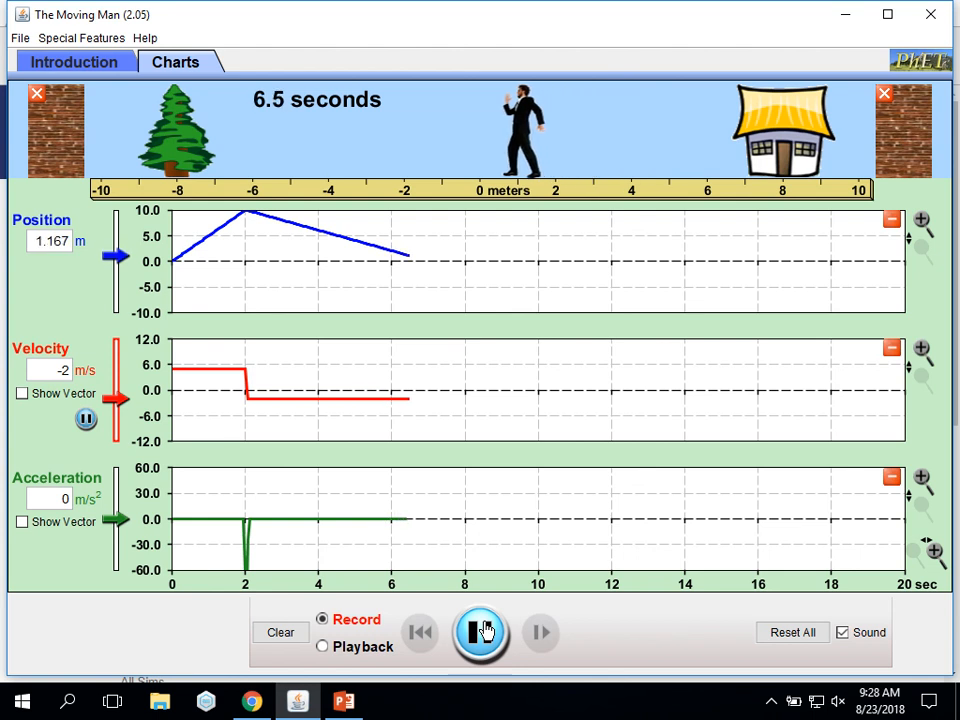
left_click(481, 632)
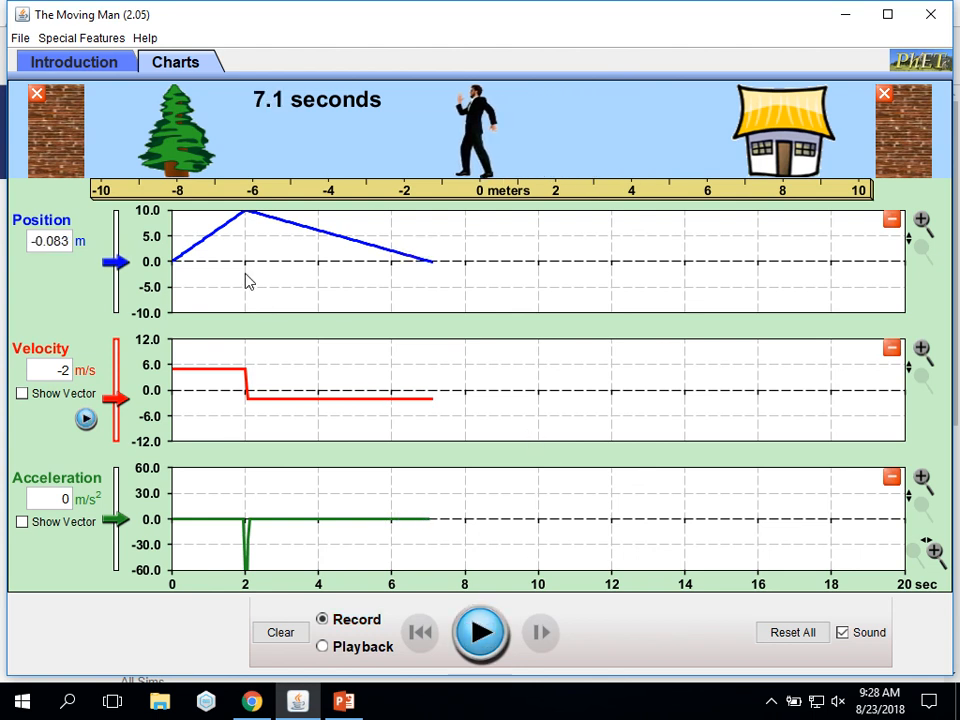
mouse_move(267, 224)
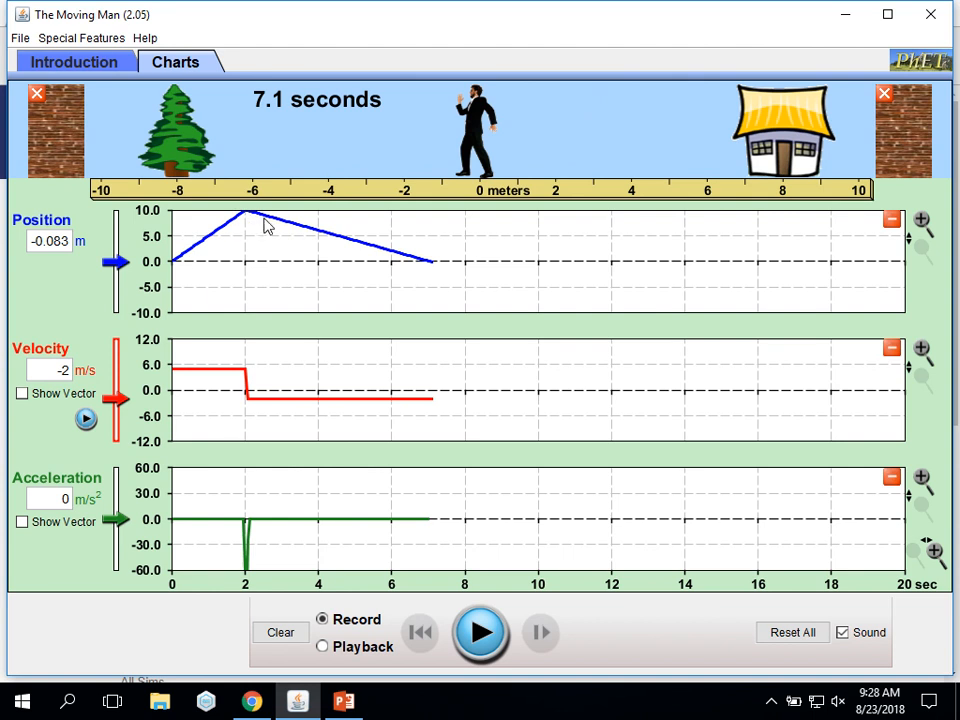
mouse_move(305, 268)
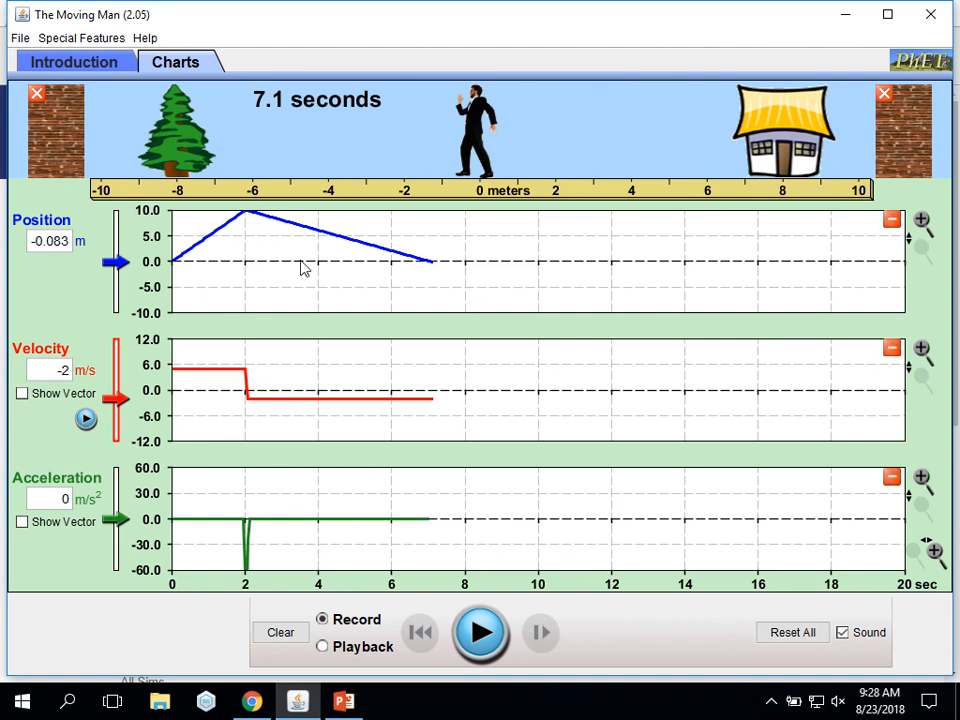
mouse_move(345, 440)
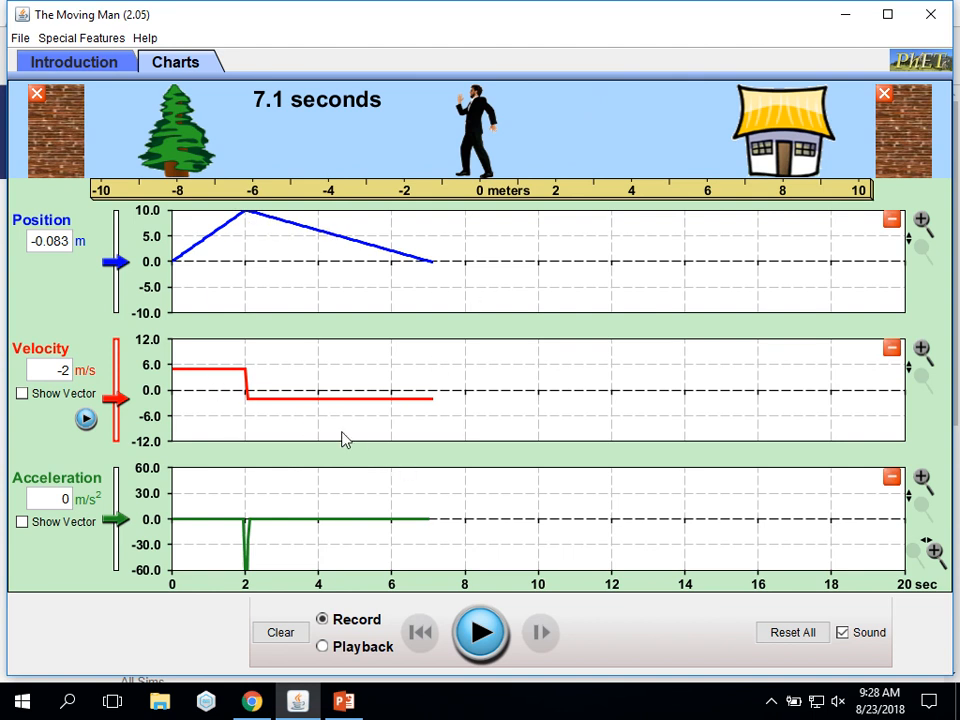
mouse_move(572, 582)
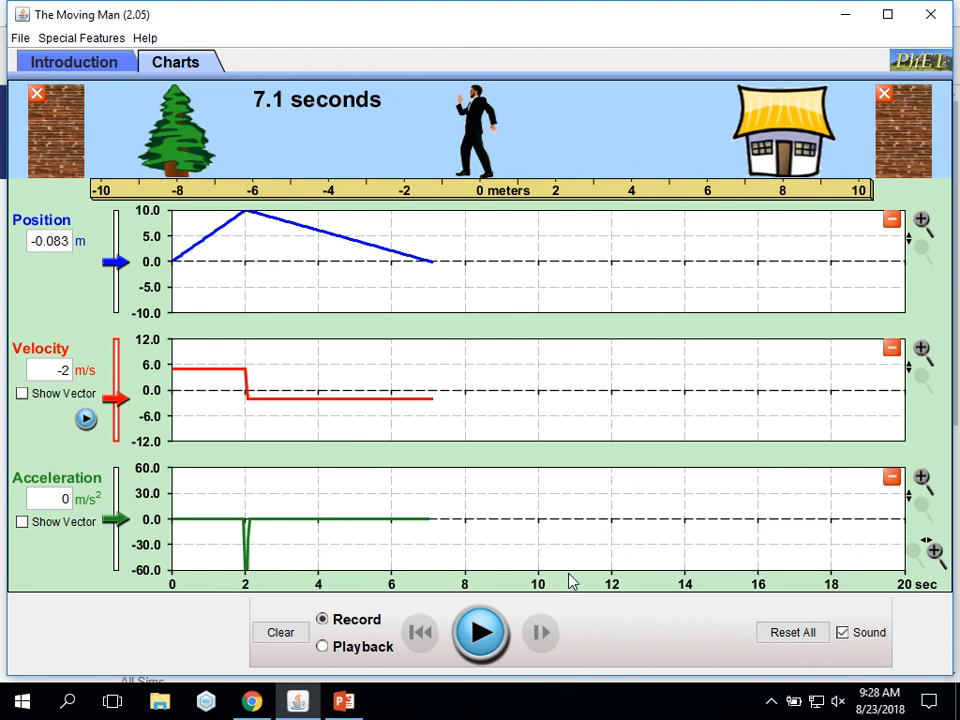
Clear the graphs, record -5 m/s for 2 seconds, then resume at 2 m/s and pause
left_click(792, 632)
type("-5")
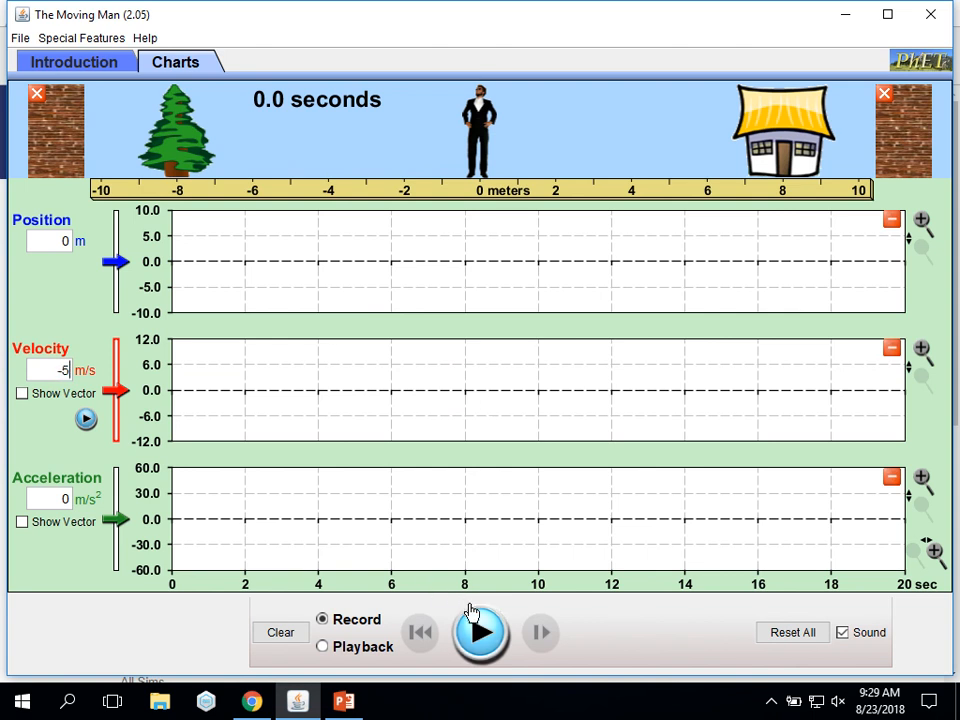
left_click(480, 632)
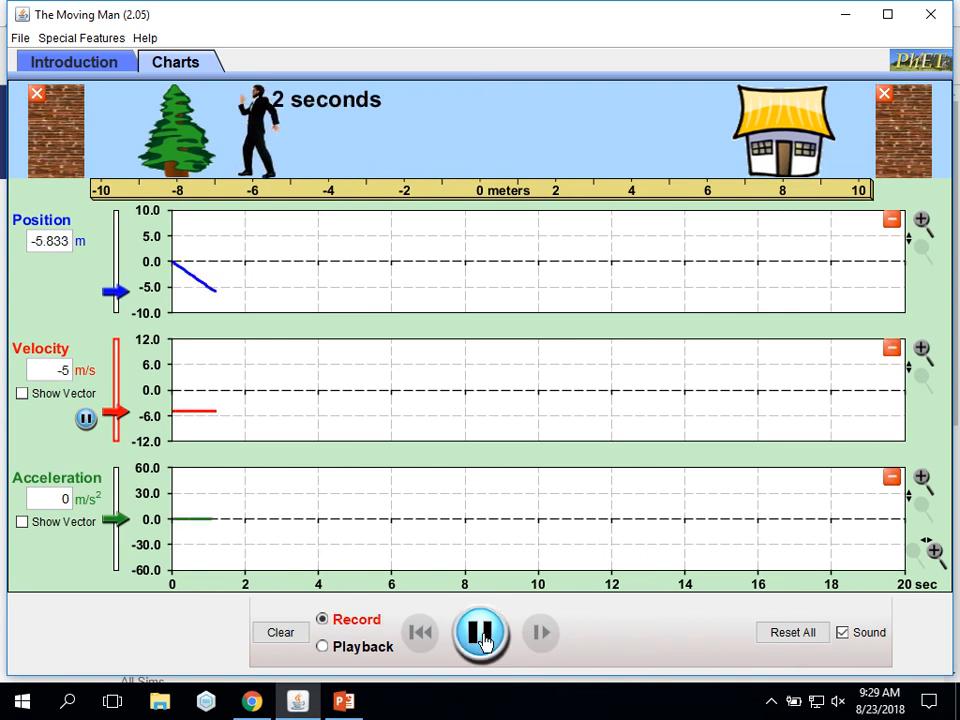
left_click(480, 632)
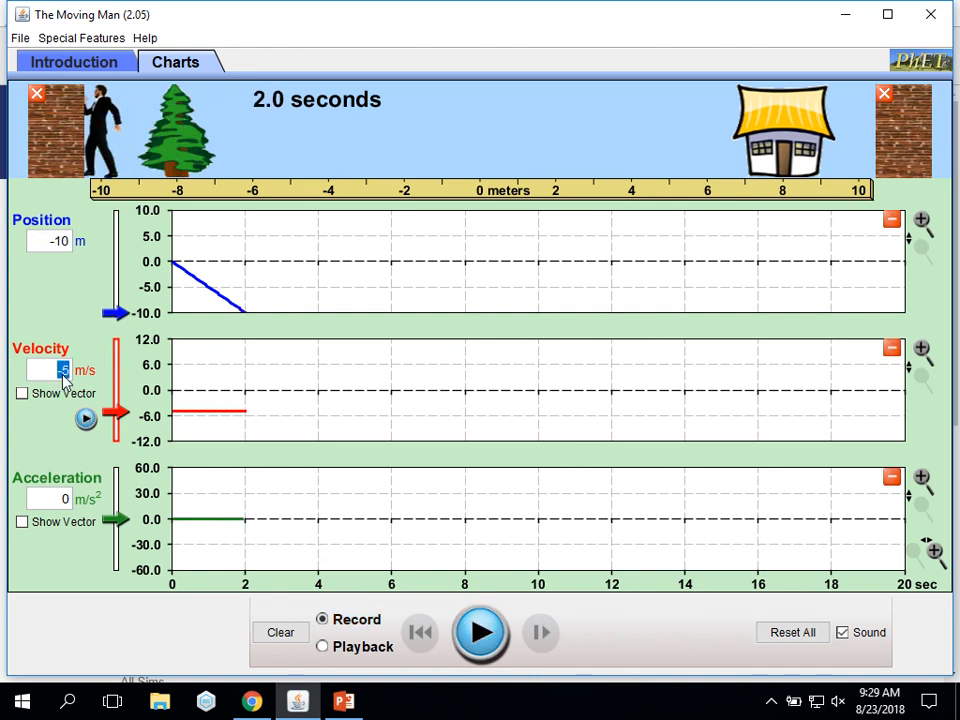
type("2")
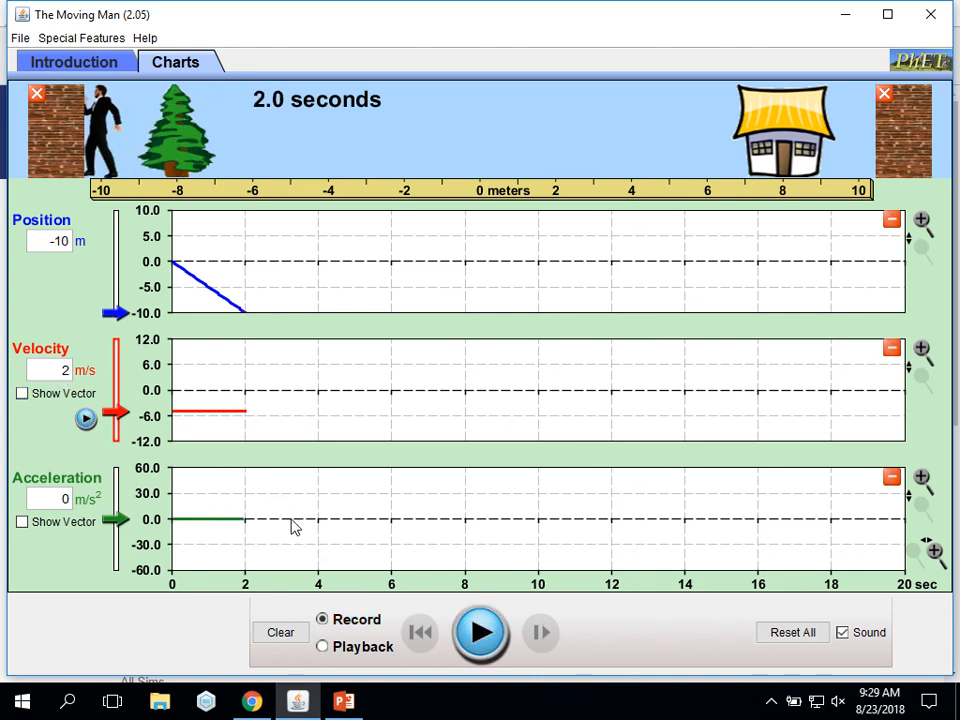
left_click(480, 632)
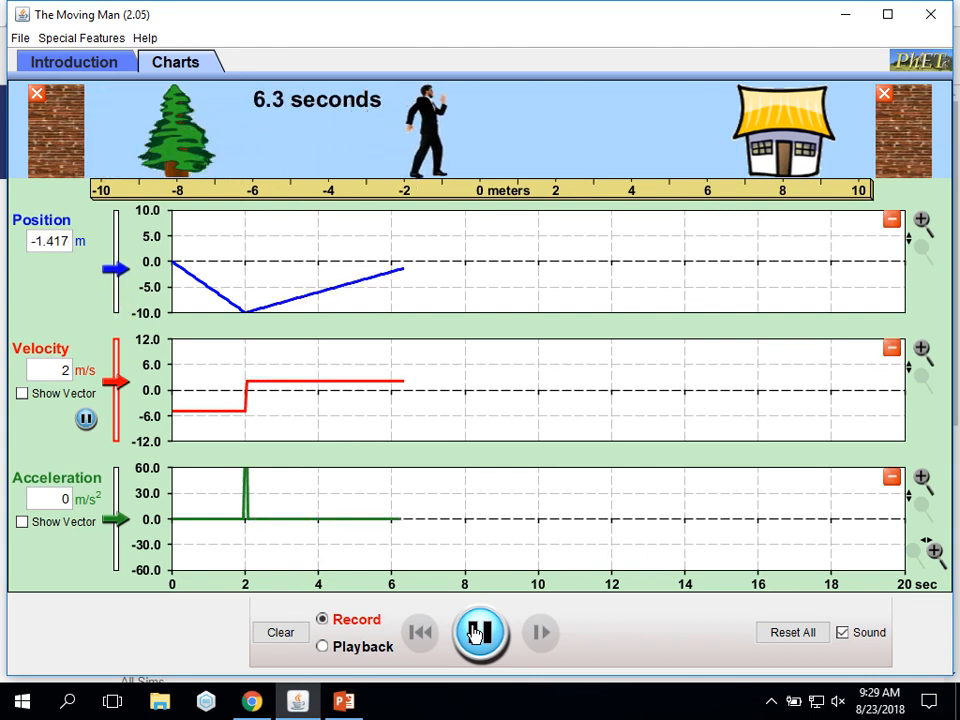
left_click(479, 632)
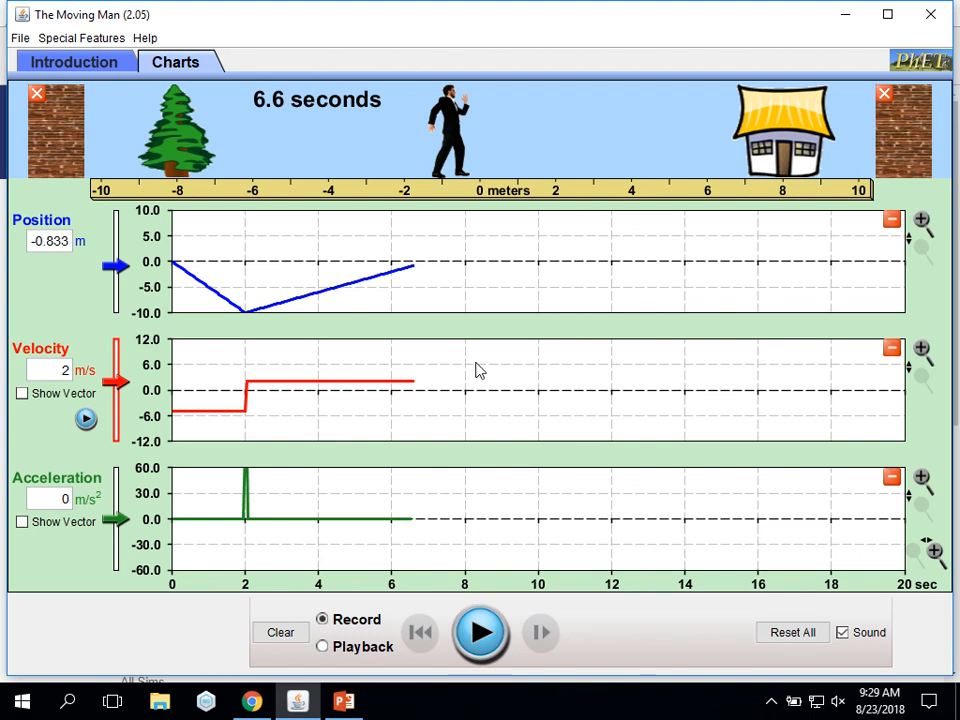
mouse_move(549, 322)
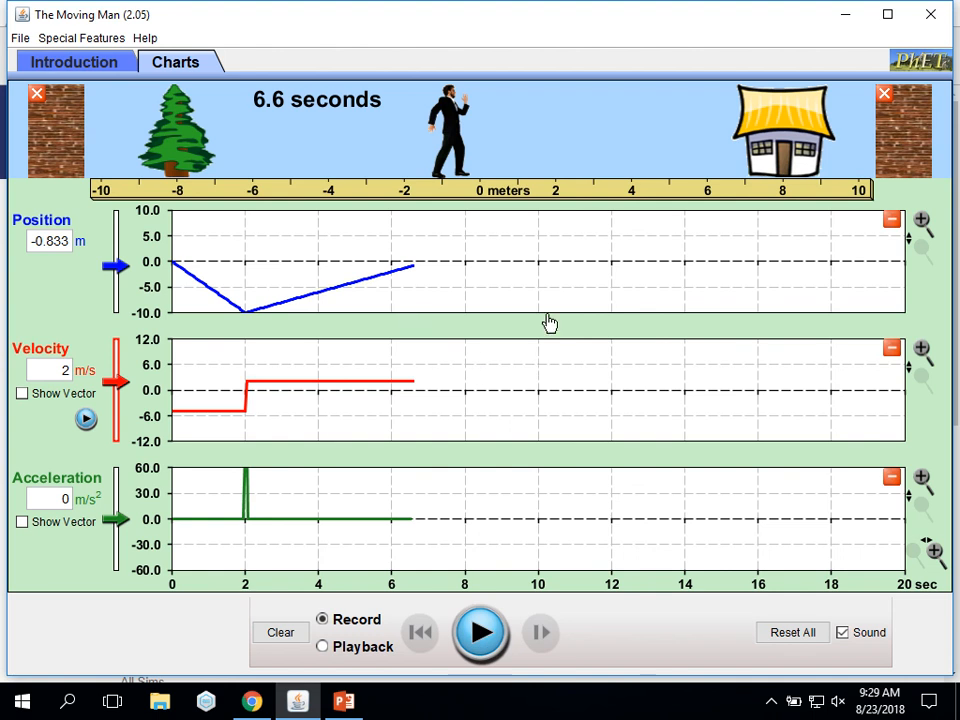
mouse_move(228, 356)
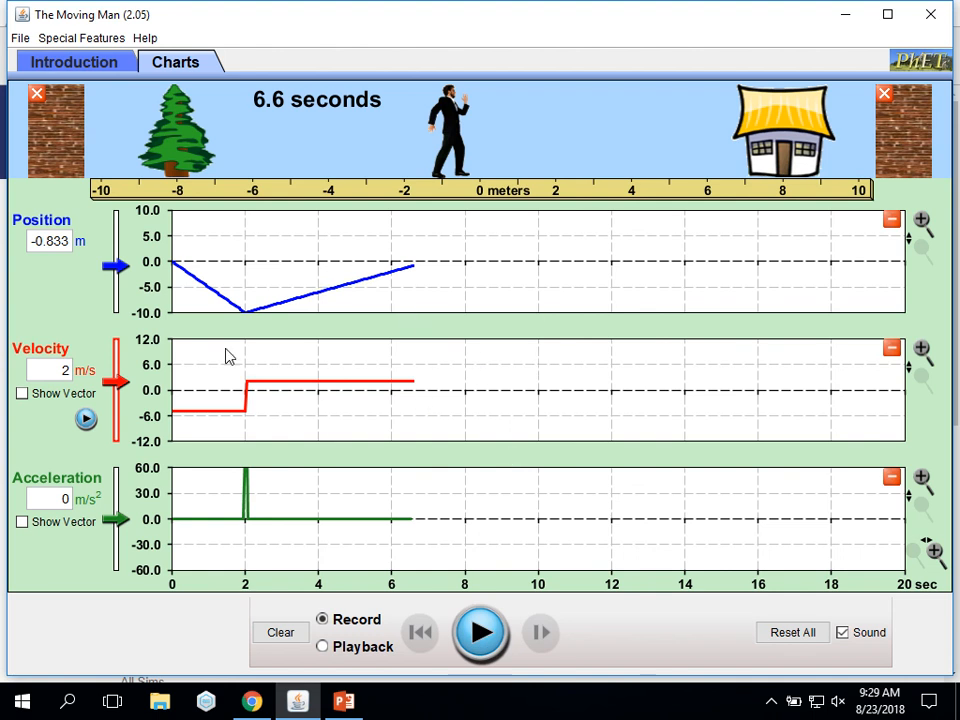
Reset everything and run the man accelerating at 0.5 m/s² from 0 to 10 m
left_click(792, 632)
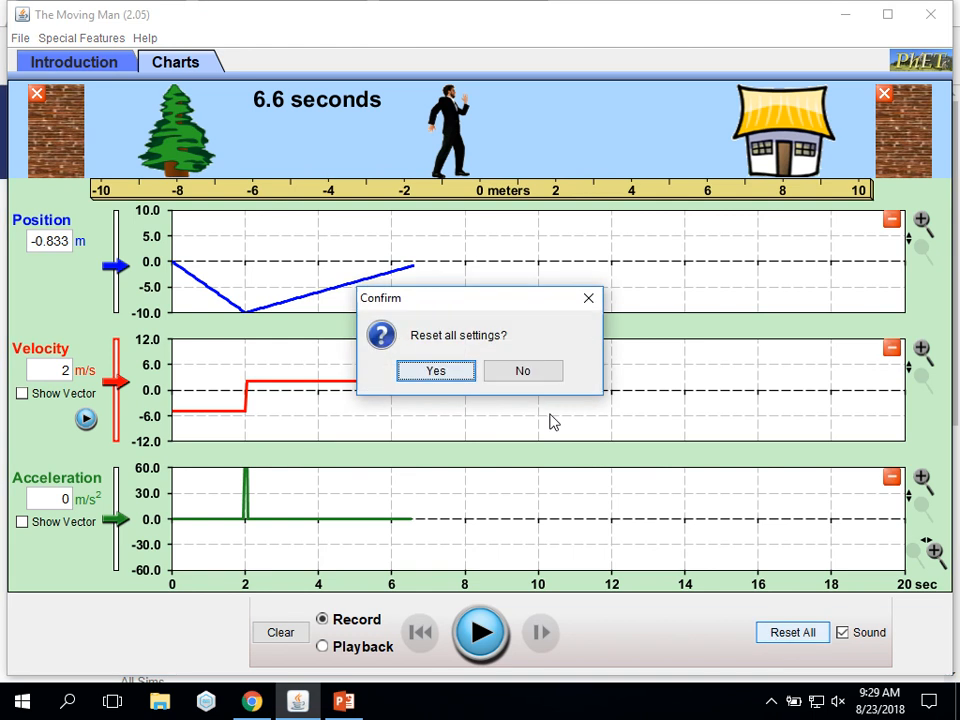
left_click(435, 371)
type(".5")
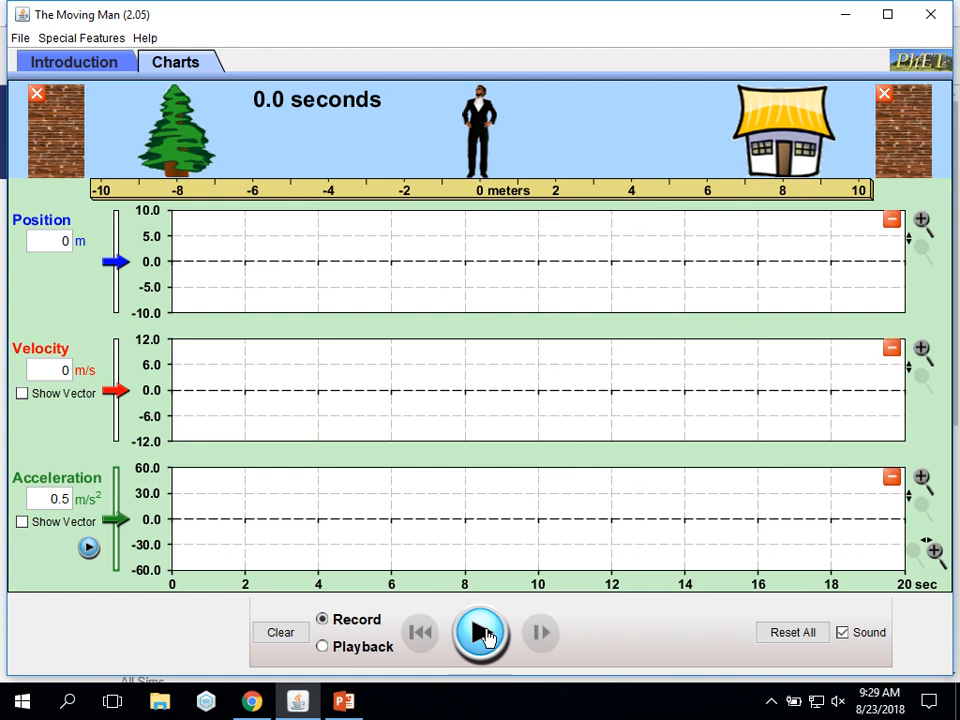
mouse_move(481, 632)
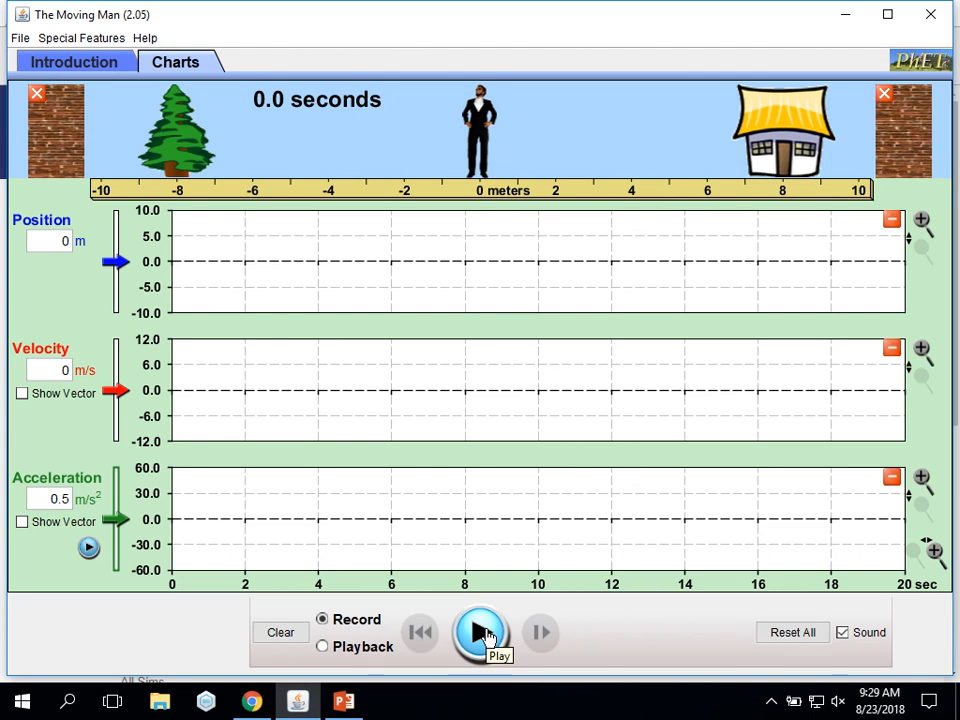
left_click(481, 632)
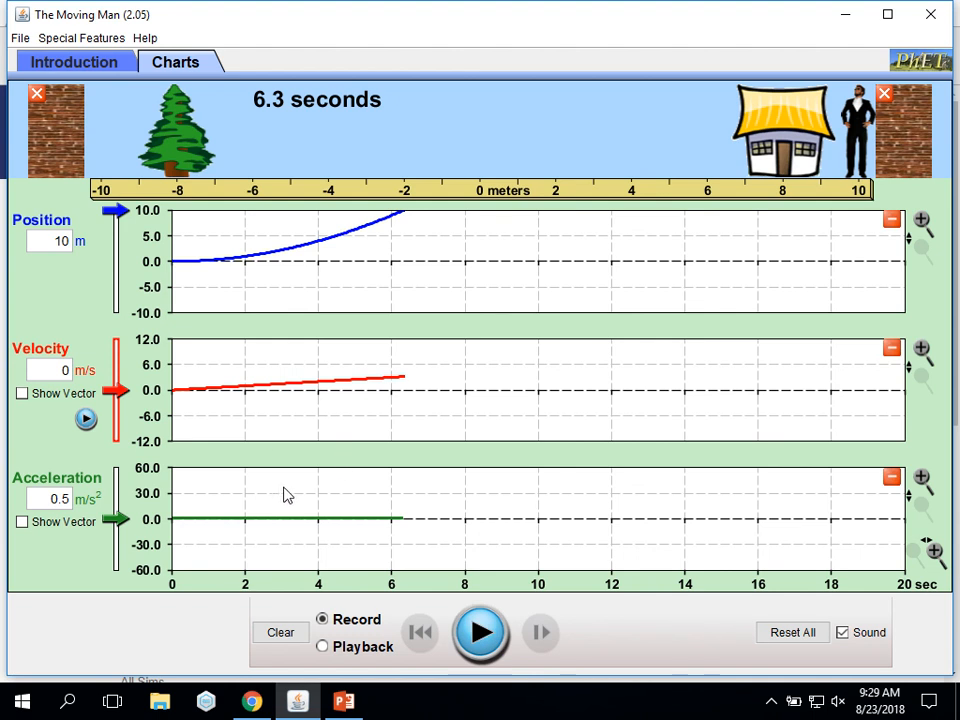
mouse_move(373, 270)
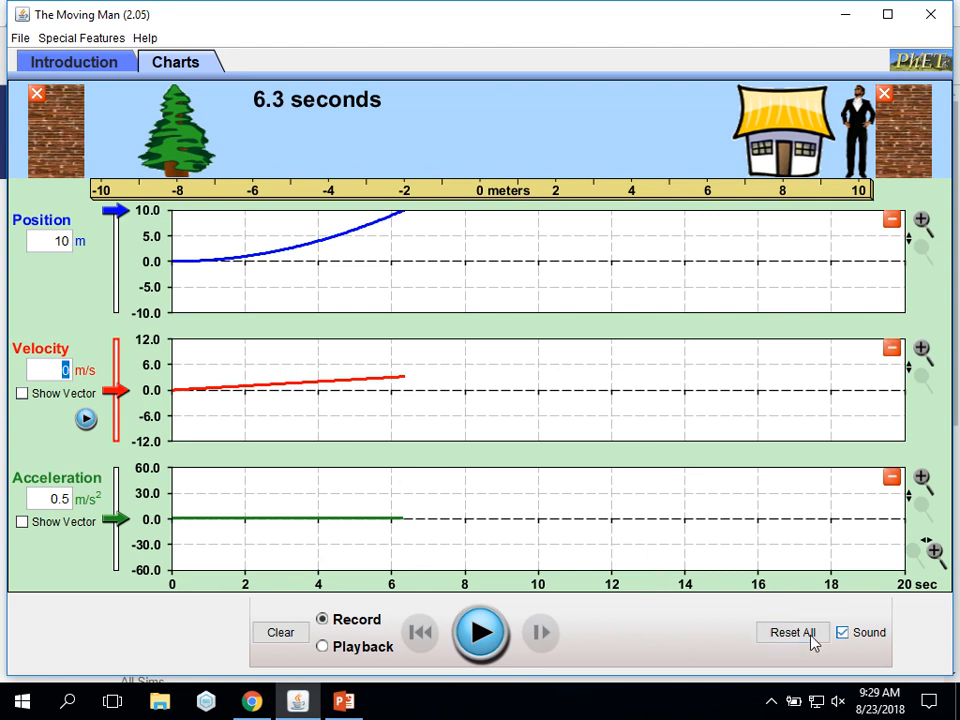
After a reset, set -2 m/s² and 5 m/s, then record until paused near 6.2 m at 2.8 s
left_click(792, 632)
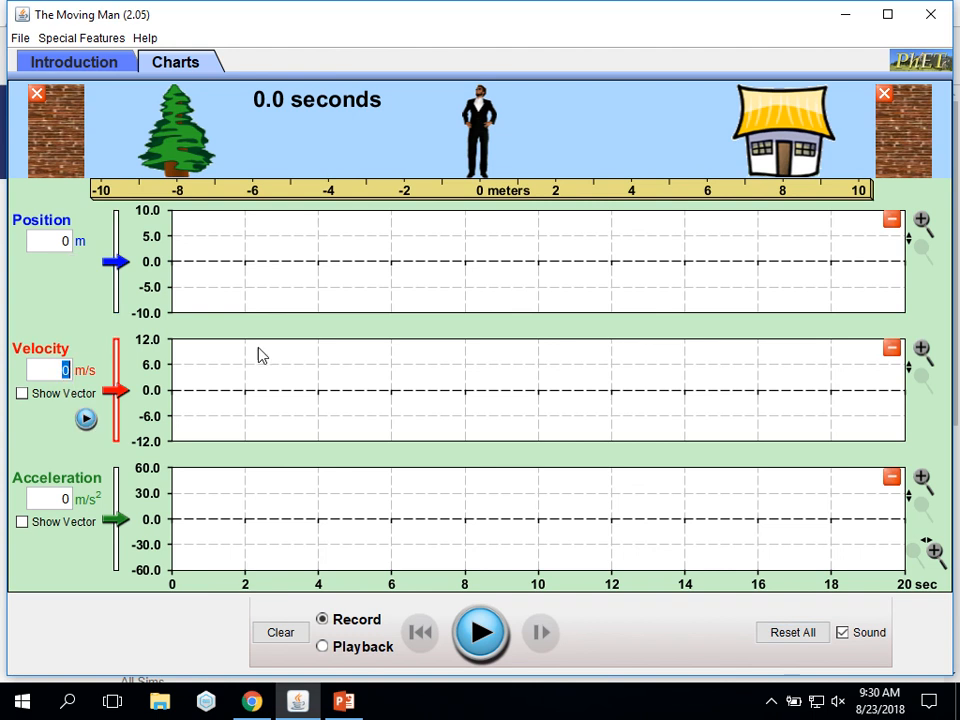
mouse_move(405, 358)
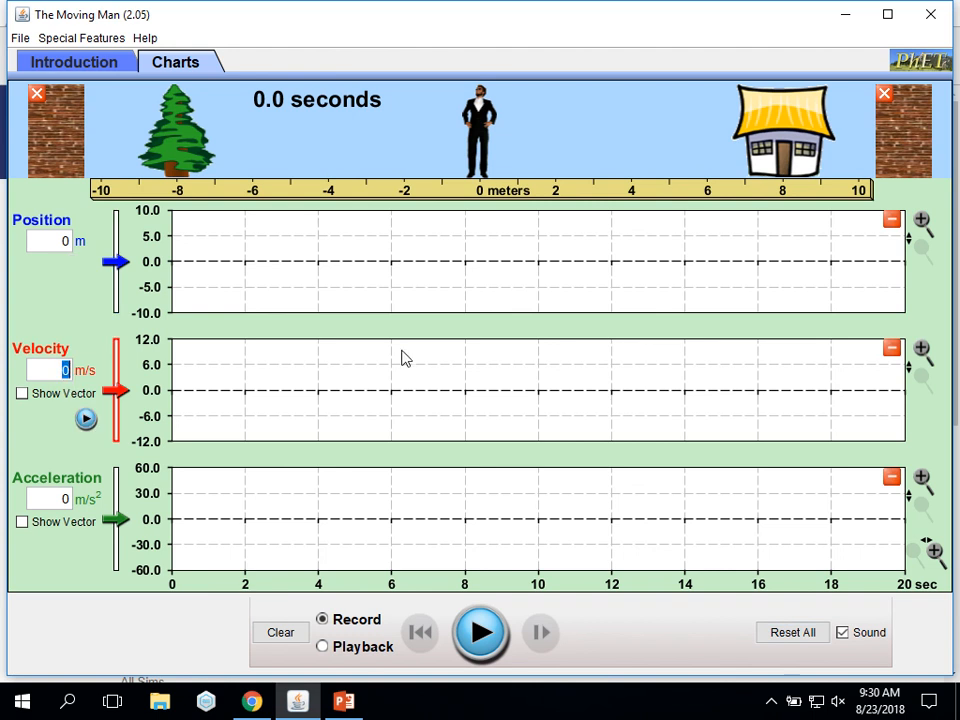
type("-2")
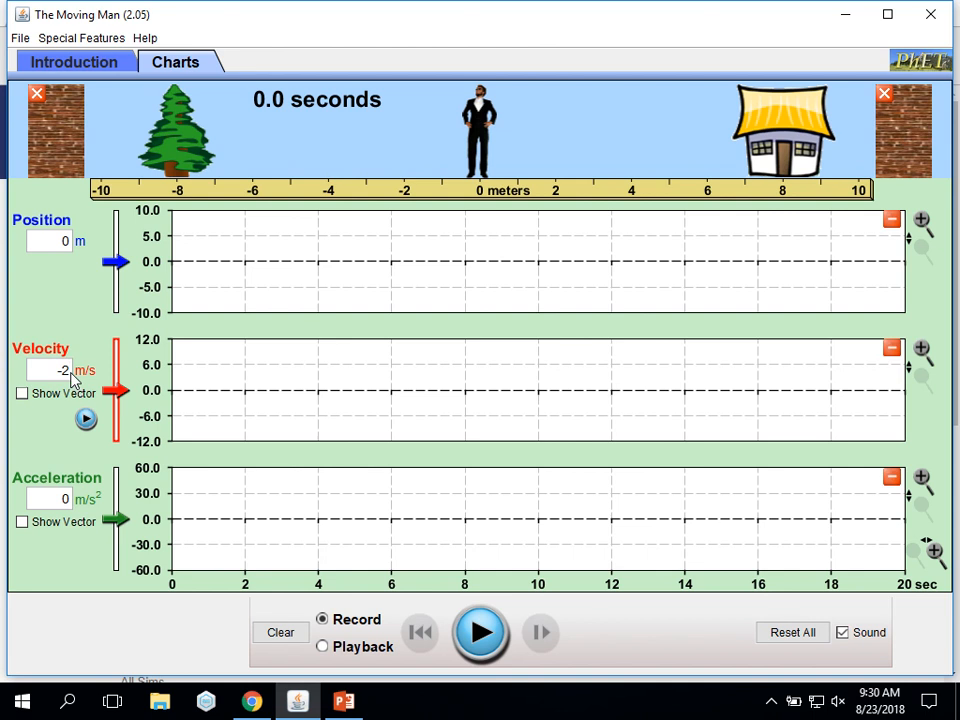
type("5")
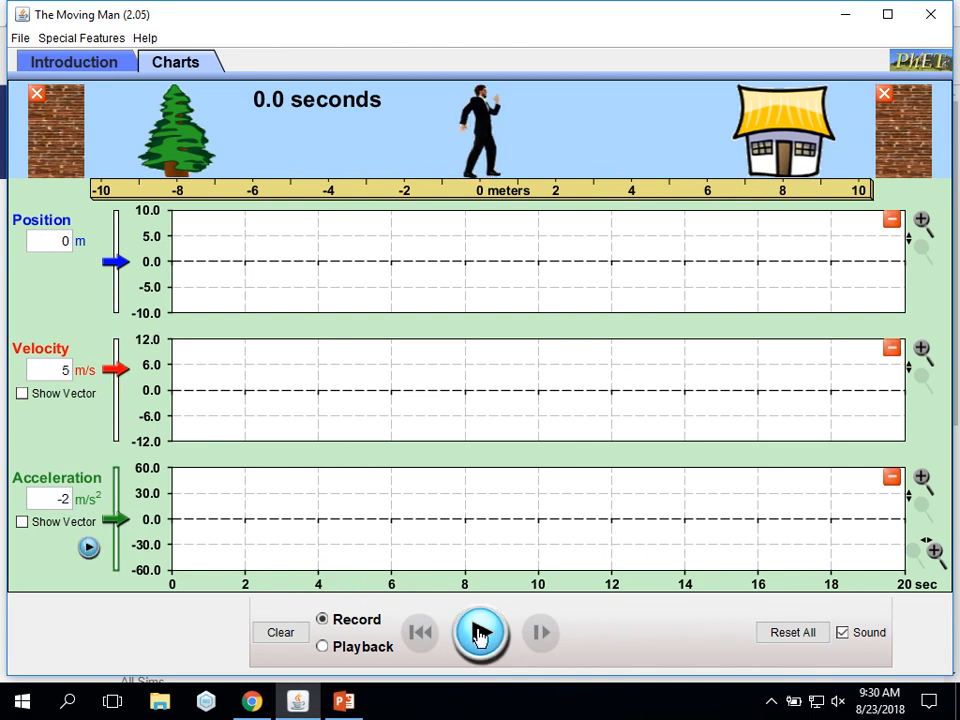
mouse_move(480, 632)
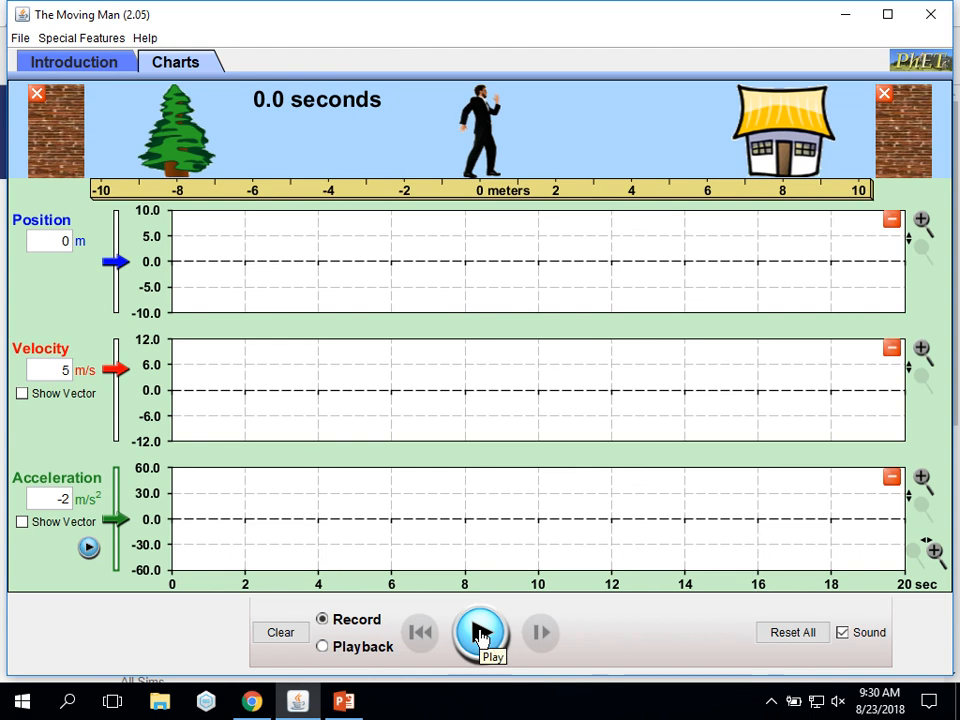
left_click(480, 632)
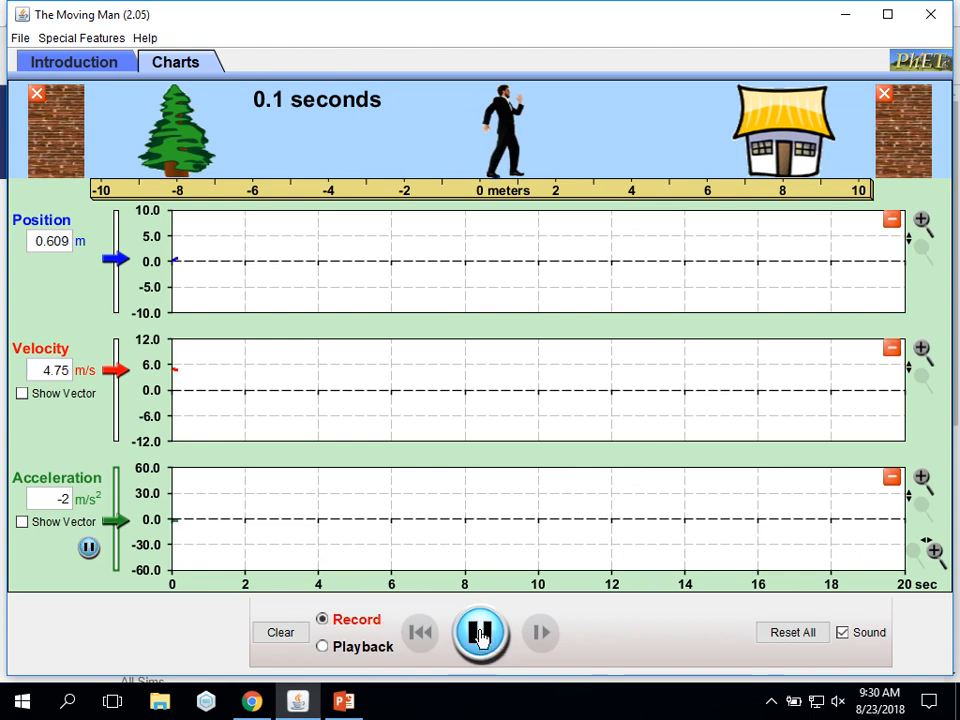
left_click(480, 632)
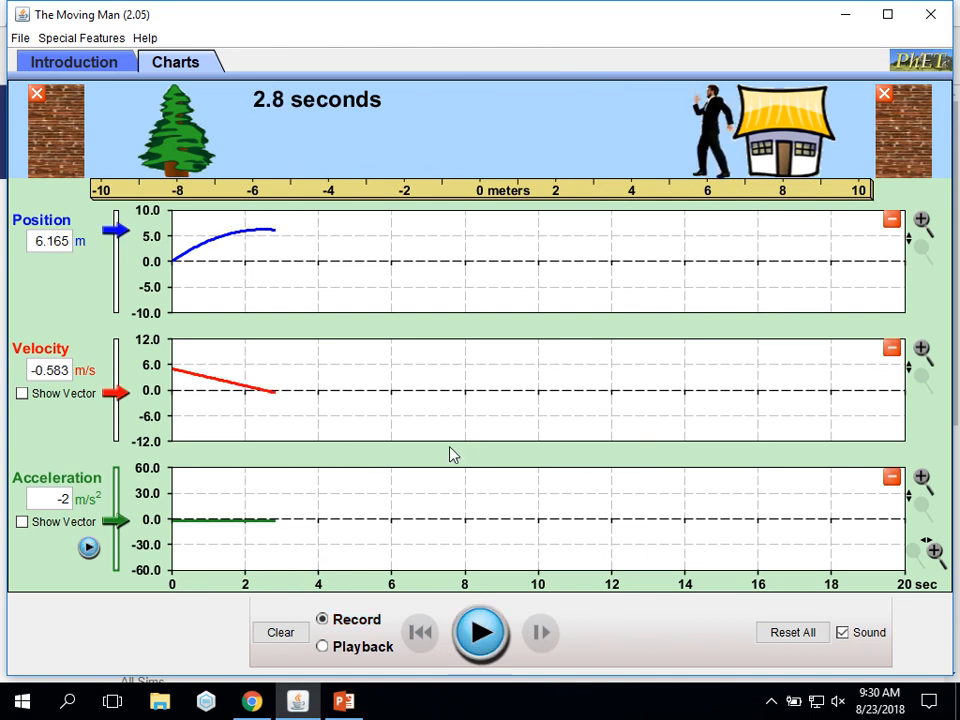
mouse_move(227, 455)
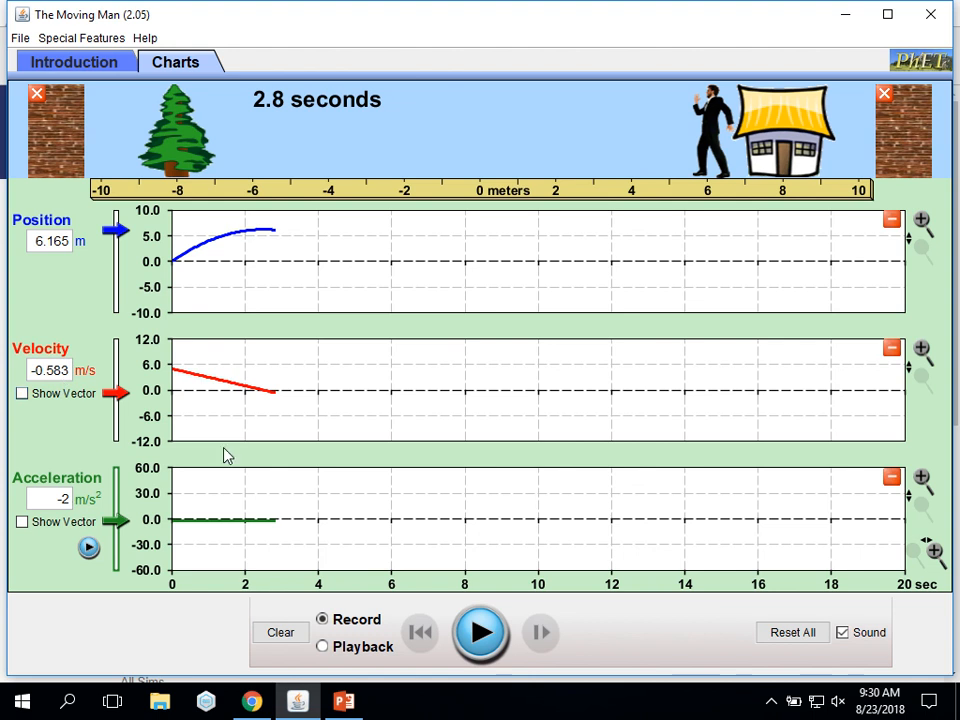
mouse_move(313, 542)
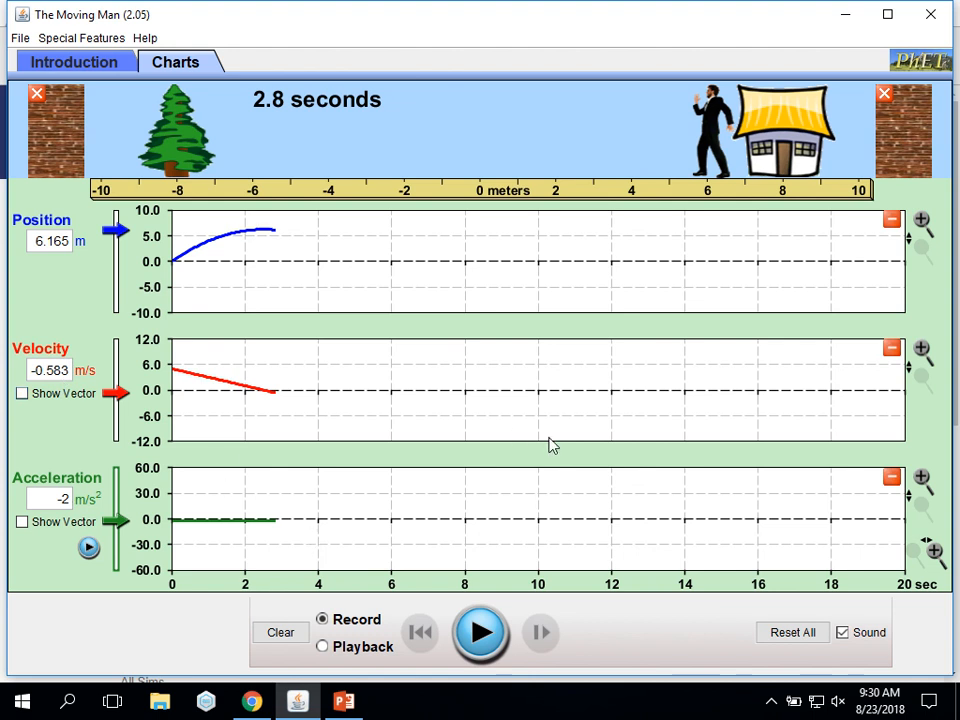
mouse_move(483, 403)
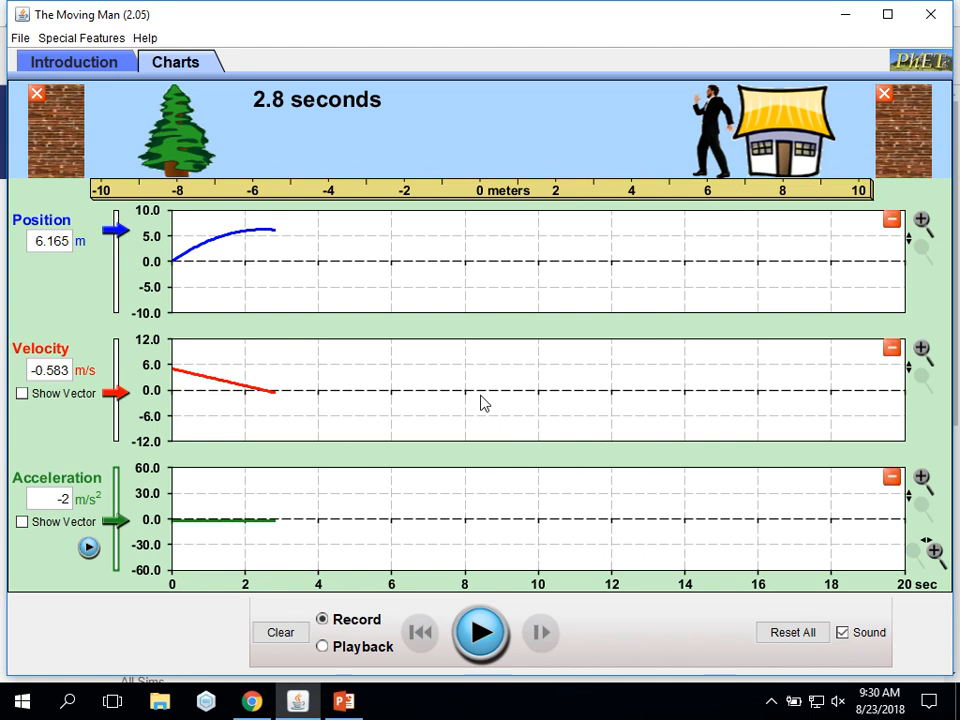